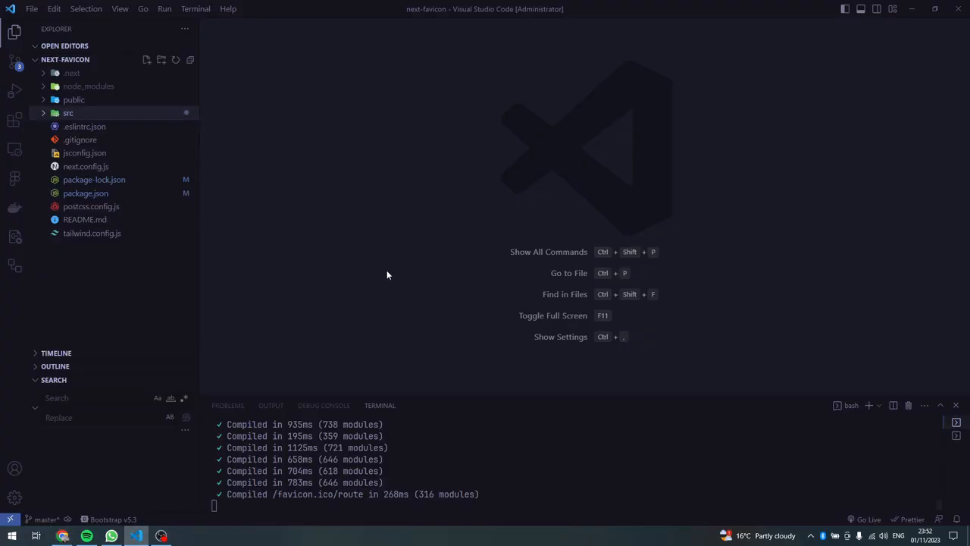
mouse_move(394, 270)
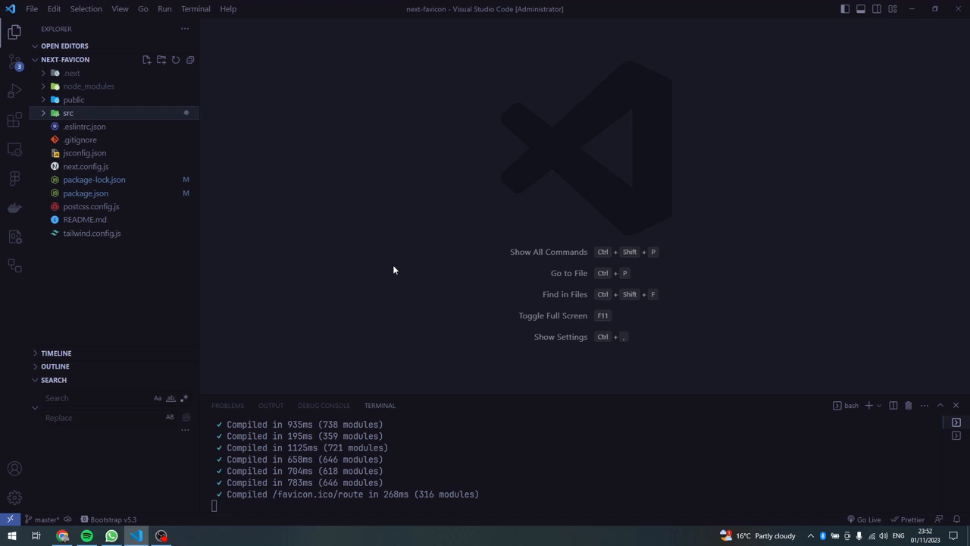
mouse_move(141, 170)
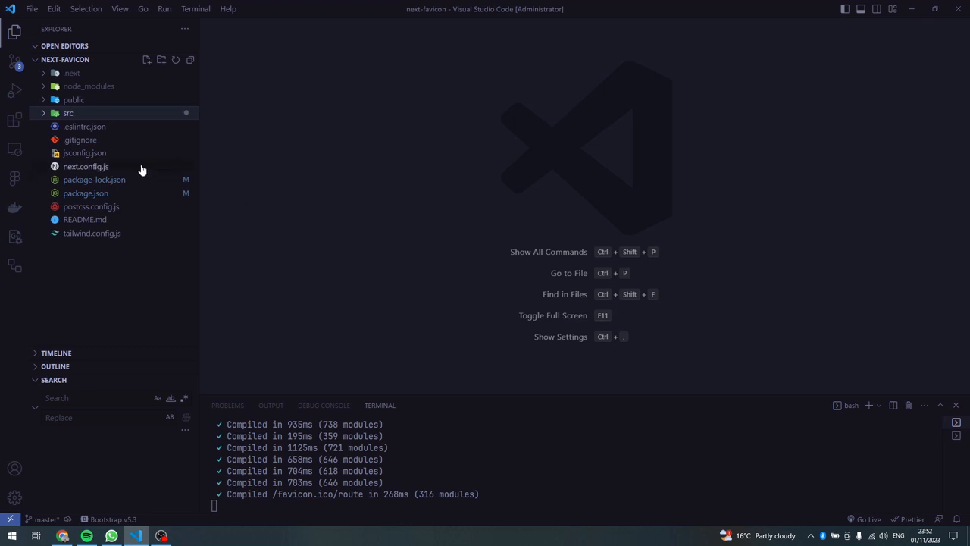
Step: Expand src/app to reveal favicon.ico, globals.css, layout.js and page.js
left_click(68, 112)
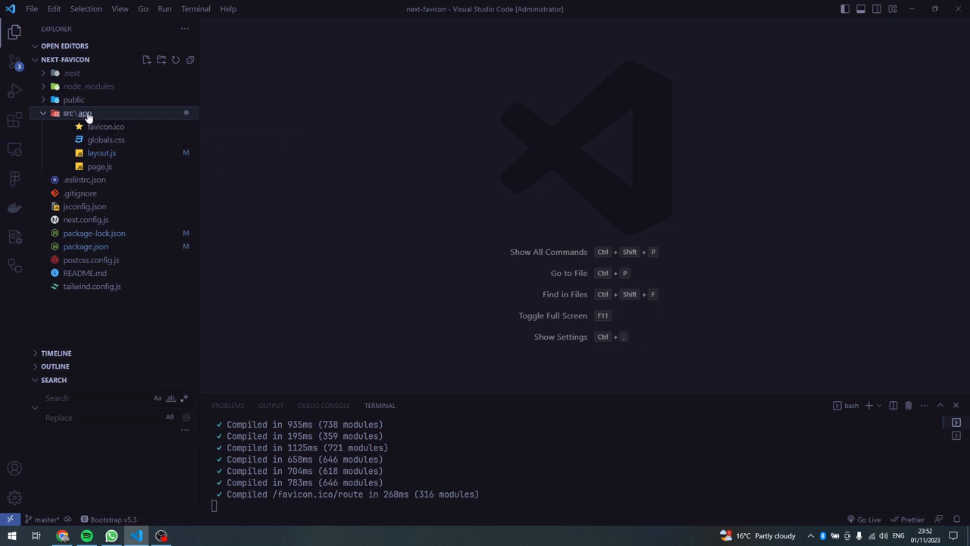
mouse_move(94, 123)
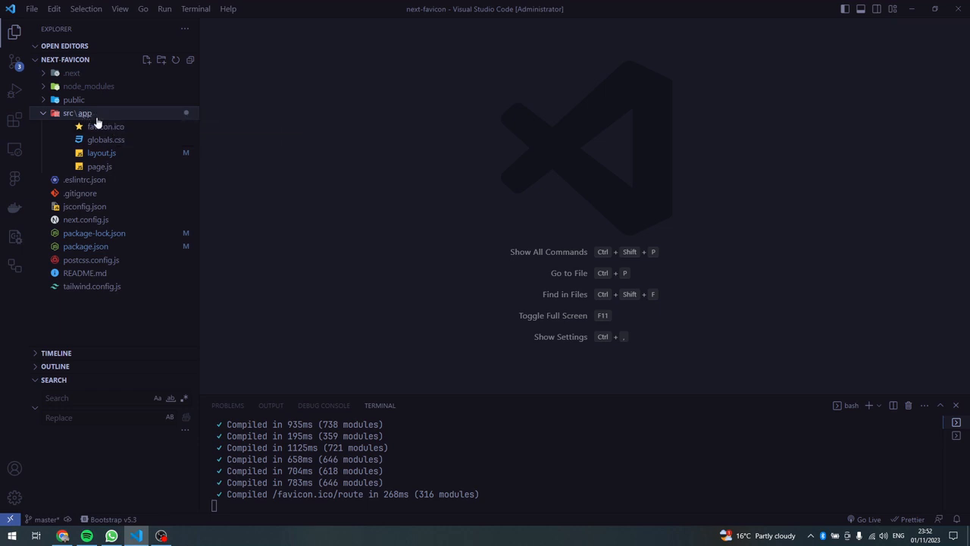
mouse_move(106, 126)
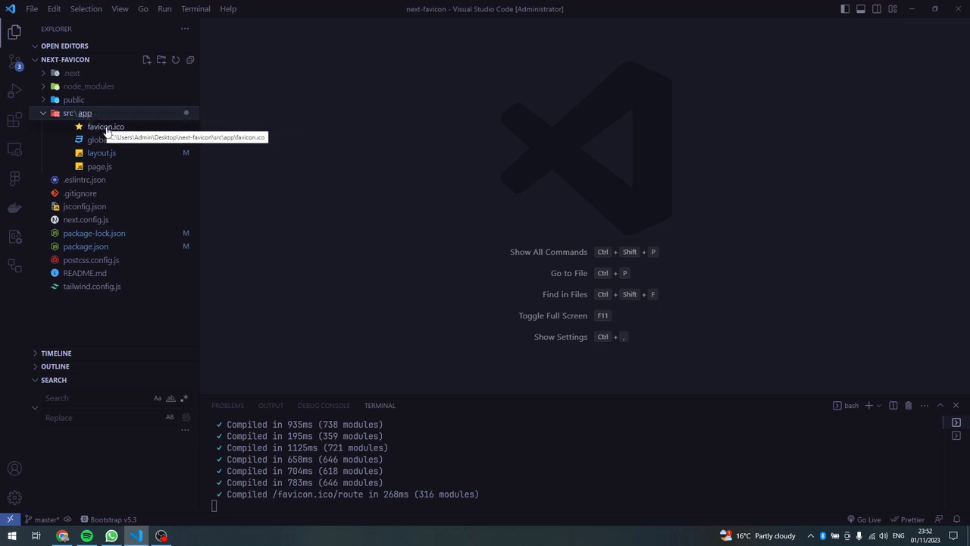
Step: Preview the default black-triangle favicon.ico, then bring up the browser with the app
double_click(106, 127)
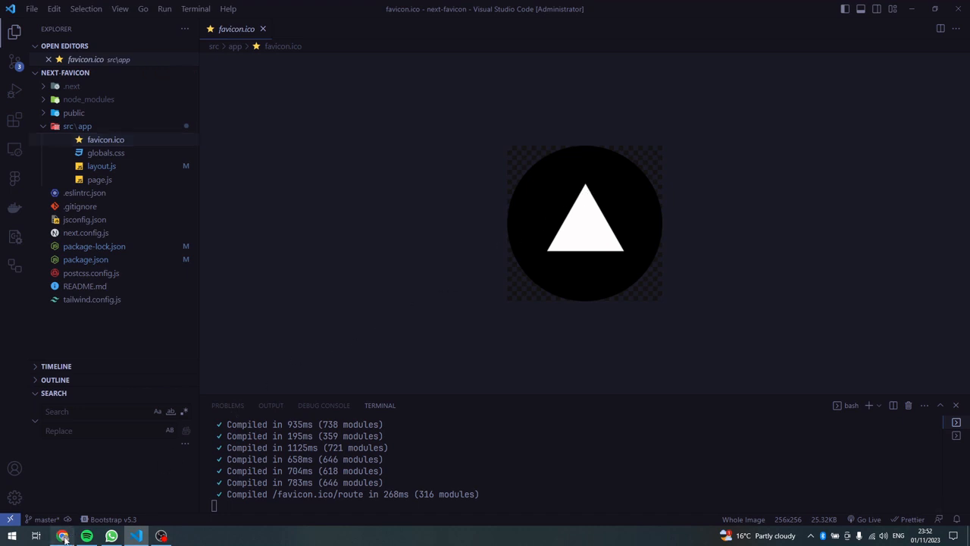
left_click(63, 537)
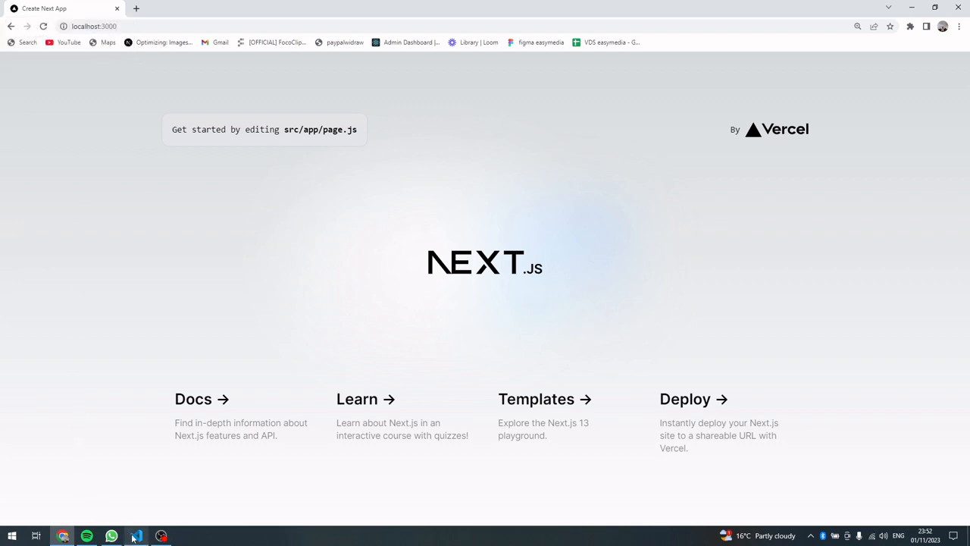
Step: Minimize Chrome and open the desktop icons folder holding the purple favicon.ico
left_click(135, 536)
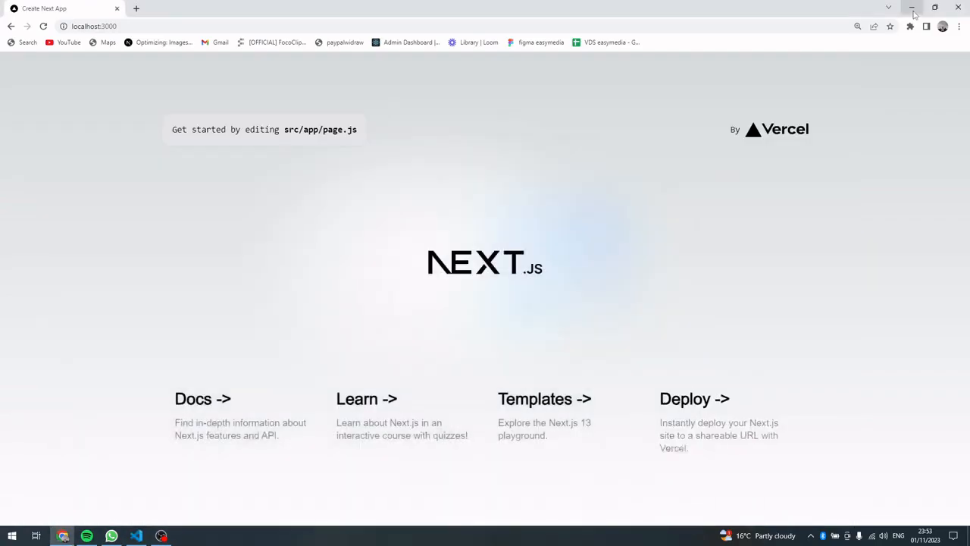
left_click(912, 8)
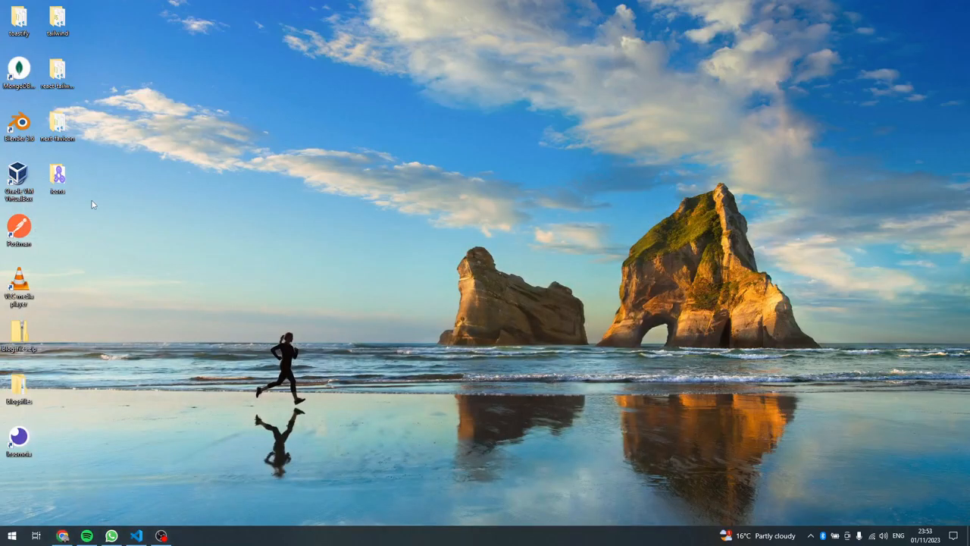
left_click(58, 176)
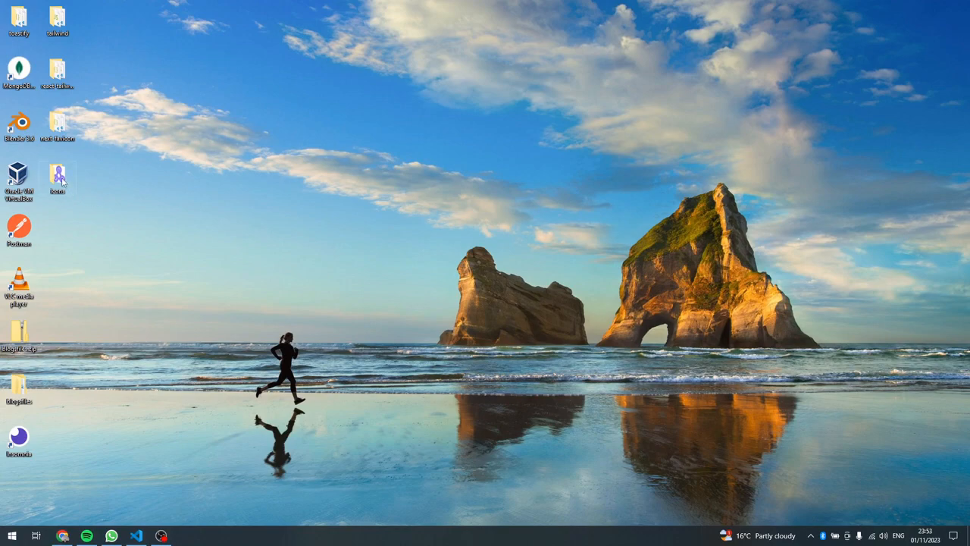
double_click(58, 174)
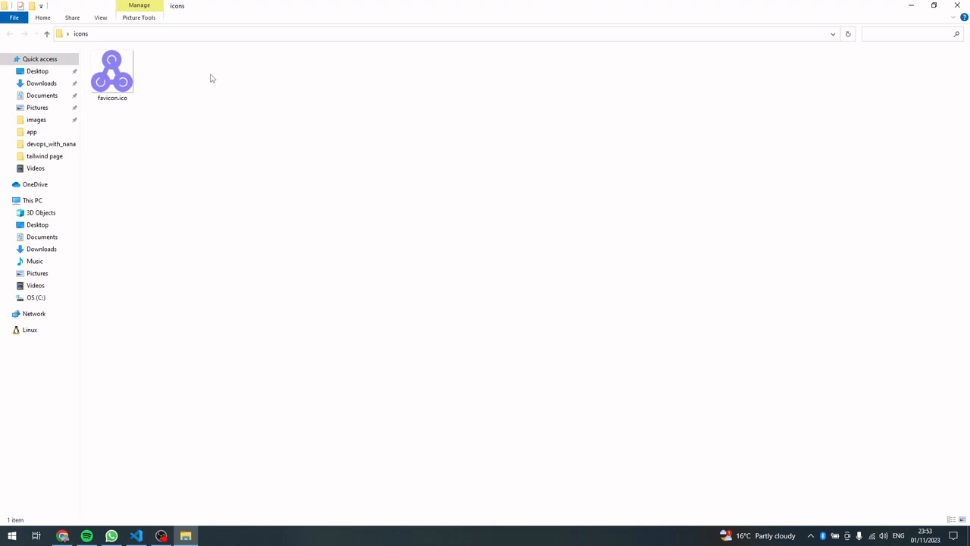
Step: Select the purple favicon.ico to copy over the project's src/app favicon
left_click(112, 76)
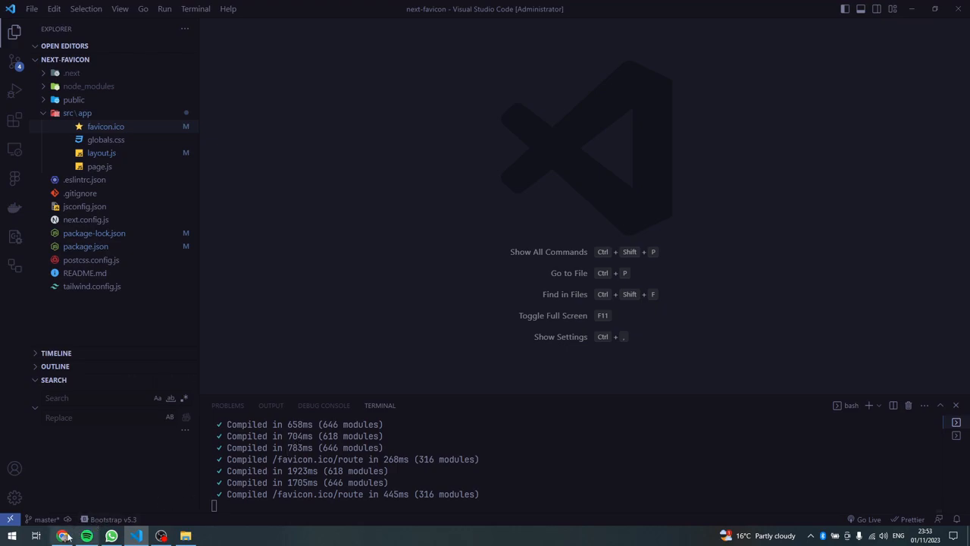
Step: Restore Chrome and reload localhost:3000 several times to check the tab icon
left_click(64, 536)
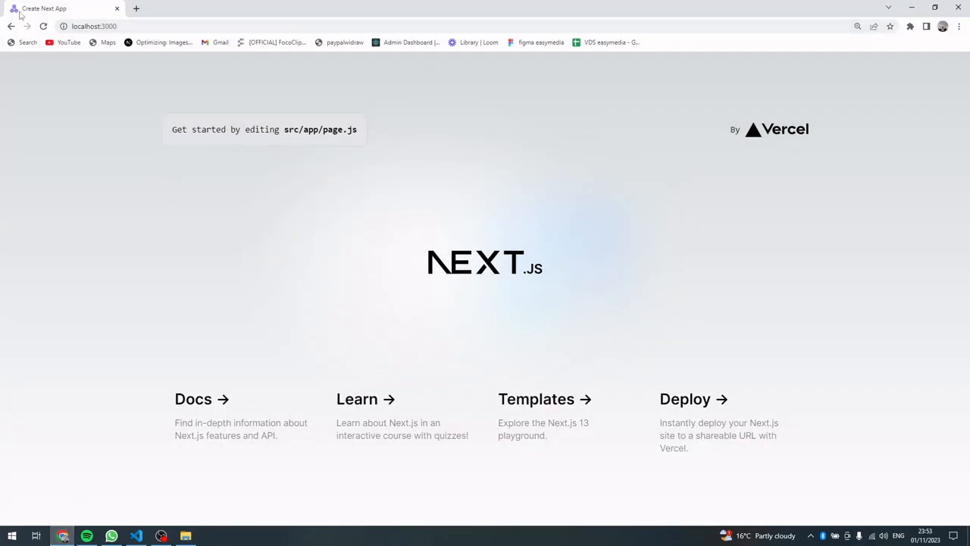
left_click(94, 26)
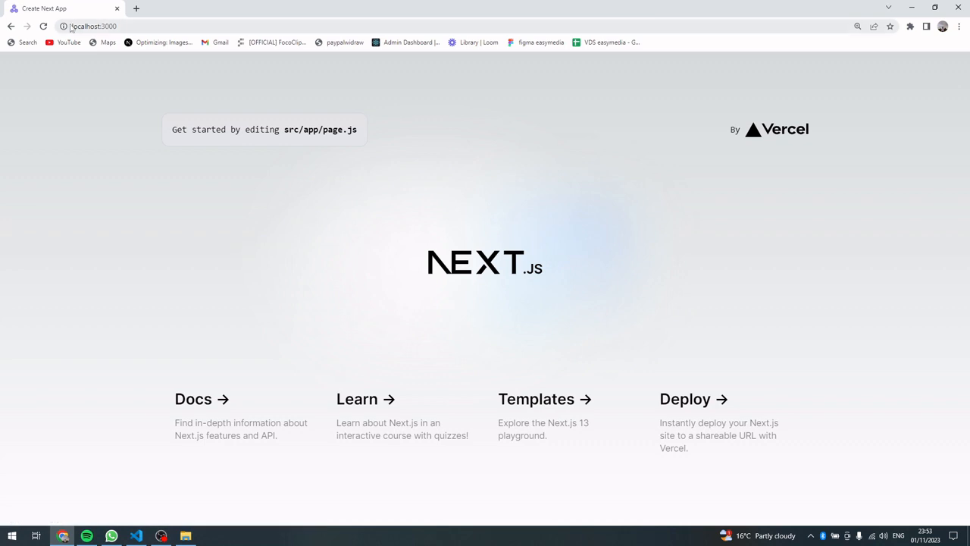
mouse_move(44, 9)
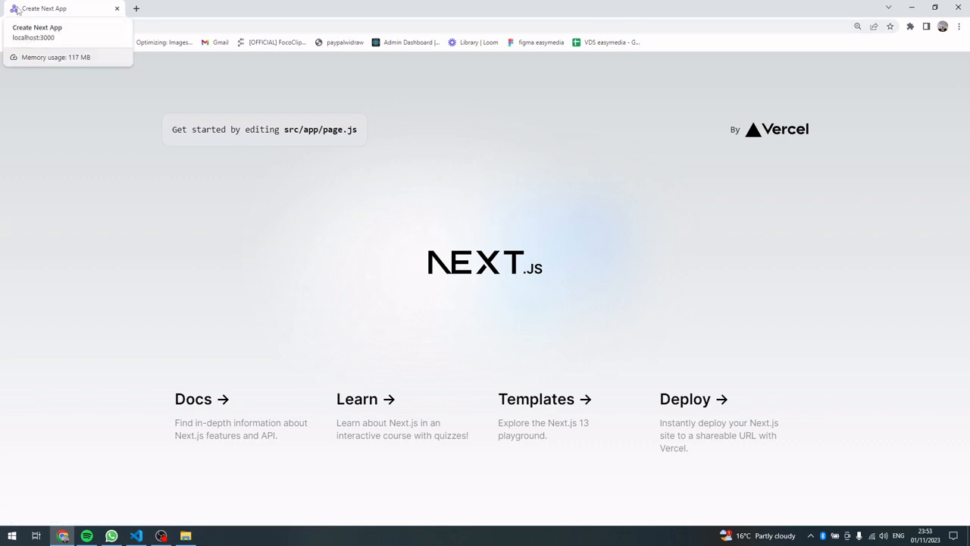
left_click(90, 26)
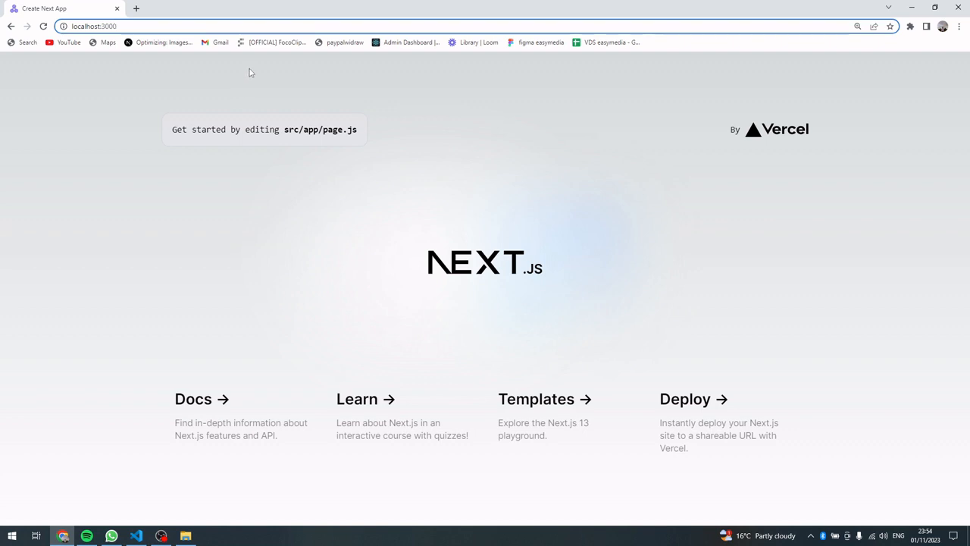
mouse_move(306, 92)
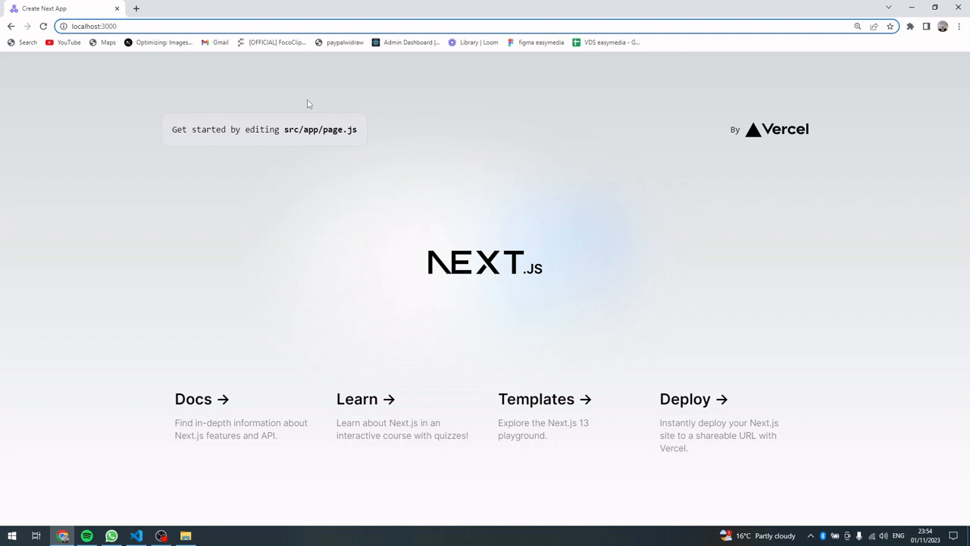
mouse_move(196, 291)
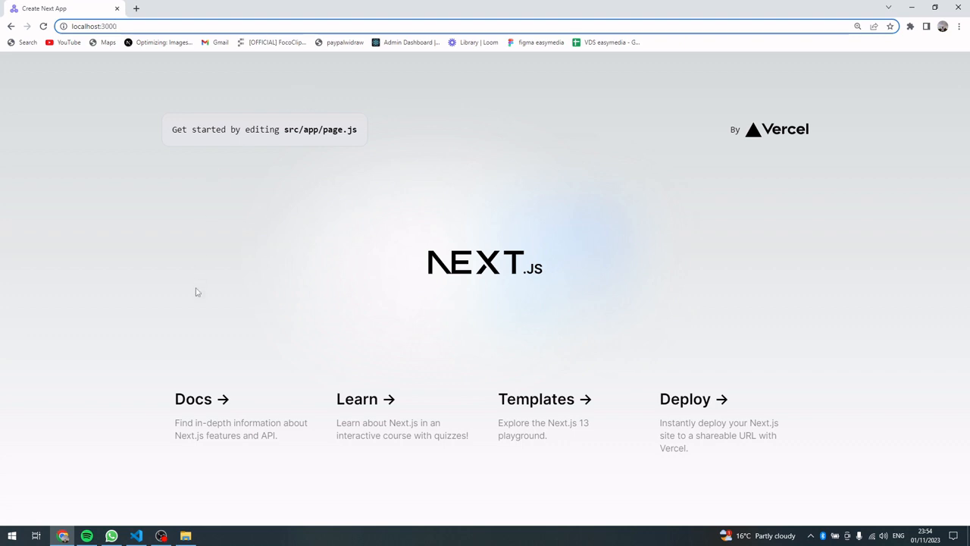
left_click(114, 26)
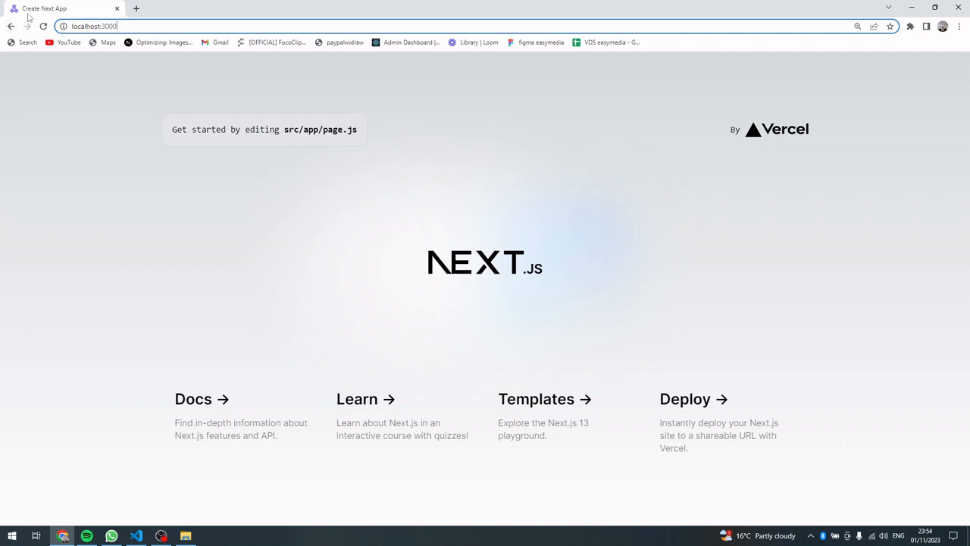
mouse_move(83, 67)
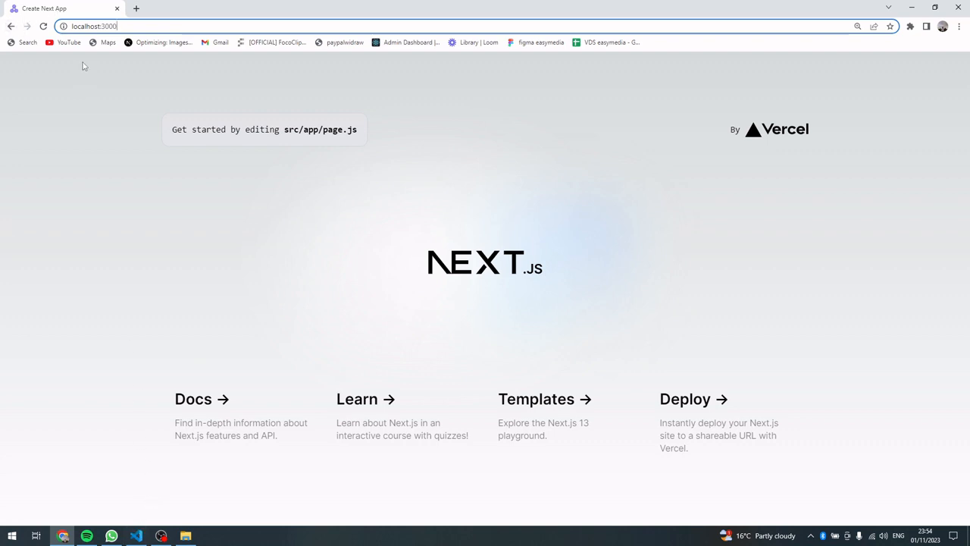
mouse_move(130, 94)
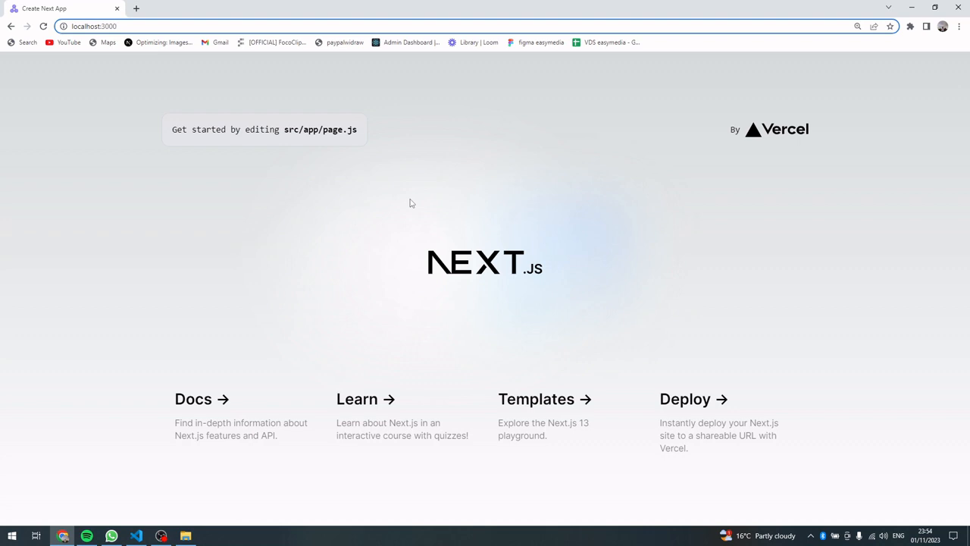
left_click(91, 26)
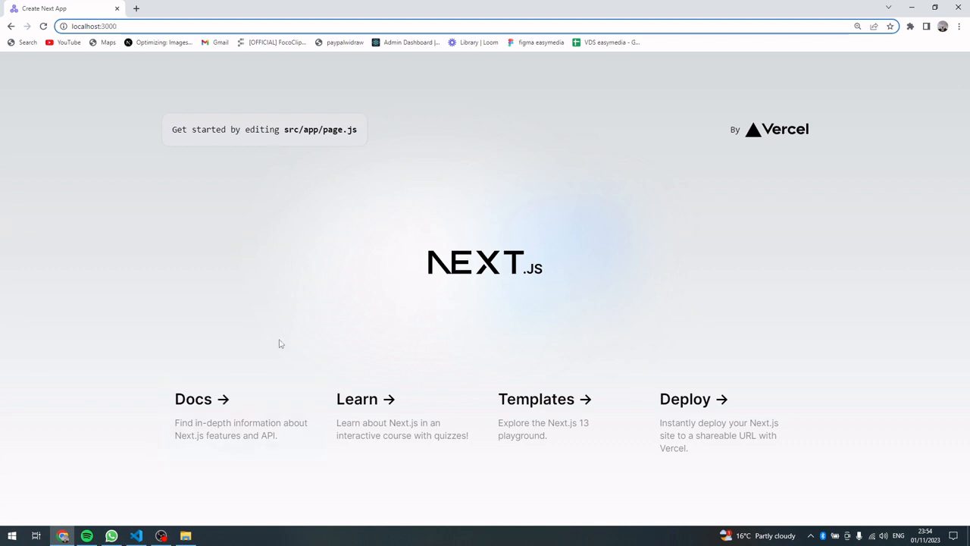
Step: In layout.js, start a new icons: entry inside the exported metadata object
left_click(136, 536)
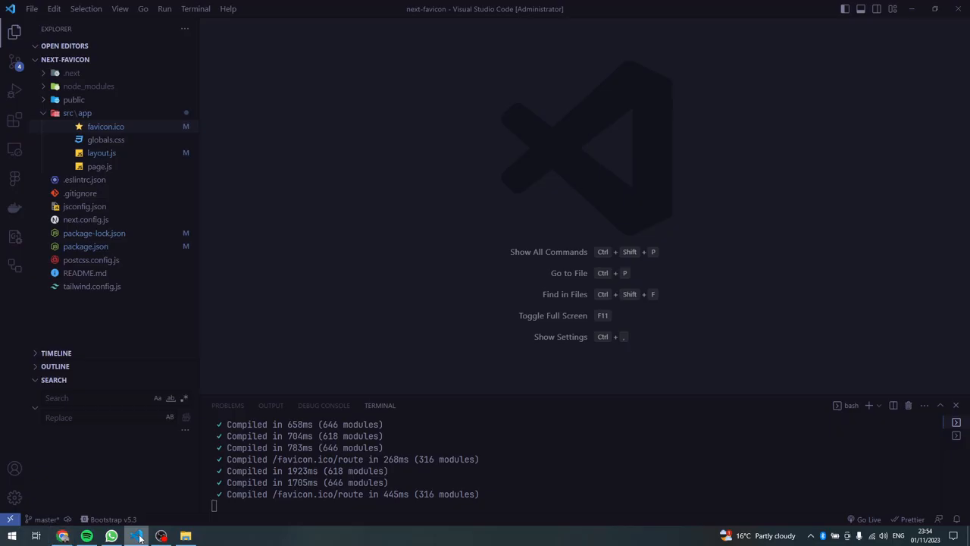
mouse_move(364, 218)
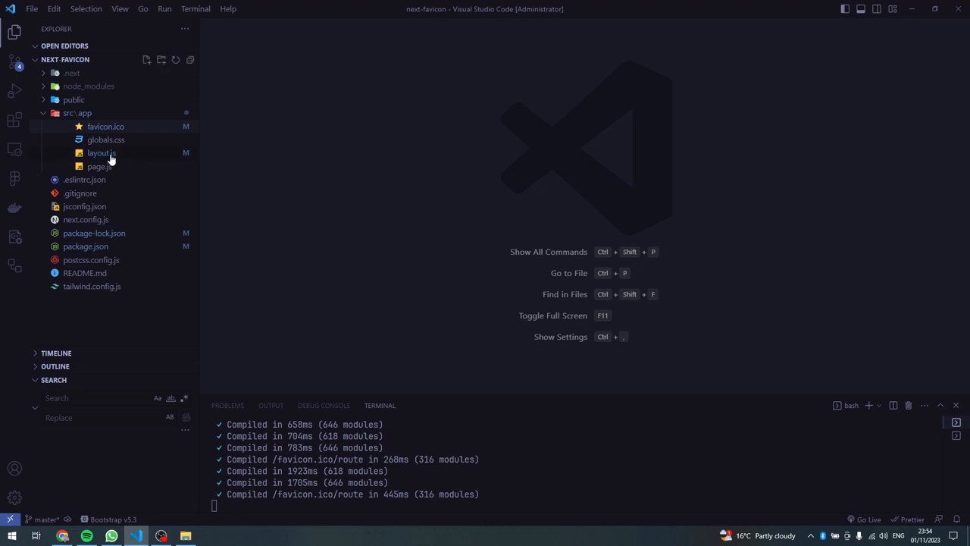
double_click(100, 152)
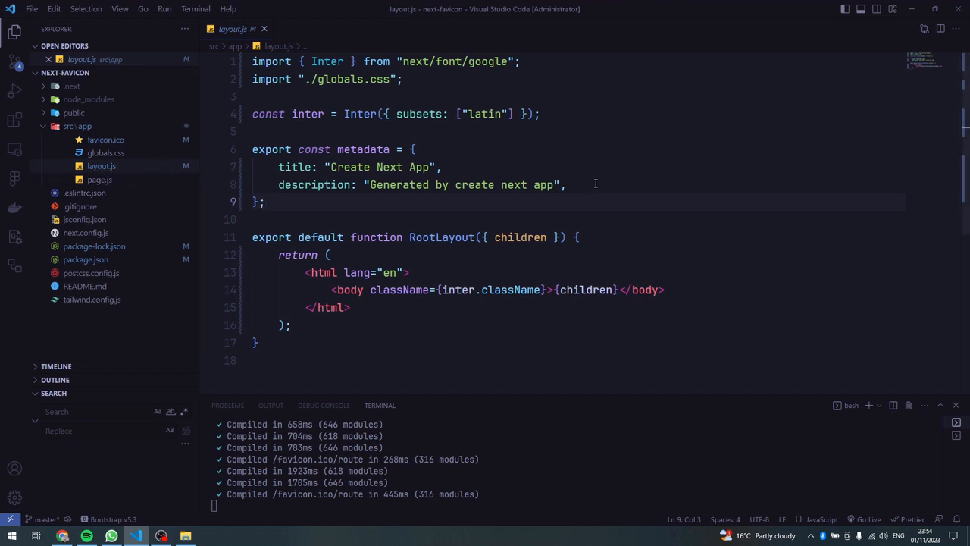
left_click(567, 184)
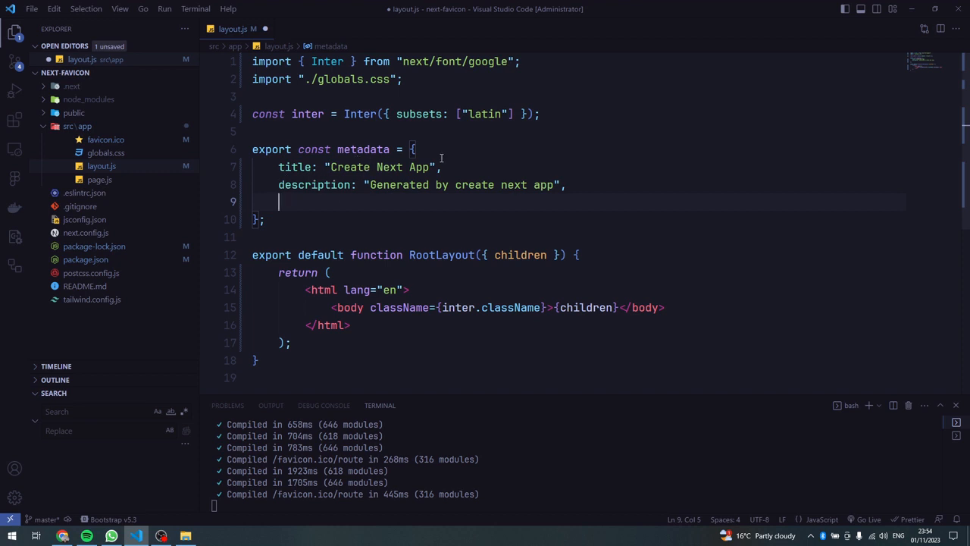
mouse_move(366, 197)
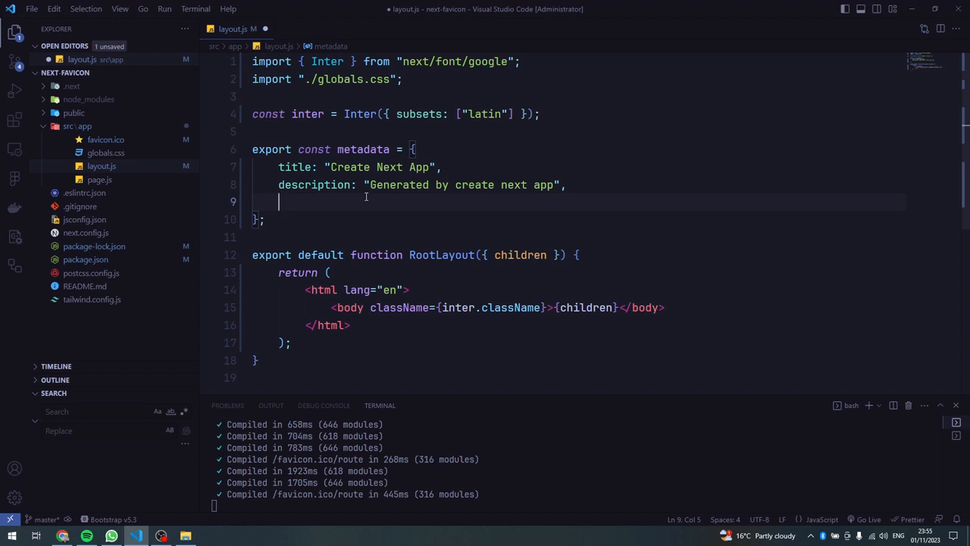
type("icons")
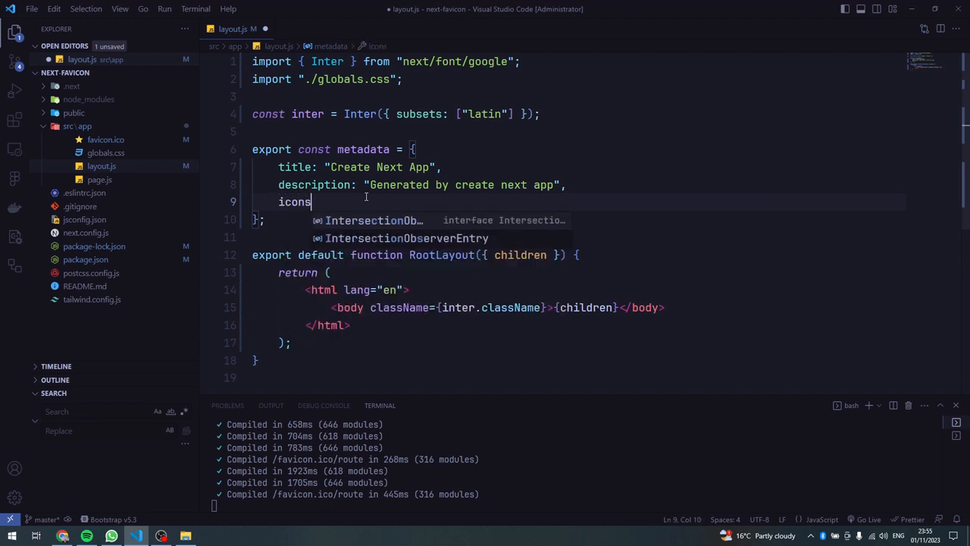
type(":")
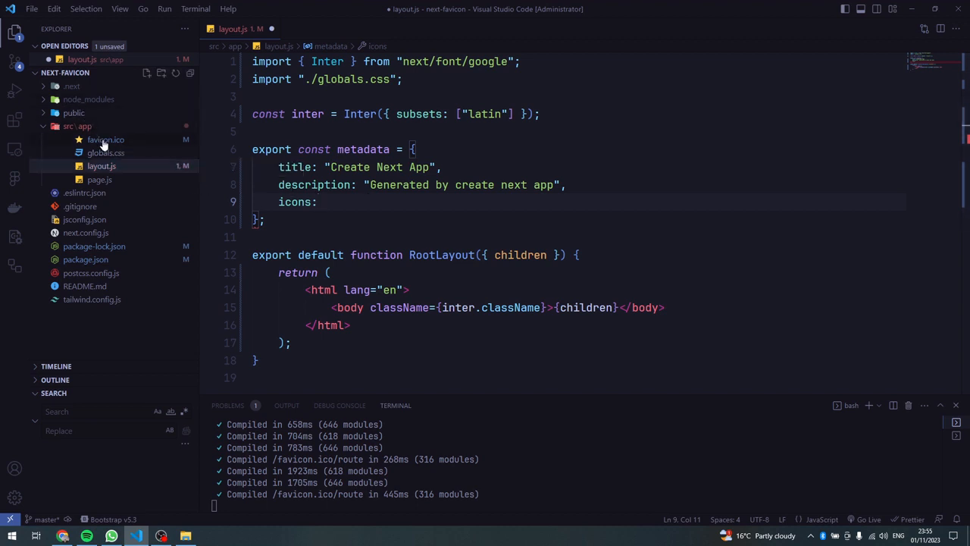
Step: Complete the entry as icons: '/favicon.ico' pointing at the public folder icon
left_click(72, 112)
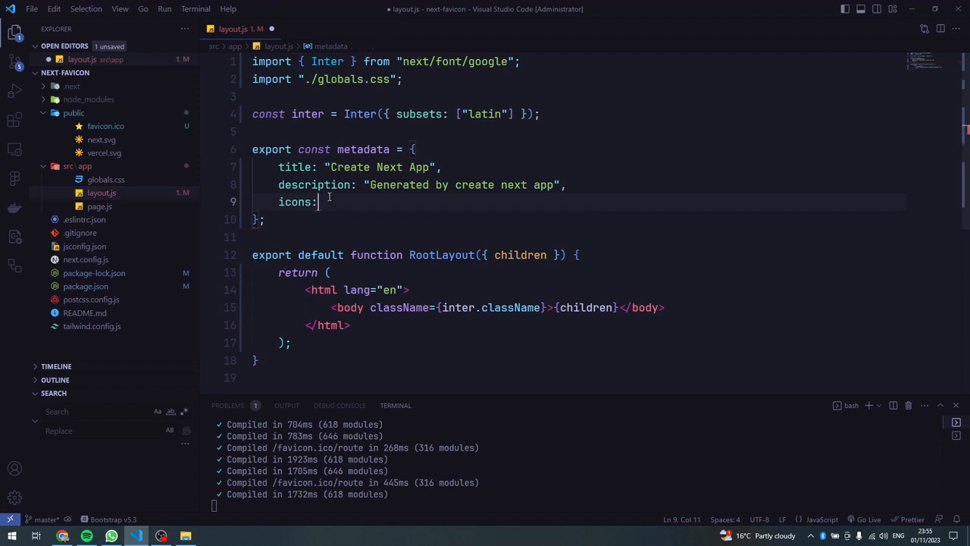
type("'")
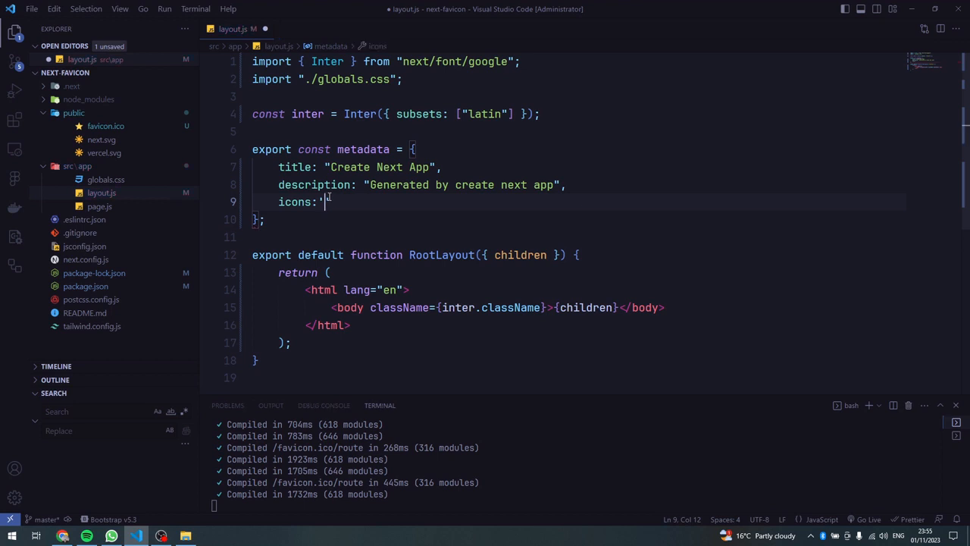
type("/")
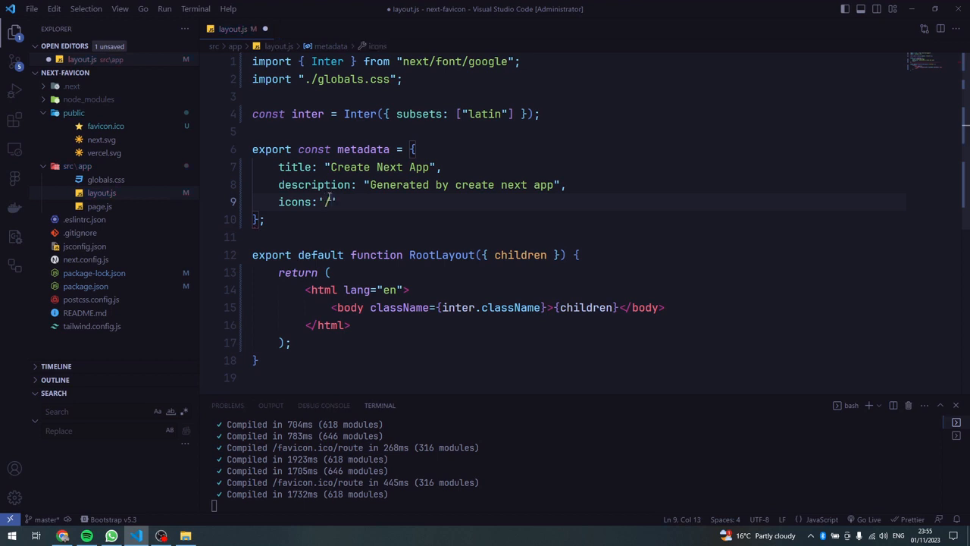
type("favic")
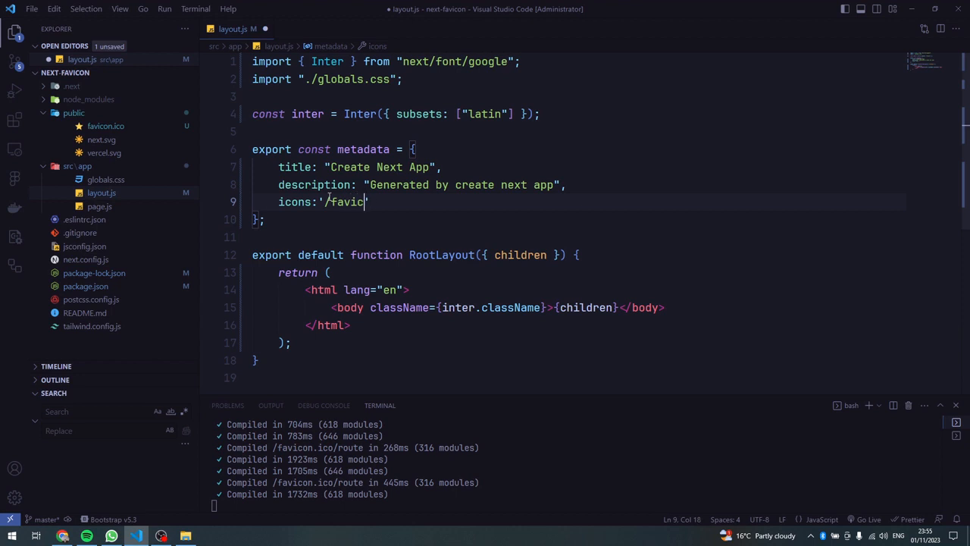
type("on.")
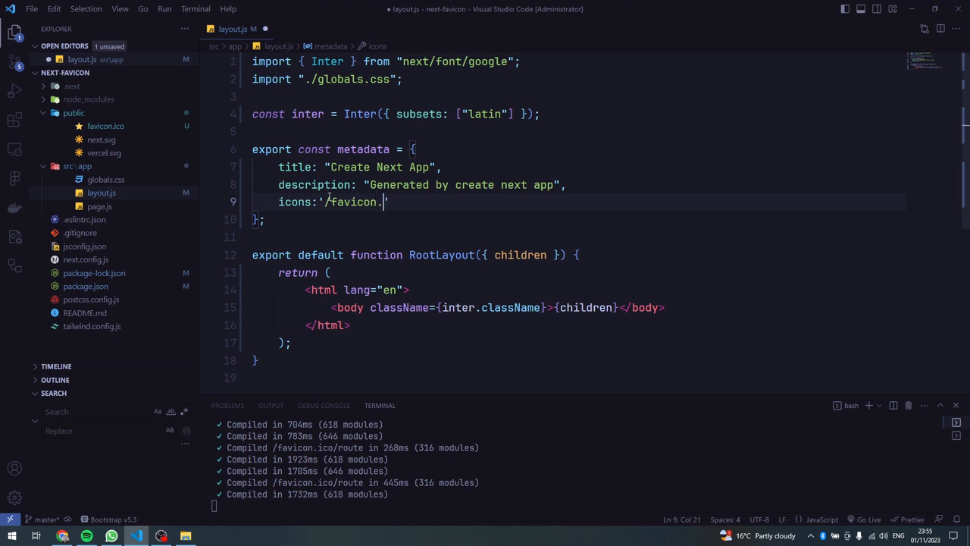
type("ico\",")
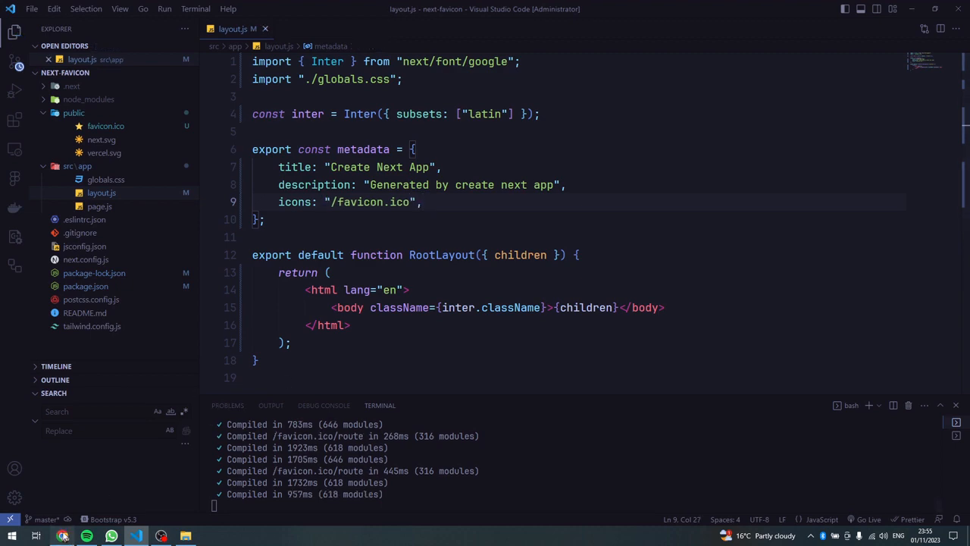
Step: Reload localhost:3000 in Chrome to pick up the icon, then return to the editor
left_click(63, 537)
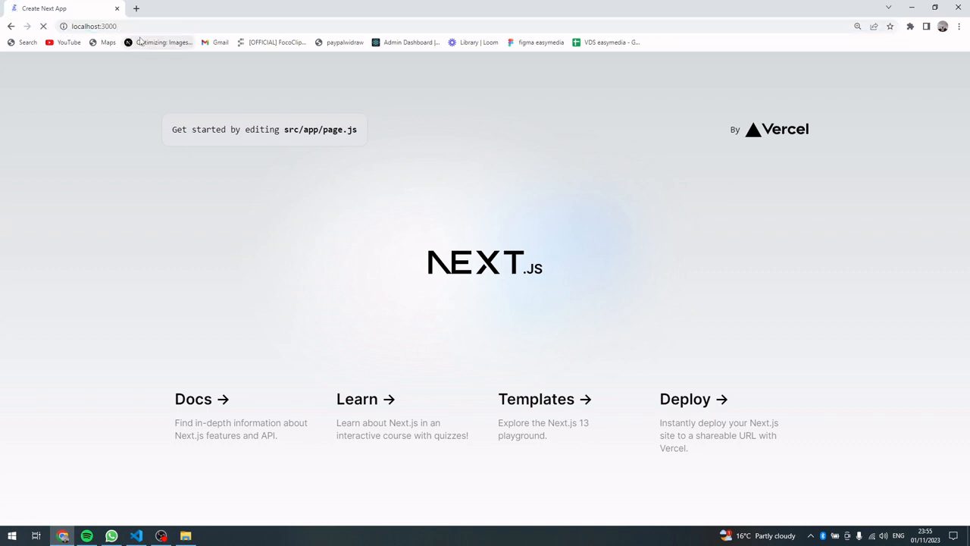
left_click(94, 26)
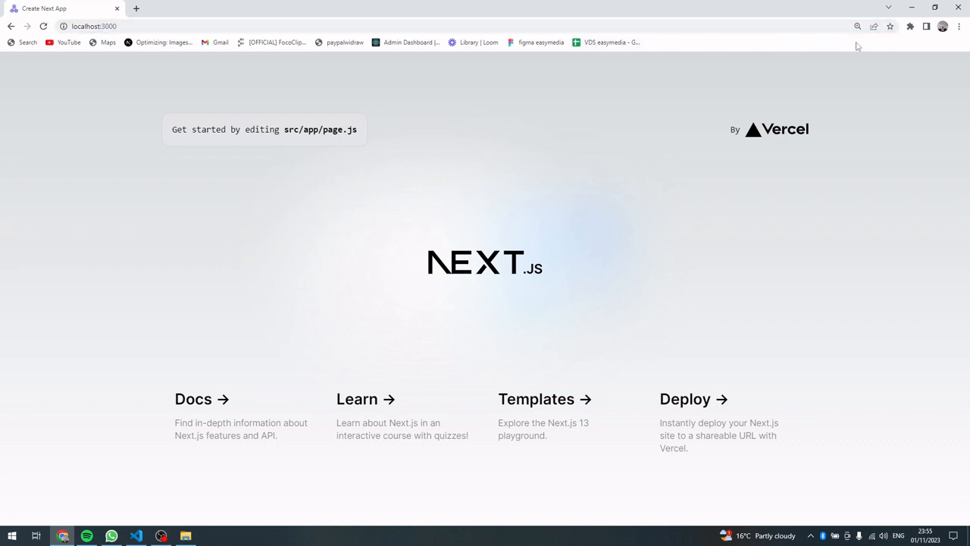
left_click(136, 536)
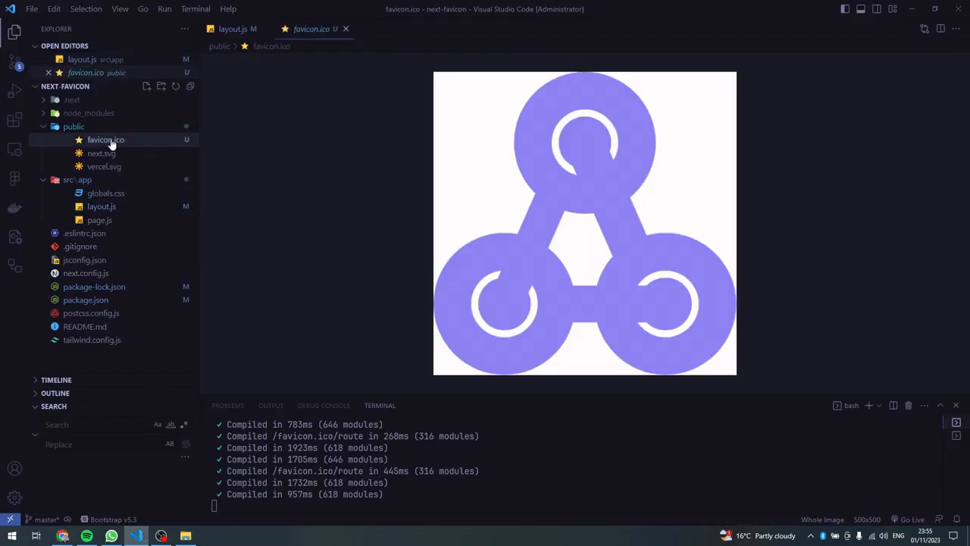
Step: Preview the purple favicon.ico sitting in the public folder
left_click(233, 29)
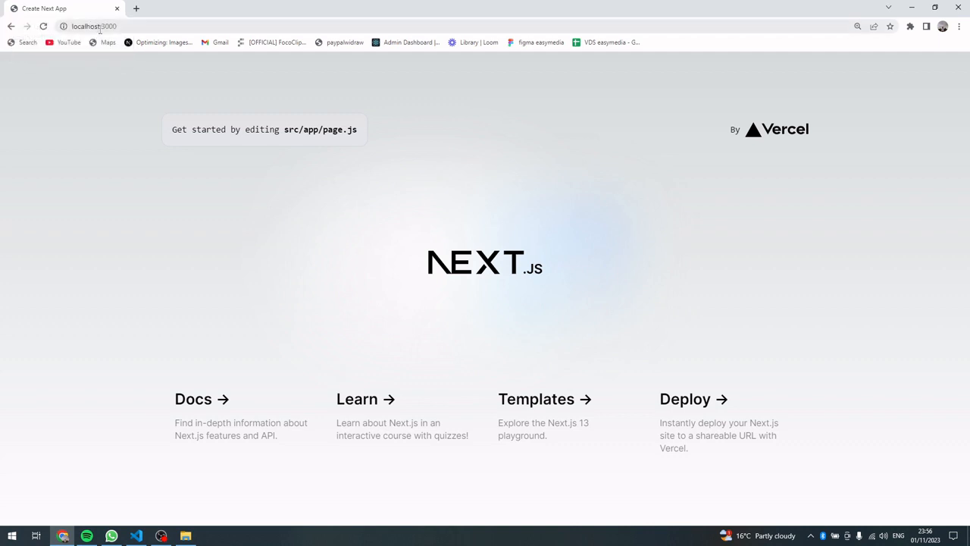
Step: Revisit the localhost:3000 starter page to recheck the favicon
left_click(94, 26)
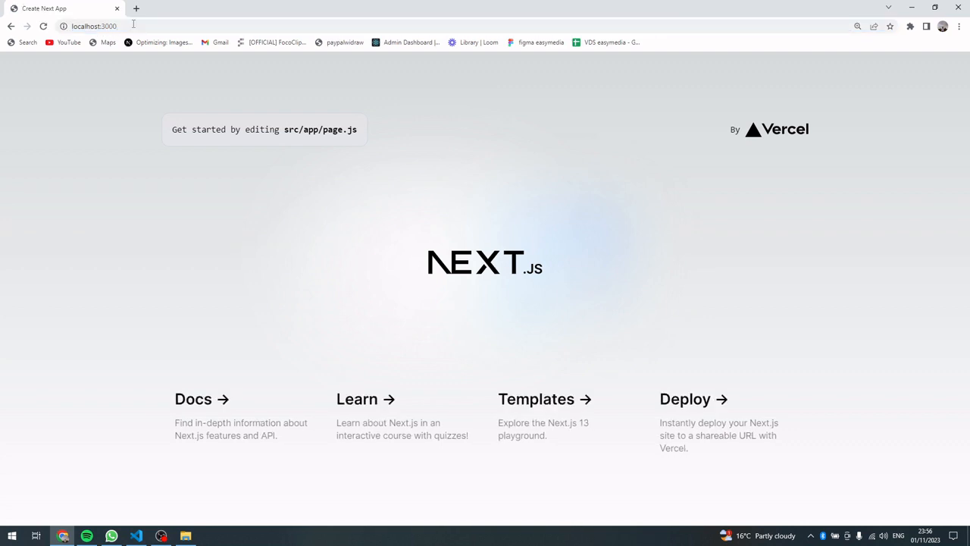
left_click(94, 26)
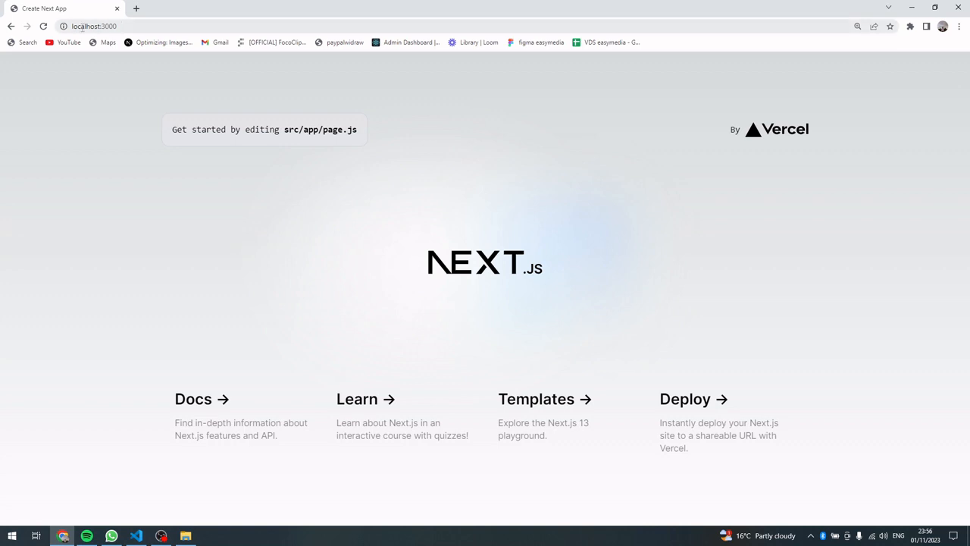
left_click(185, 537)
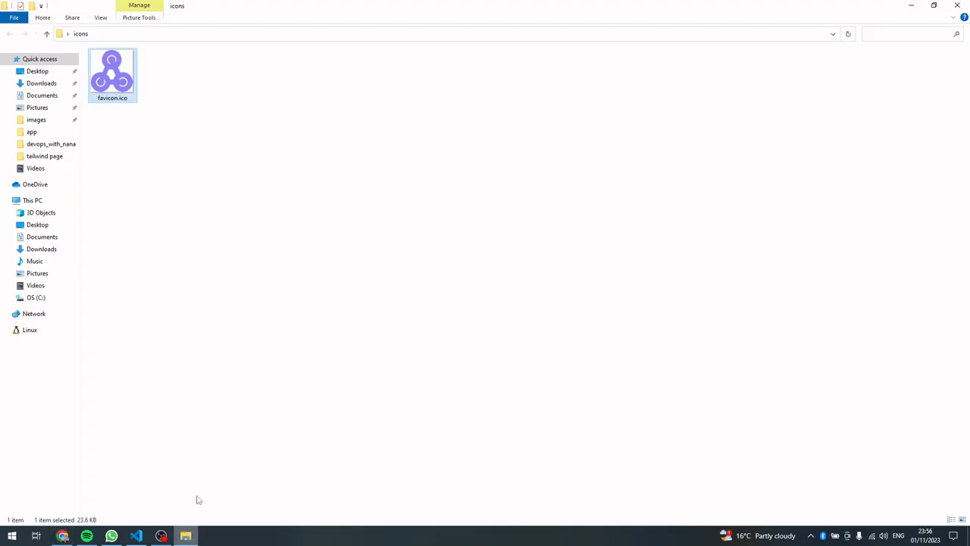
mouse_move(120, 68)
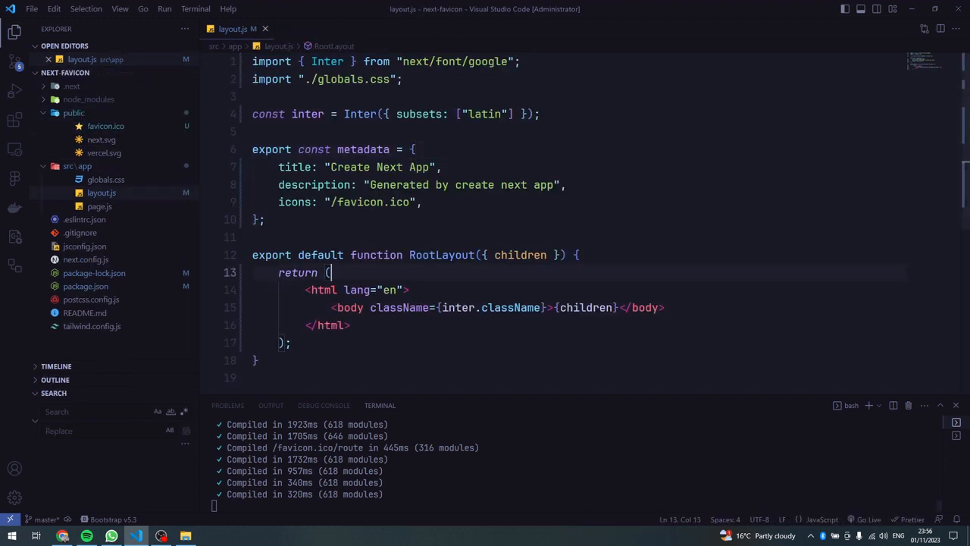
left_click(63, 537)
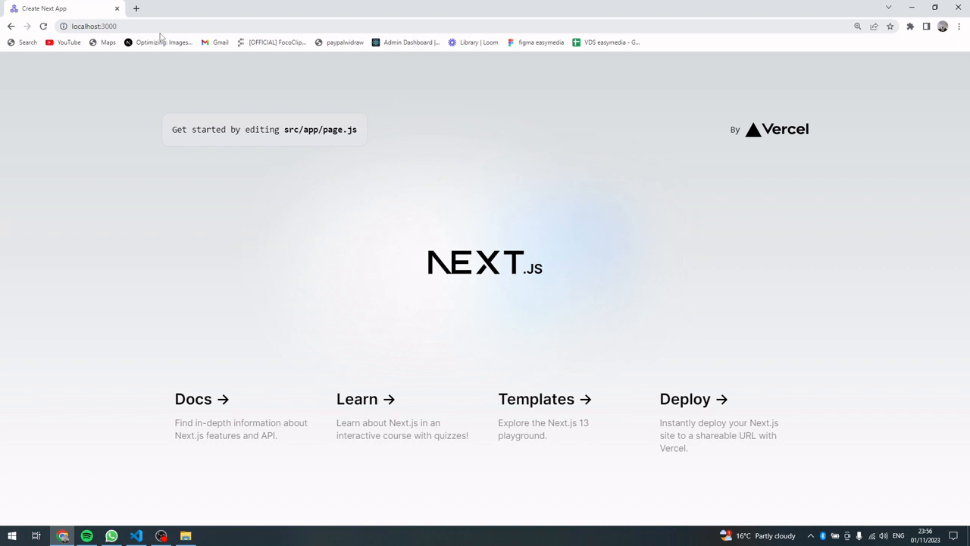
left_click(94, 26)
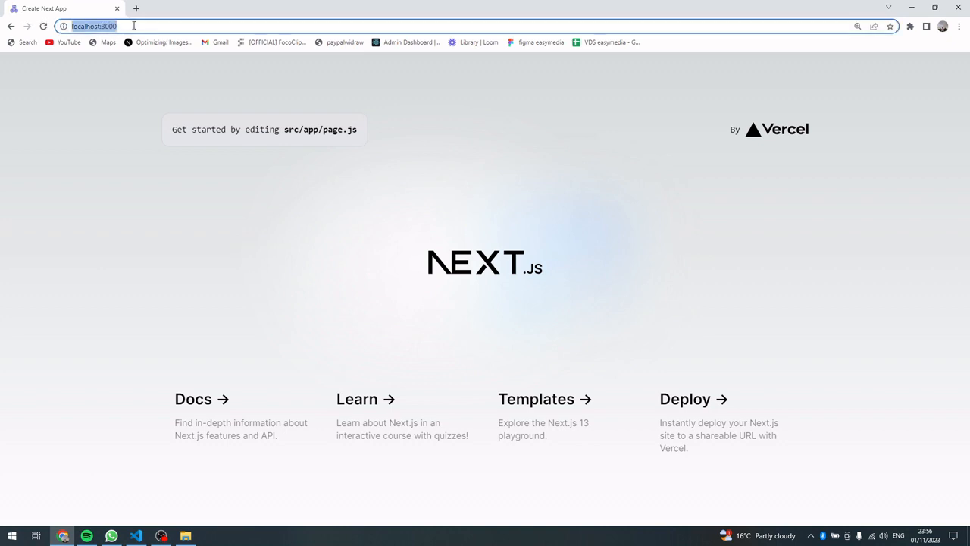
left_click(147, 26)
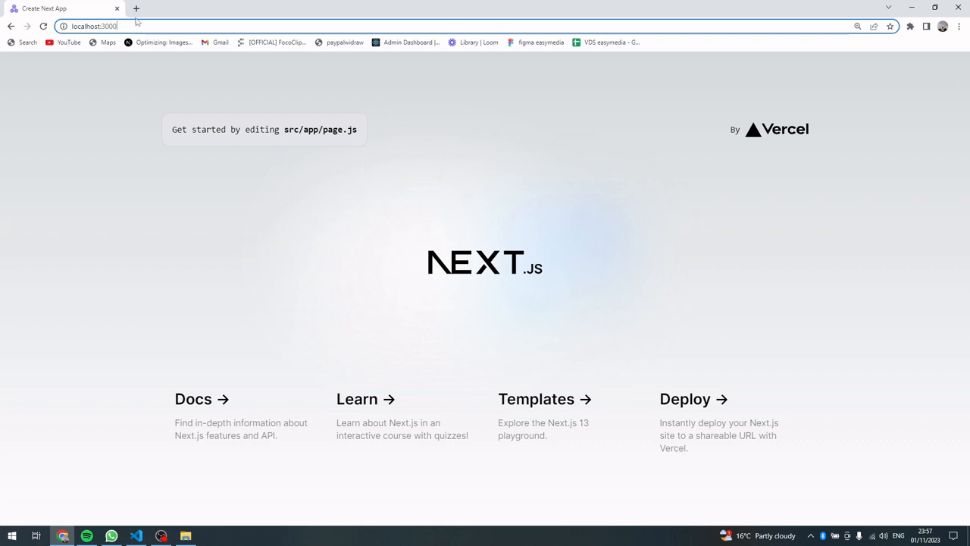
Step: Search 'next js', open the official site and go into its documentation
left_click(137, 9)
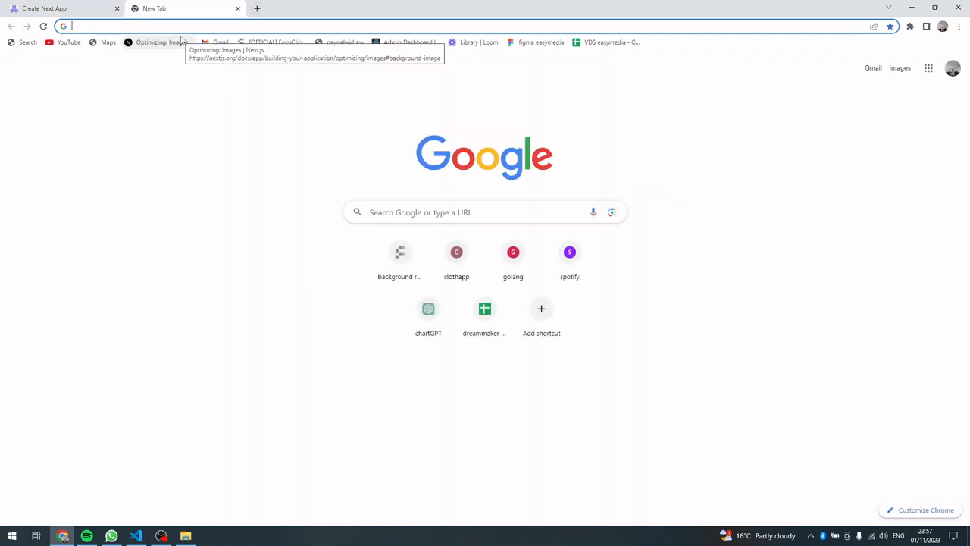
type("next js")
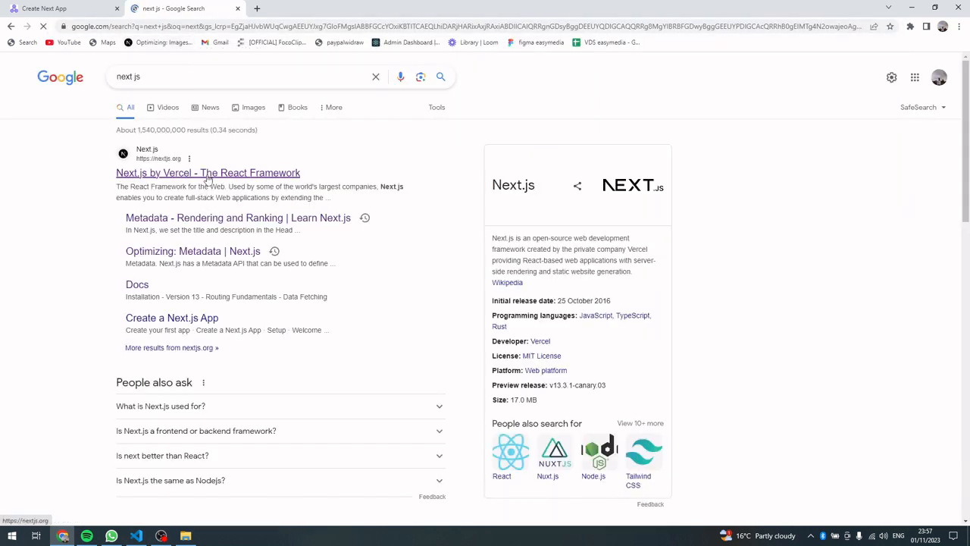
left_click(206, 173)
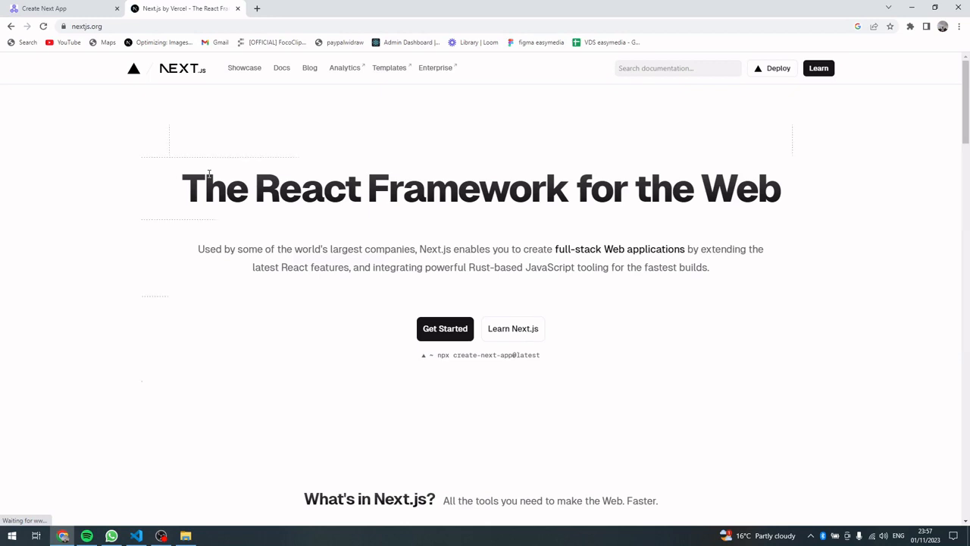
scroll("down", 3)
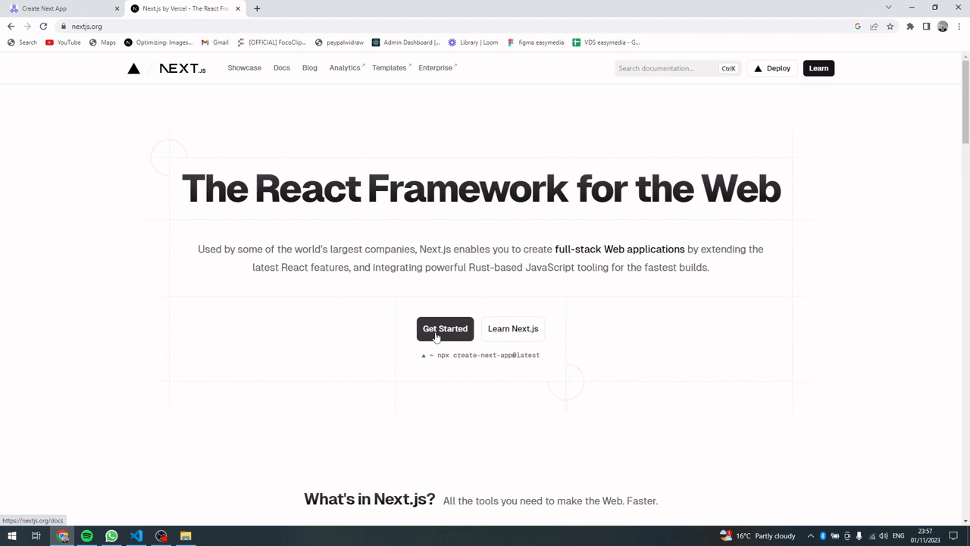
scroll("down", 3)
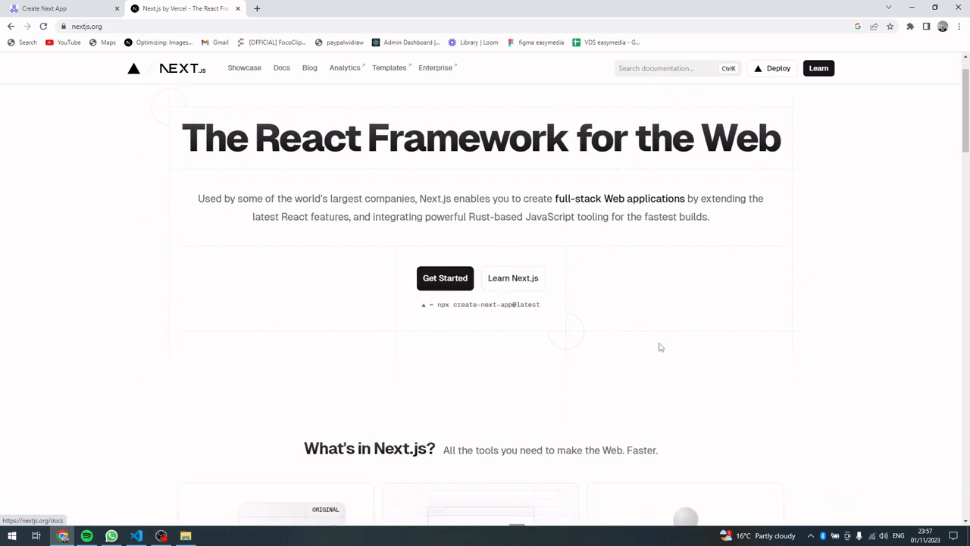
left_click(282, 67)
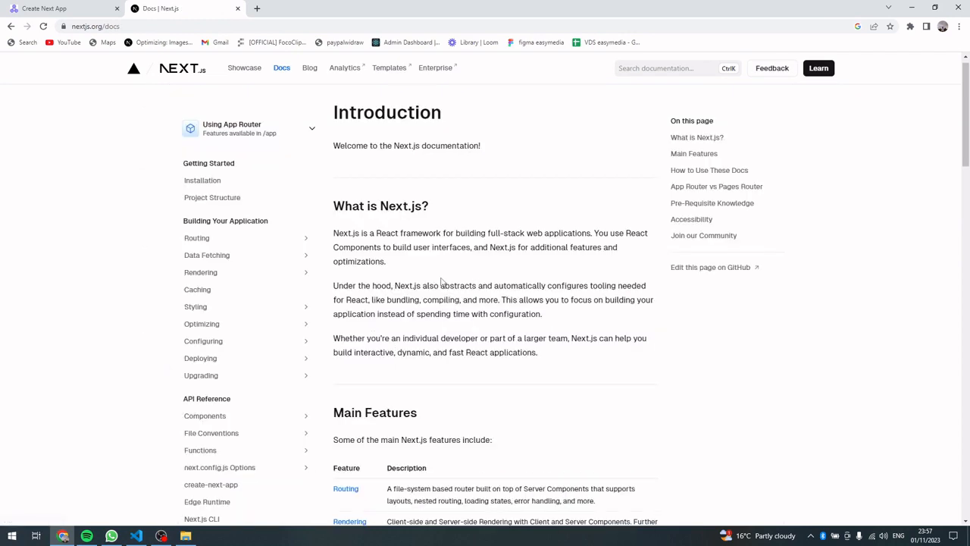
scroll("down", 3)
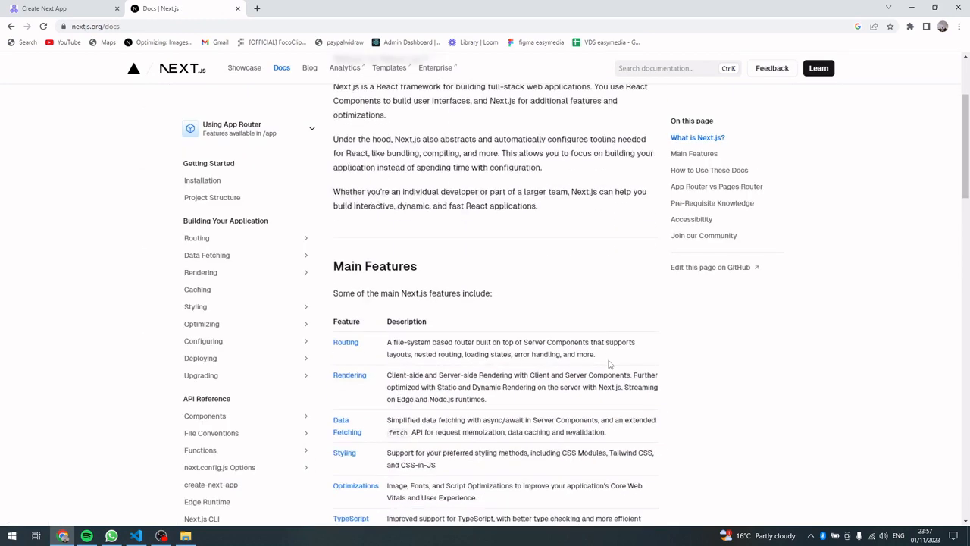
scroll("up", 3)
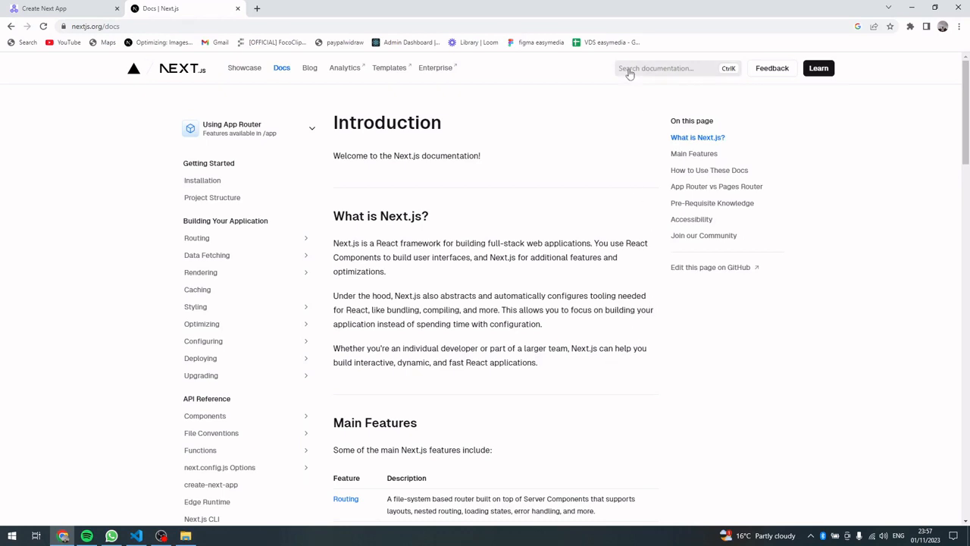
Step: Search the docs for 'dyn' and scan the dynamic metadata results
left_click(667, 68)
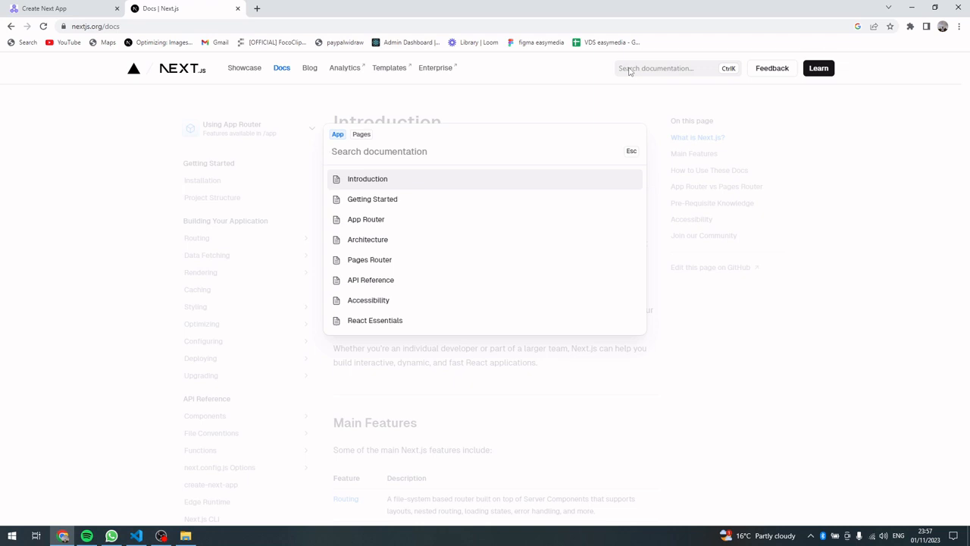
type("dyn")
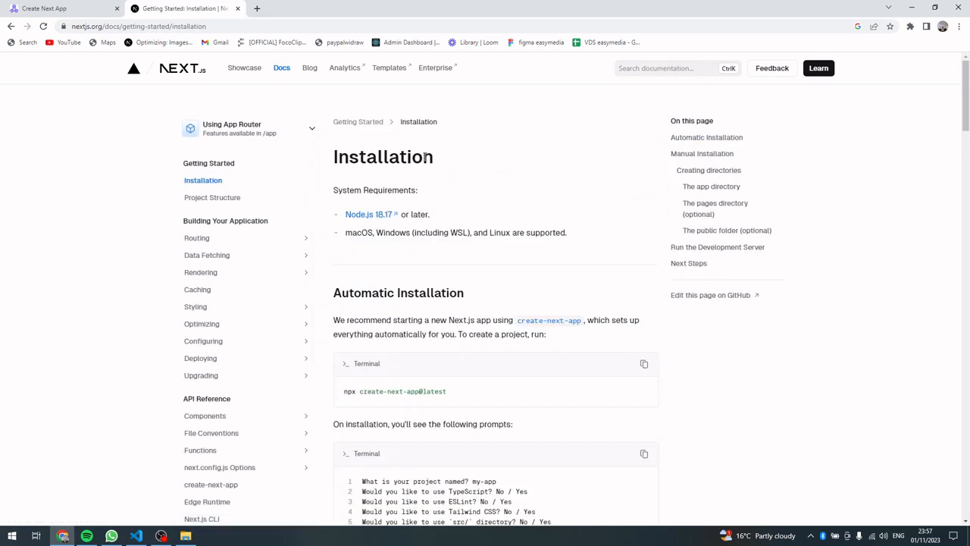
scroll("down", 3)
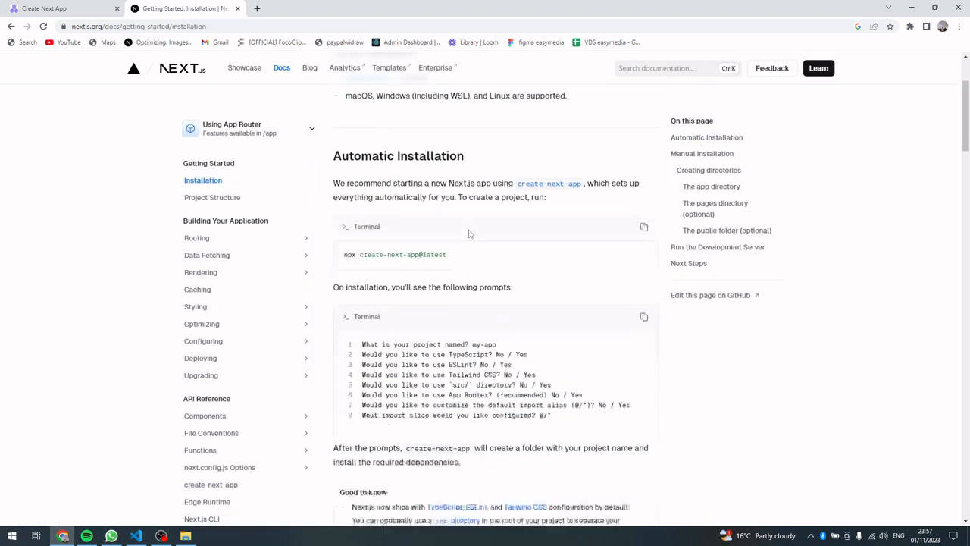
scroll("down", 3)
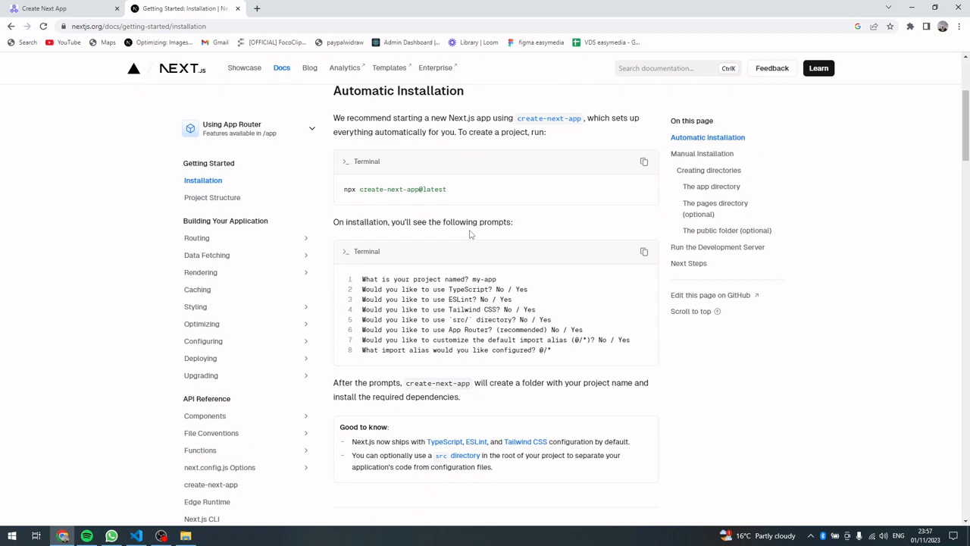
mouse_move(581, 121)
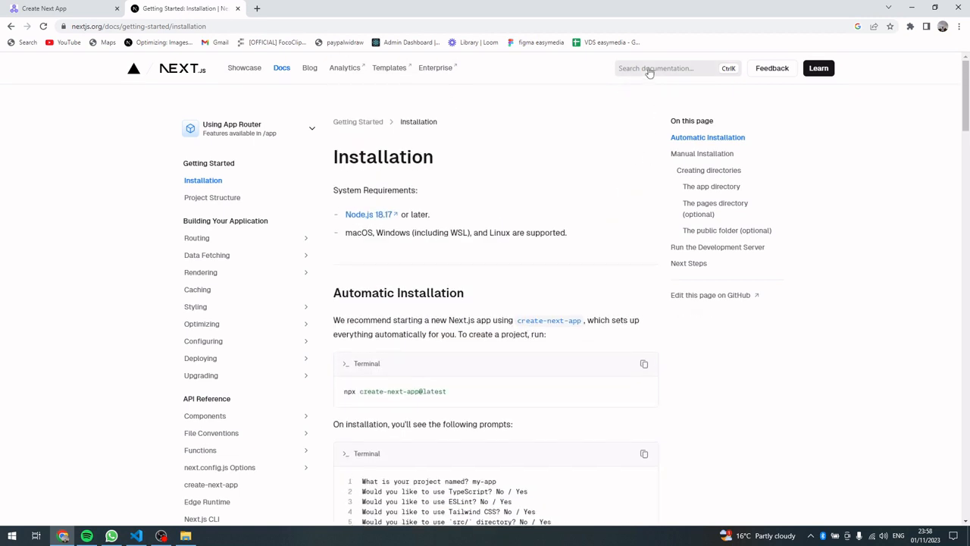
Step: Search 'metadata', read down the Metadata guide to generateMetadata, then return to the editor
left_click(665, 69)
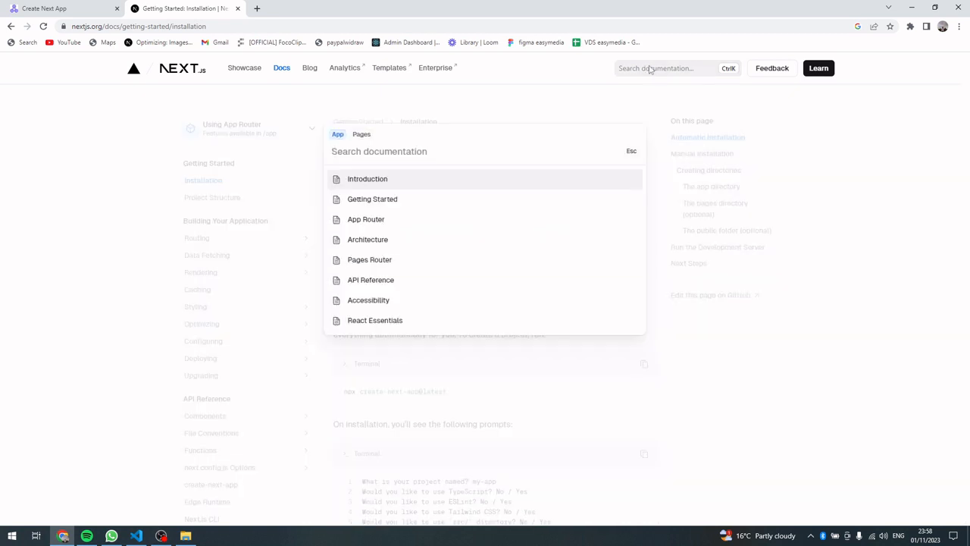
type("meta")
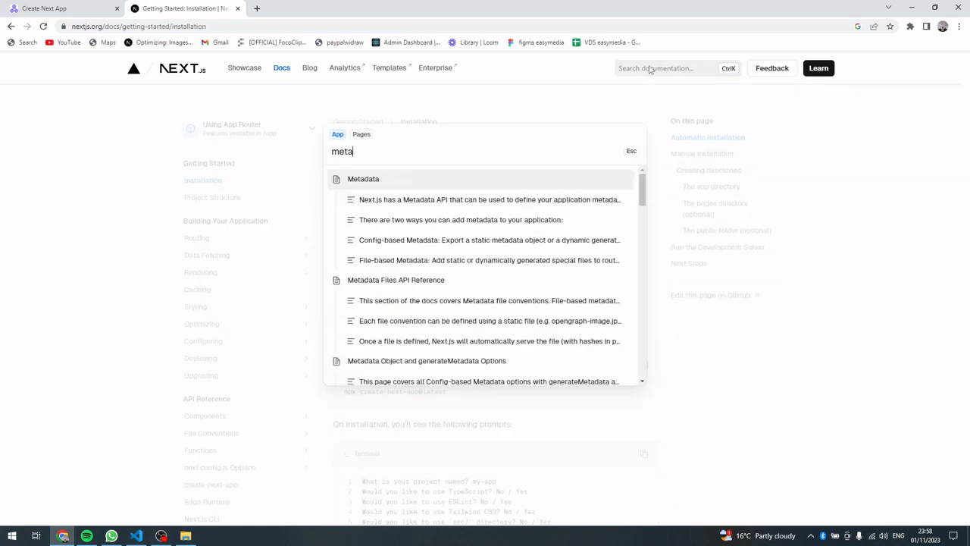
type("data")
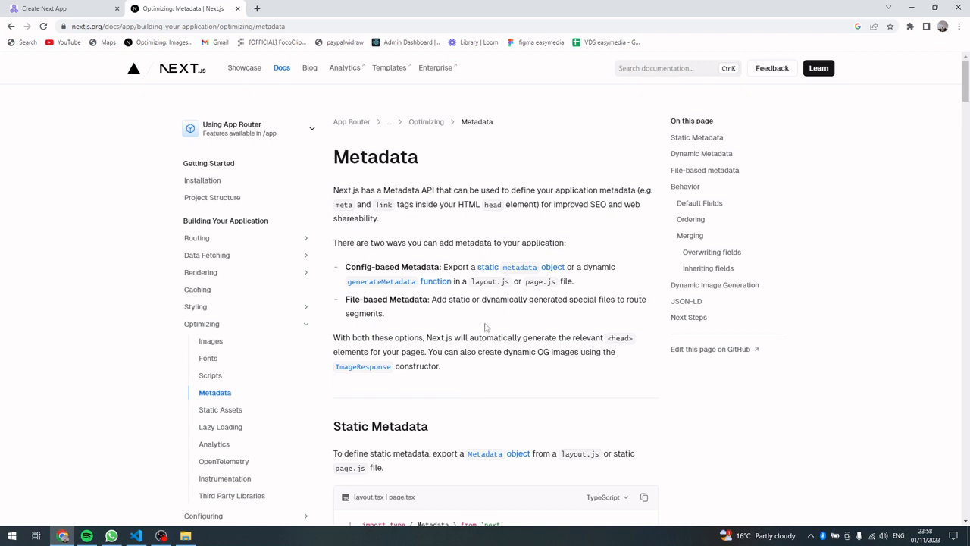
scroll("down", 3)
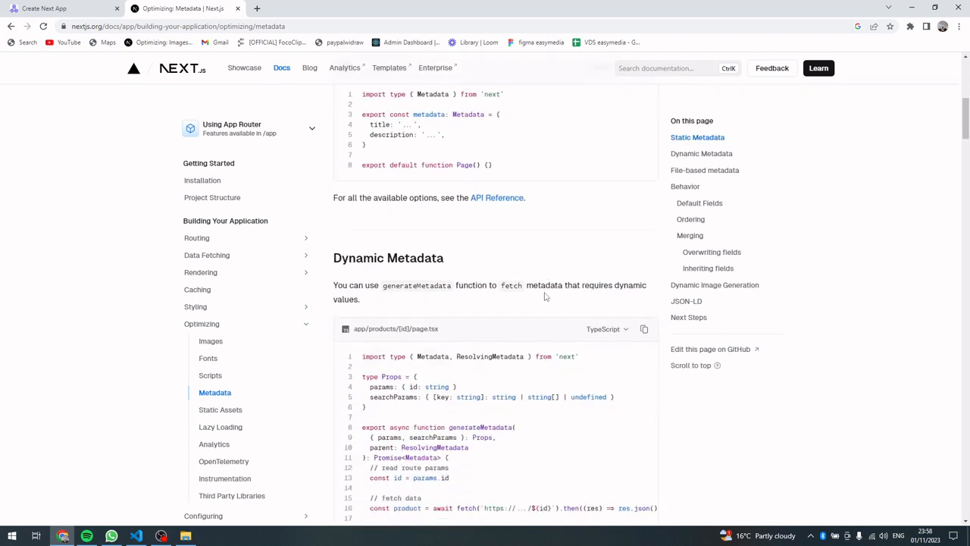
scroll("down", 3)
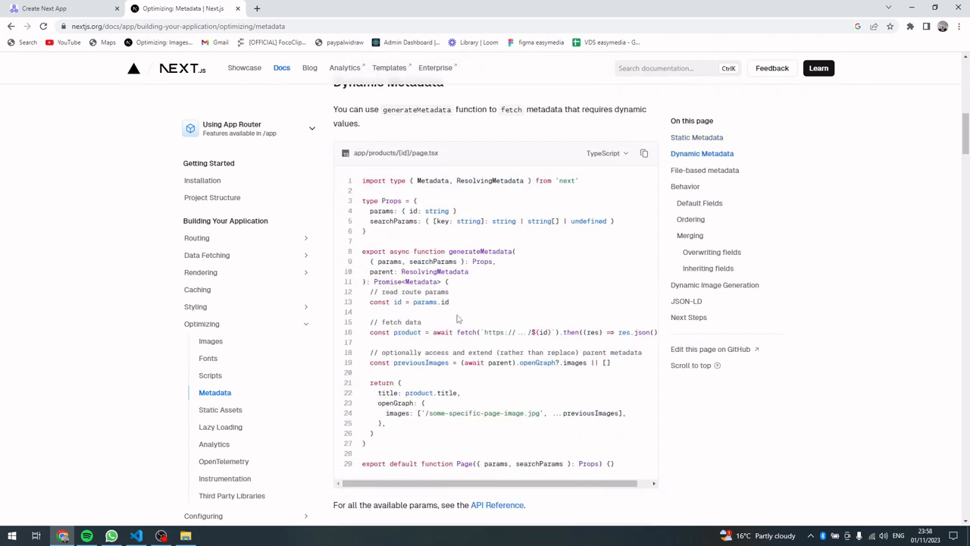
scroll("down", 3)
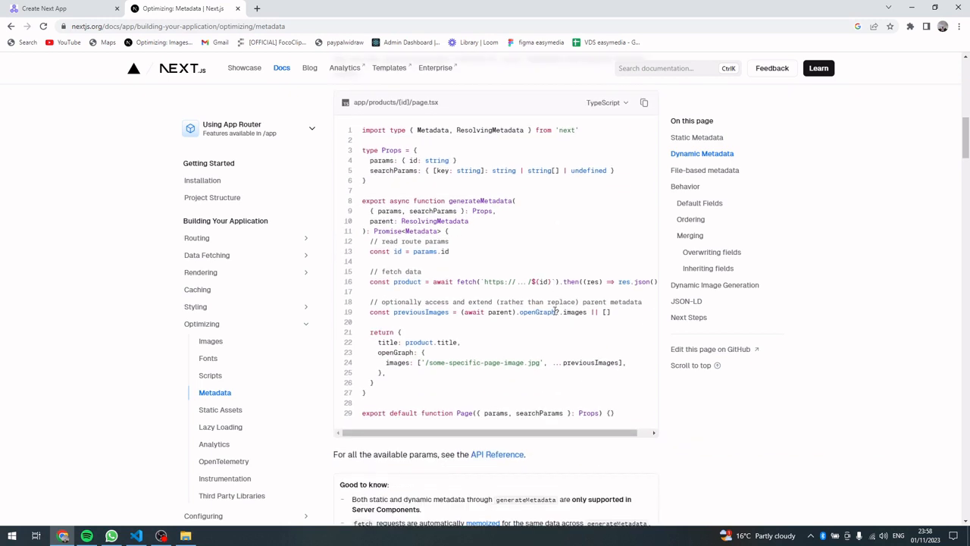
left_click(137, 537)
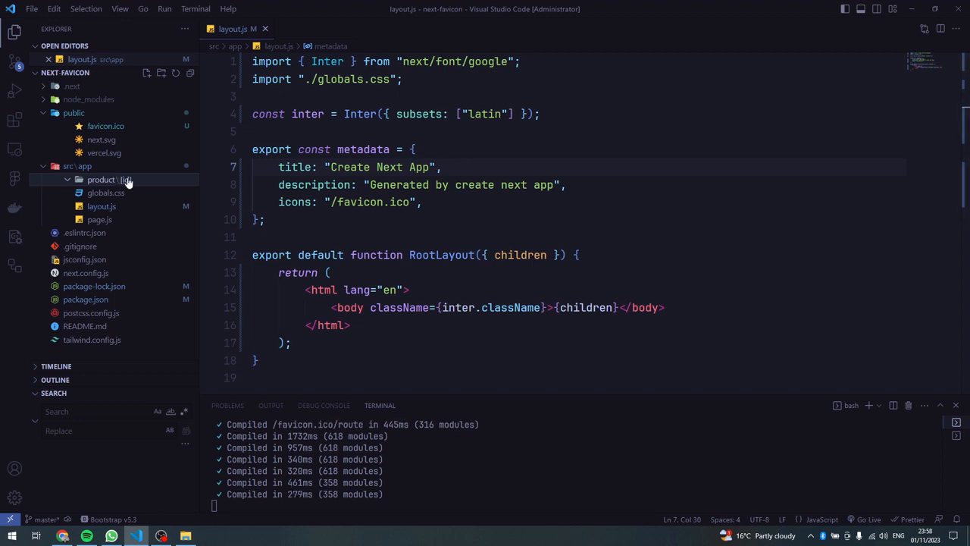
Step: Add a page.jsx file inside the product/[id] route folder and return to the Dynamic Metadata docs
right_click(100, 179)
type("page.jsx")
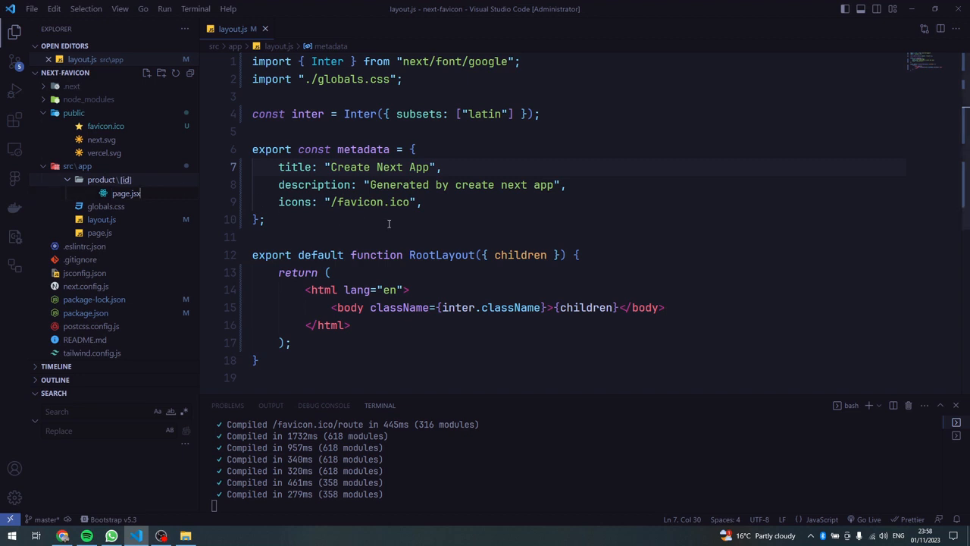
left_click(127, 192)
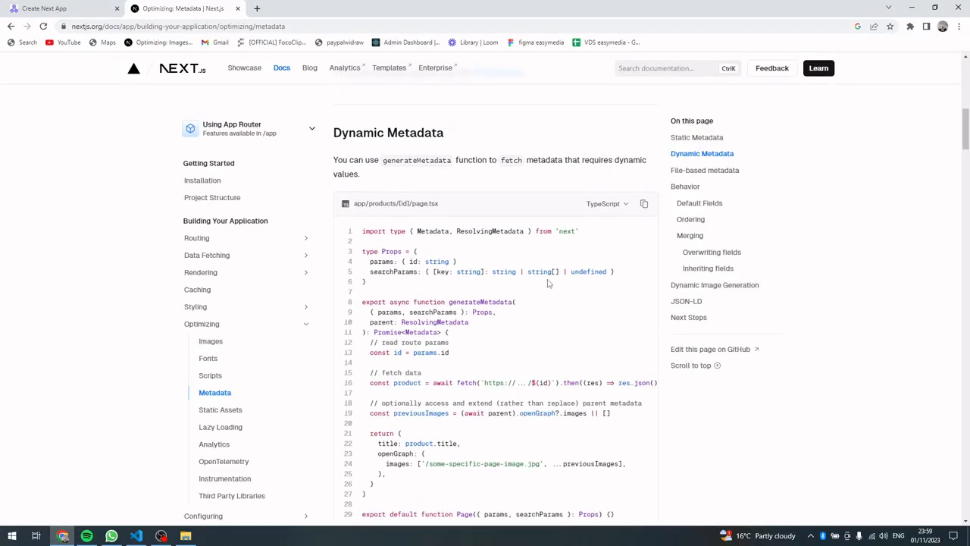
Step: Switch the Dynamic Metadata example to JavaScript and select its whole generateMetadata code for the editor
scroll("down", 3)
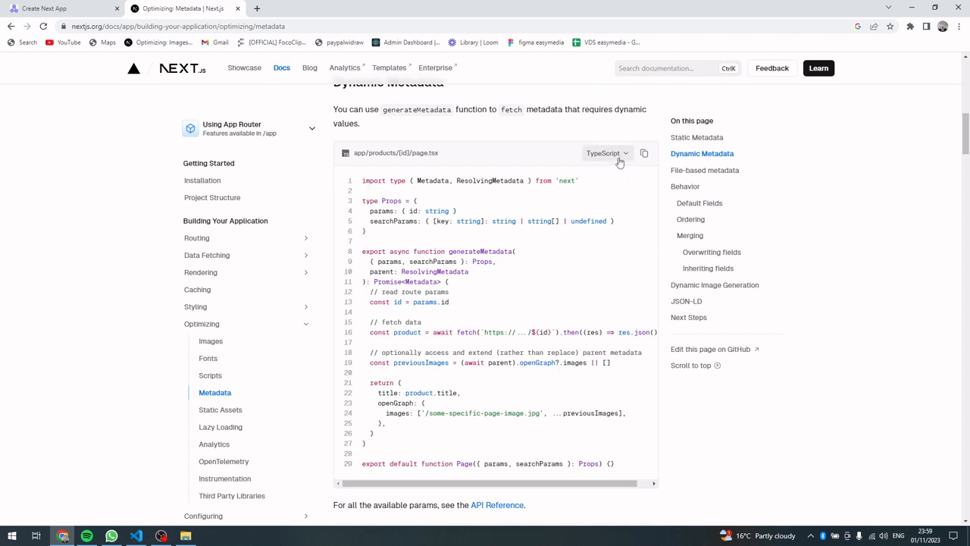
left_click(607, 153)
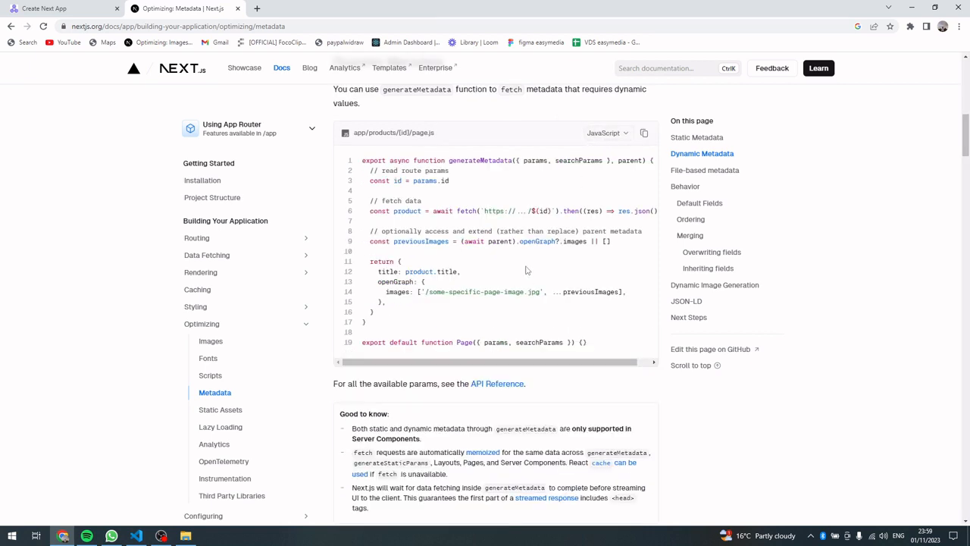
left_click_drag(417, 211, 585, 343)
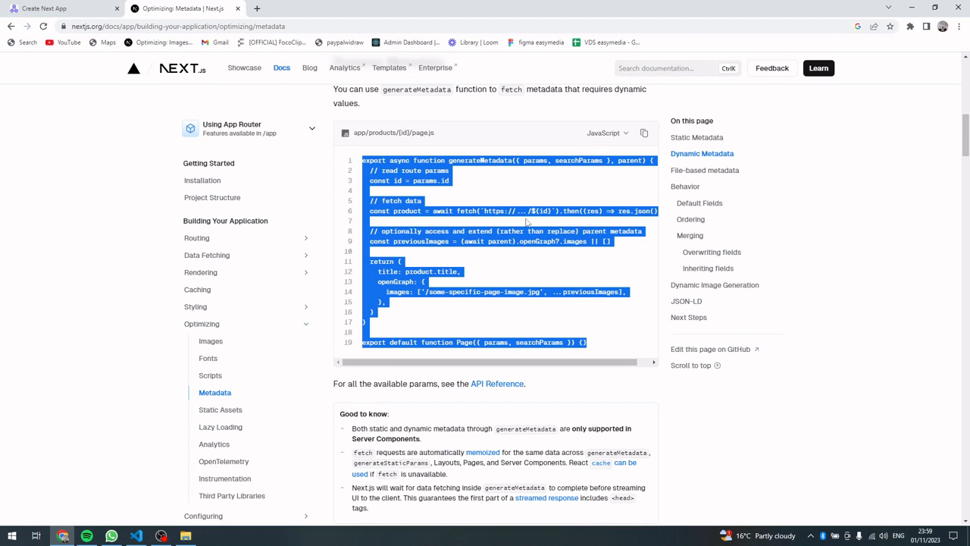
left_click(137, 536)
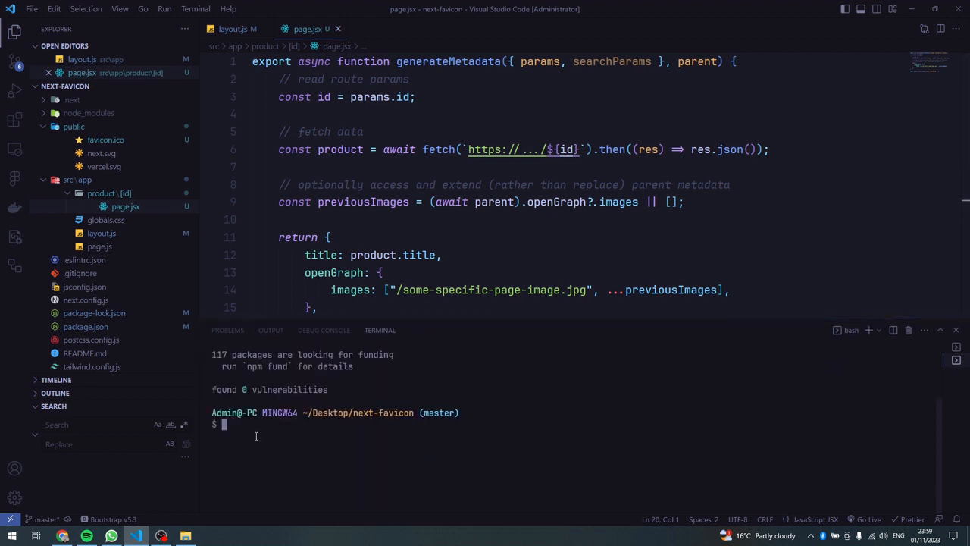
Step: Start an 'npm install' command in the integrated terminal after pasting the example into page.jsx
type("npm")
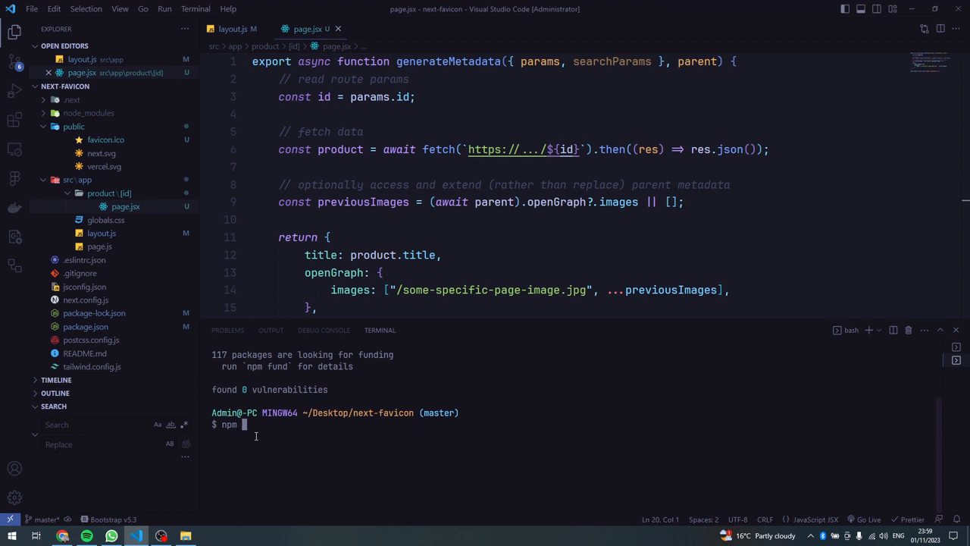
type("install")
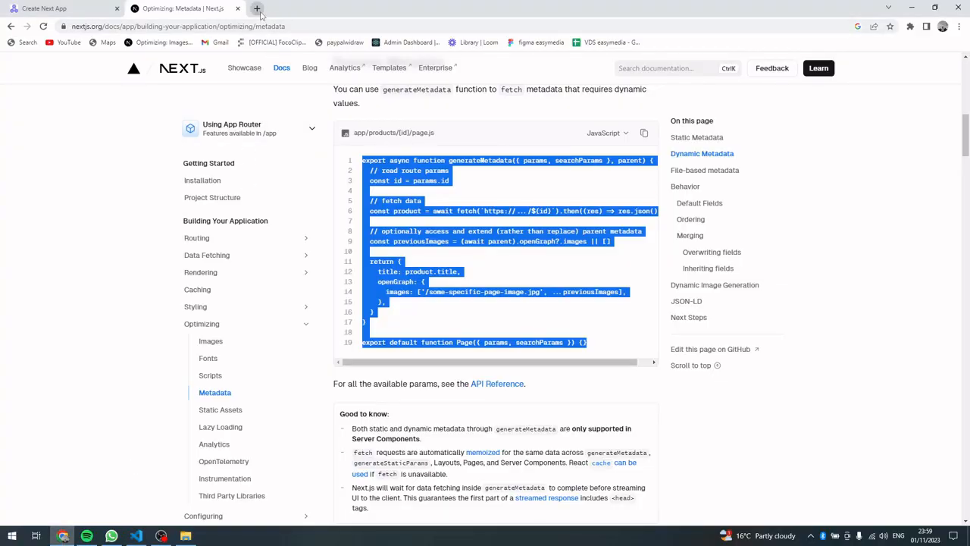
Step: Open fakestoreapi.com's /products/1 route in a new tab and select its URL in the address bar
left_click(258, 9)
type("fakestoreapi.com")
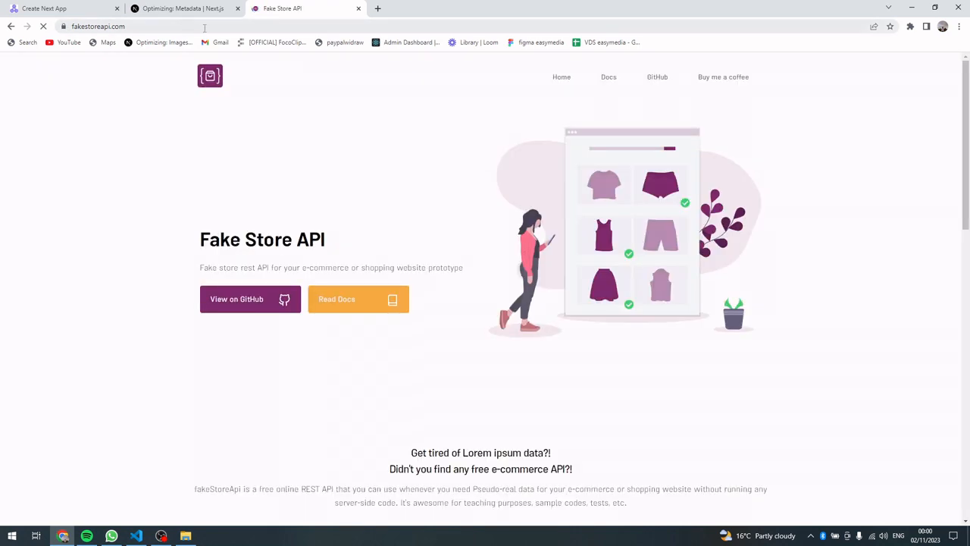
scroll("down", 3)
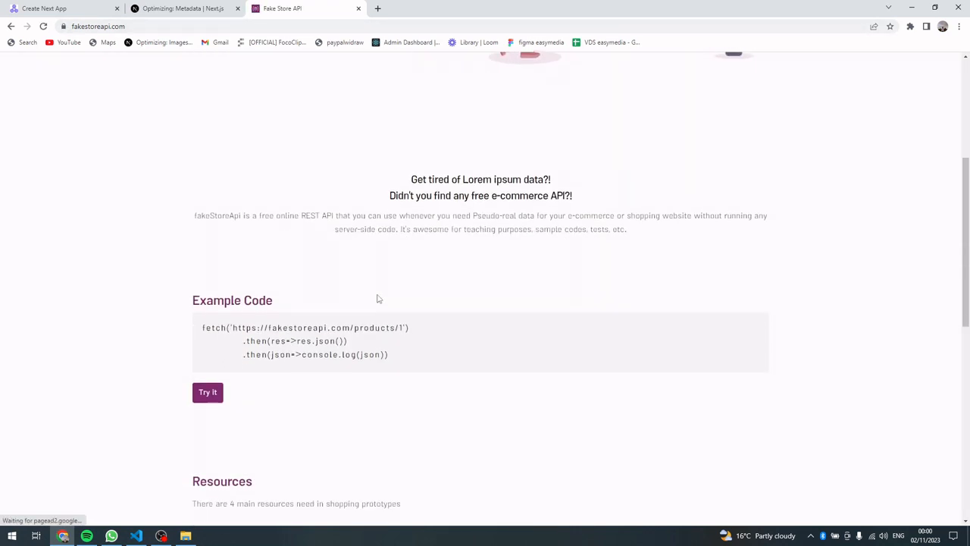
scroll("down", 3)
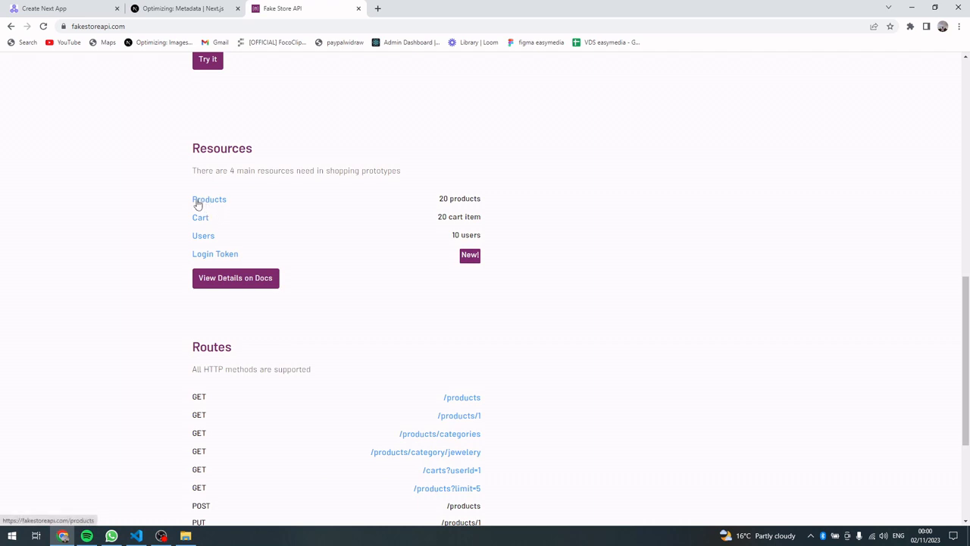
mouse_move(203, 245)
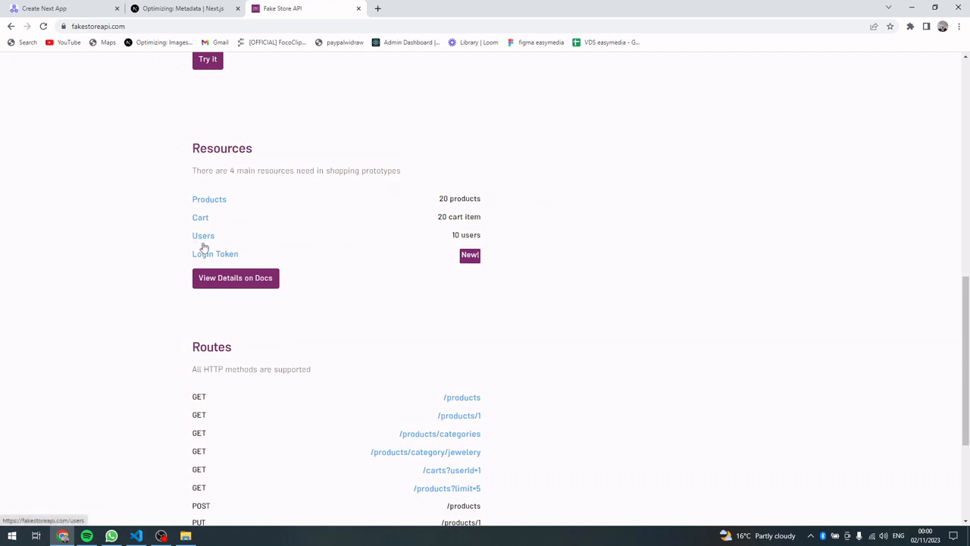
scroll("down", 3)
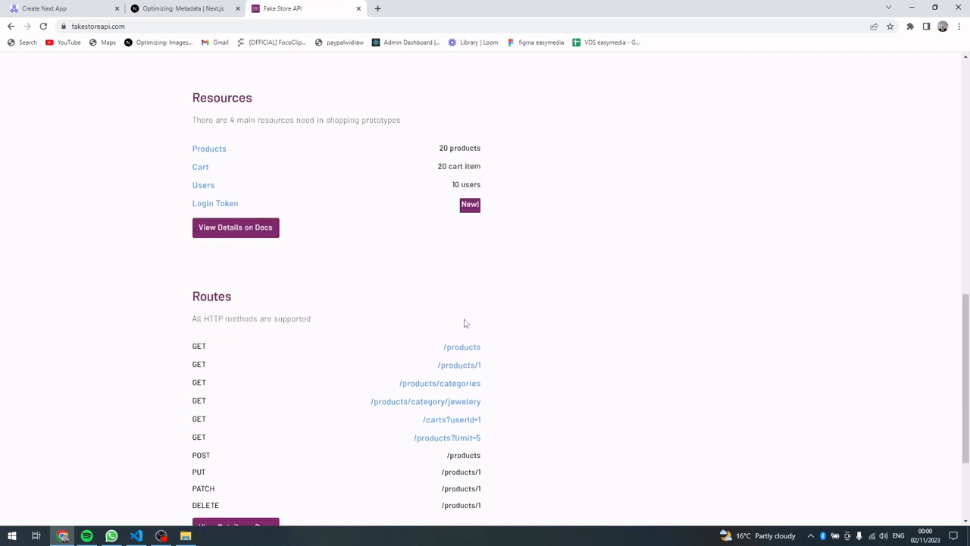
scroll("down", 3)
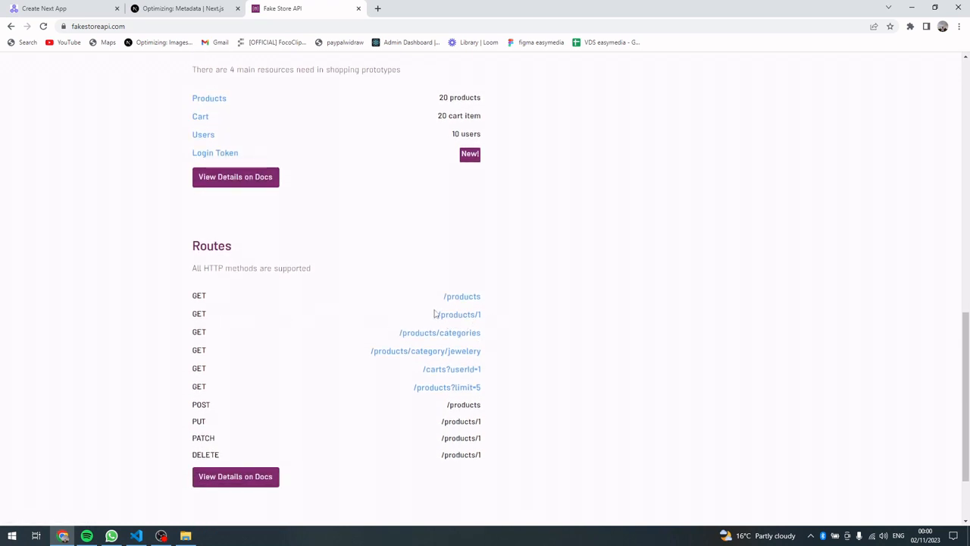
left_click(454, 313)
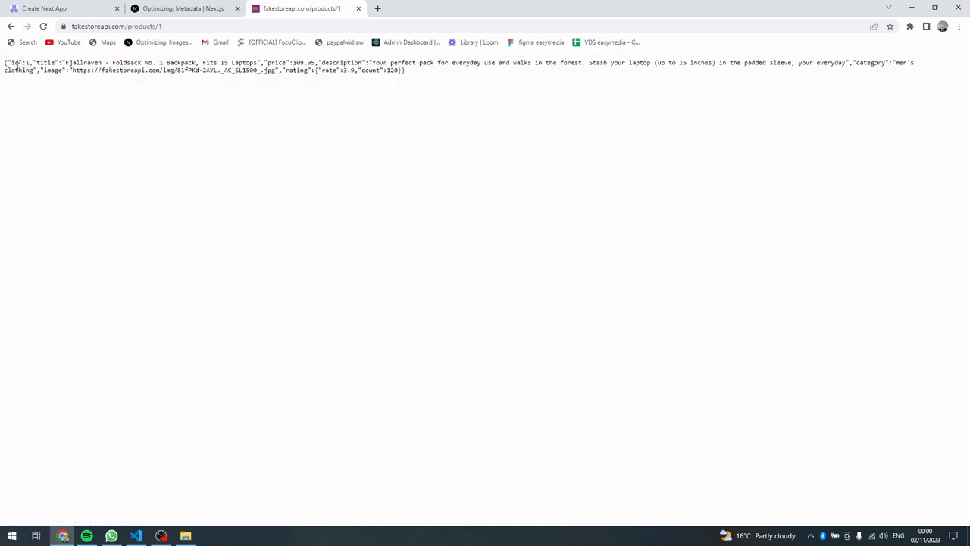
left_click(115, 25)
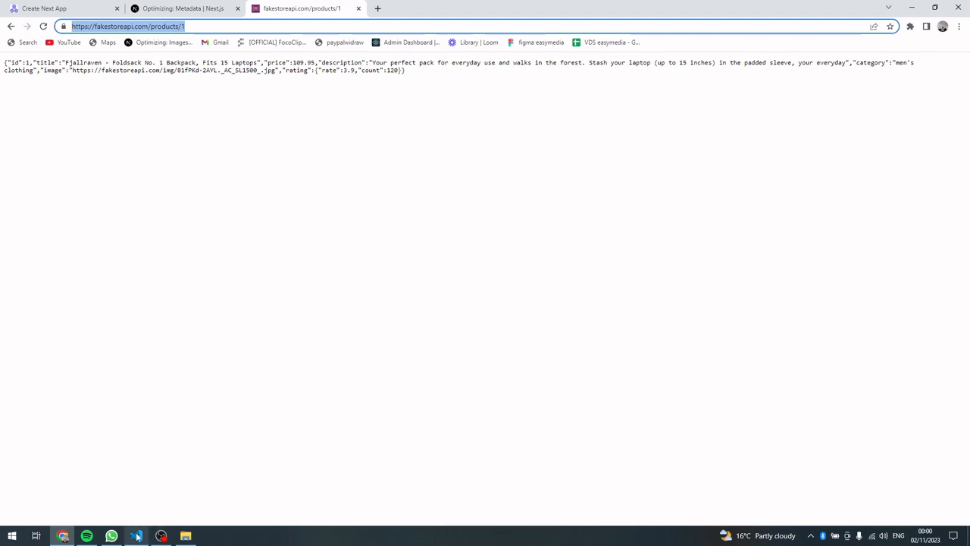
Step: Give the Page component a return statement wrapping its JSX
left_click(135, 536)
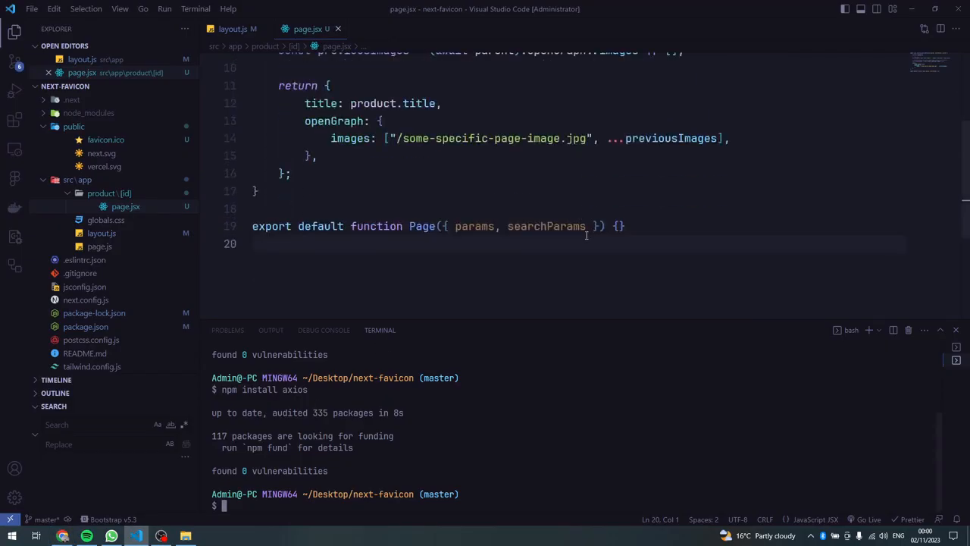
left_click(619, 225)
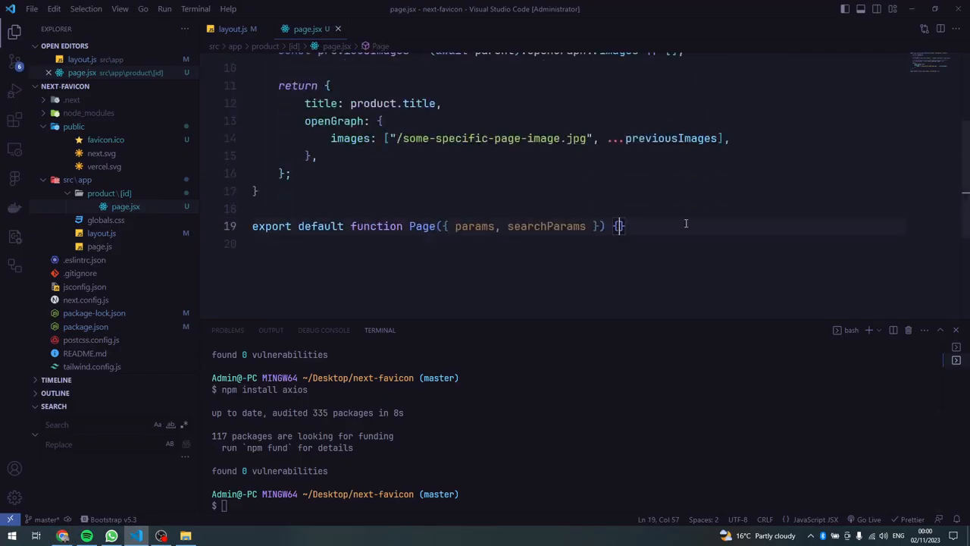
key("Enter")
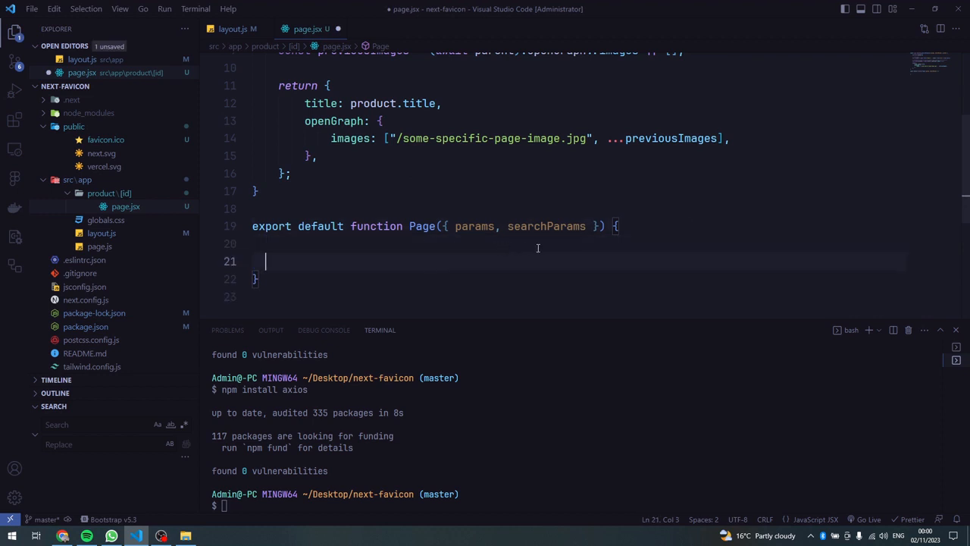
type("return")
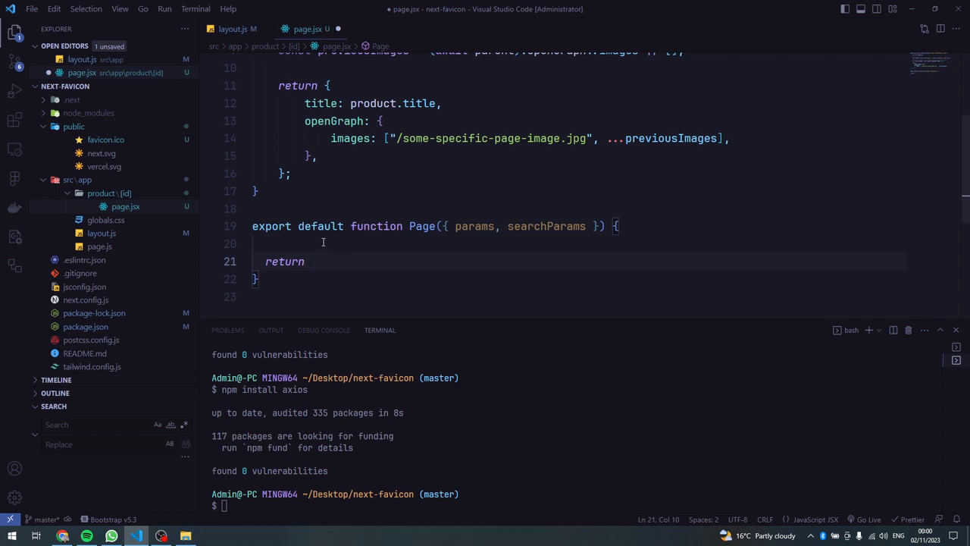
mouse_move(345, 236)
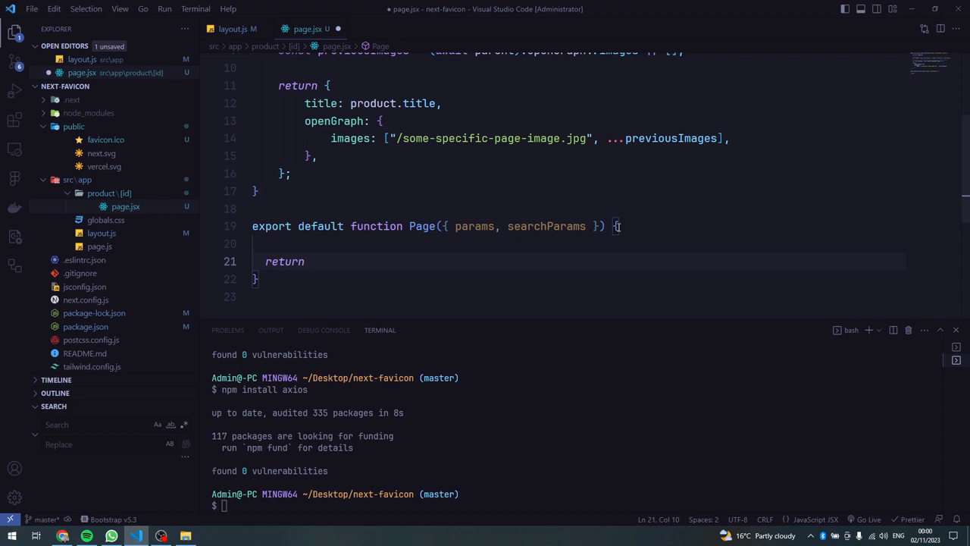
type("(")
type("<h1></h1>")
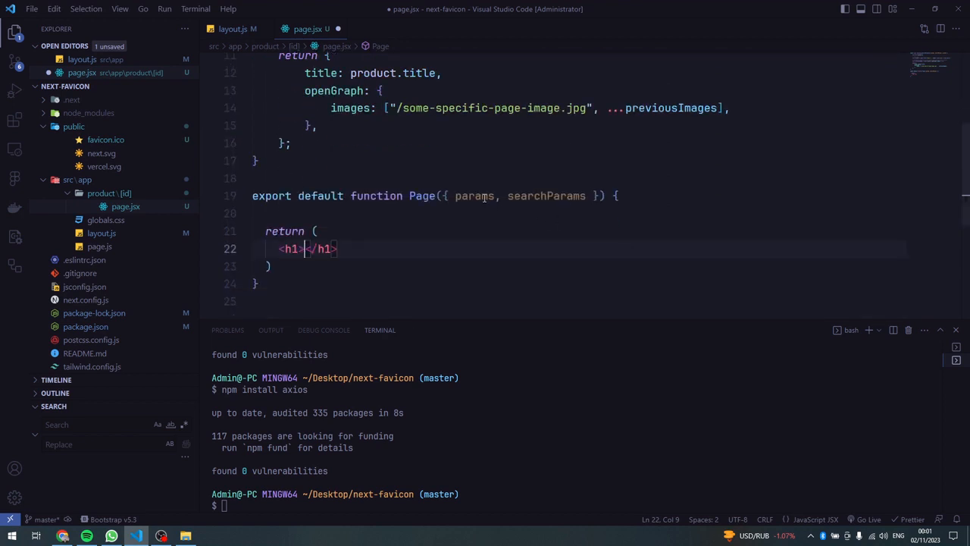
Step: Render {params.id} inside the Page component's h1 heading
double_click(474, 196)
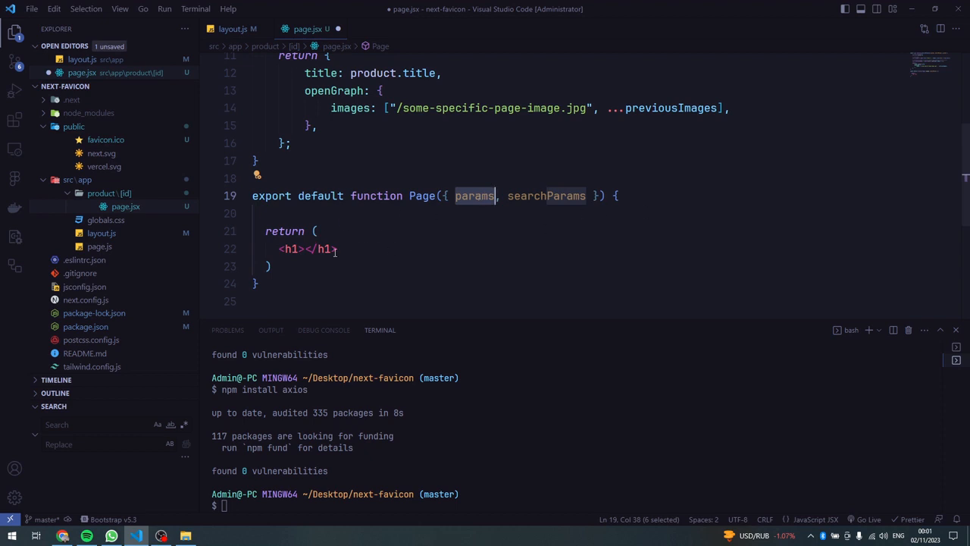
left_click(303, 249)
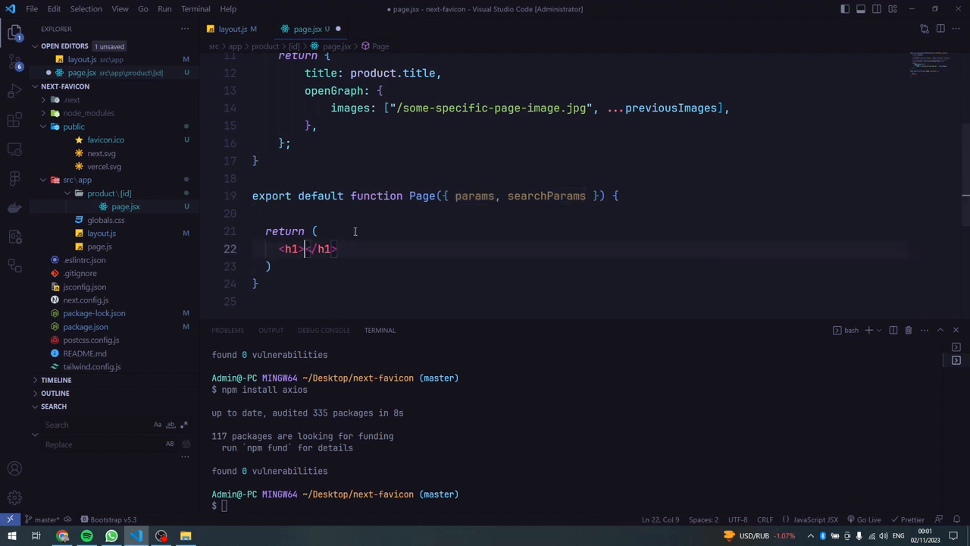
type("{params")
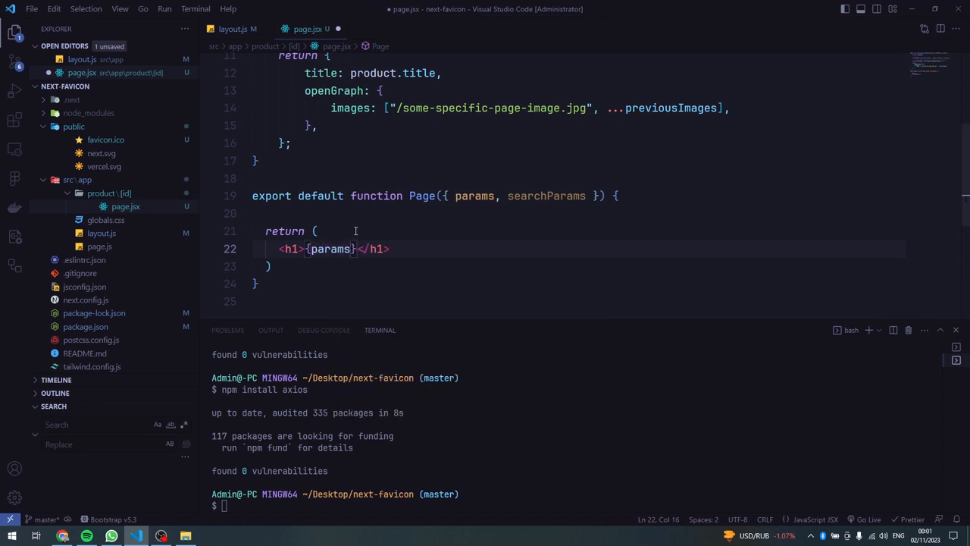
type(".id")
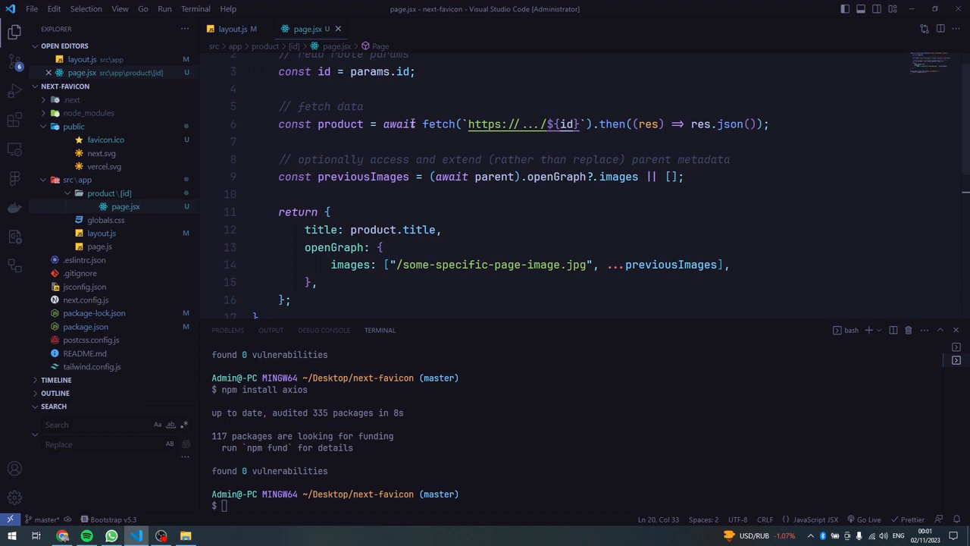
left_click_drag(424, 124, 750, 124)
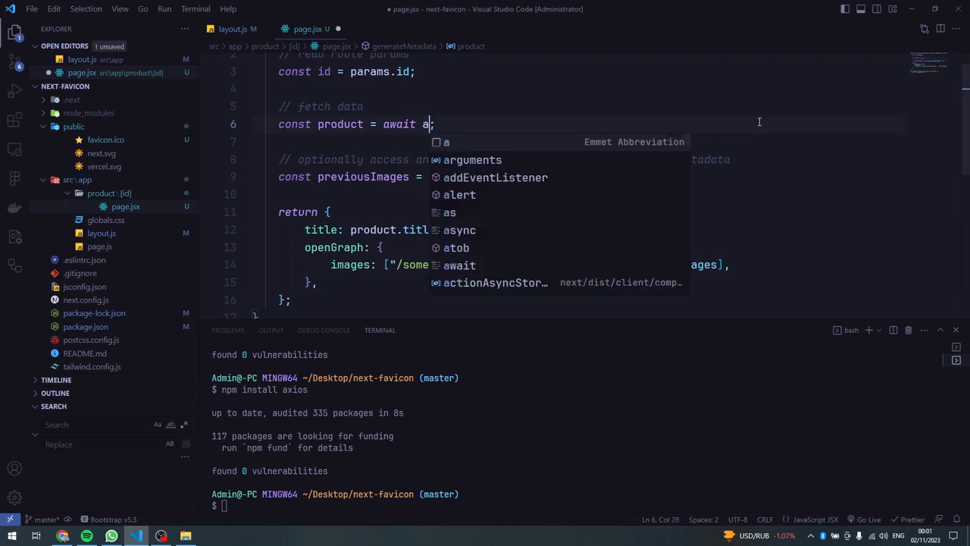
type("xios")
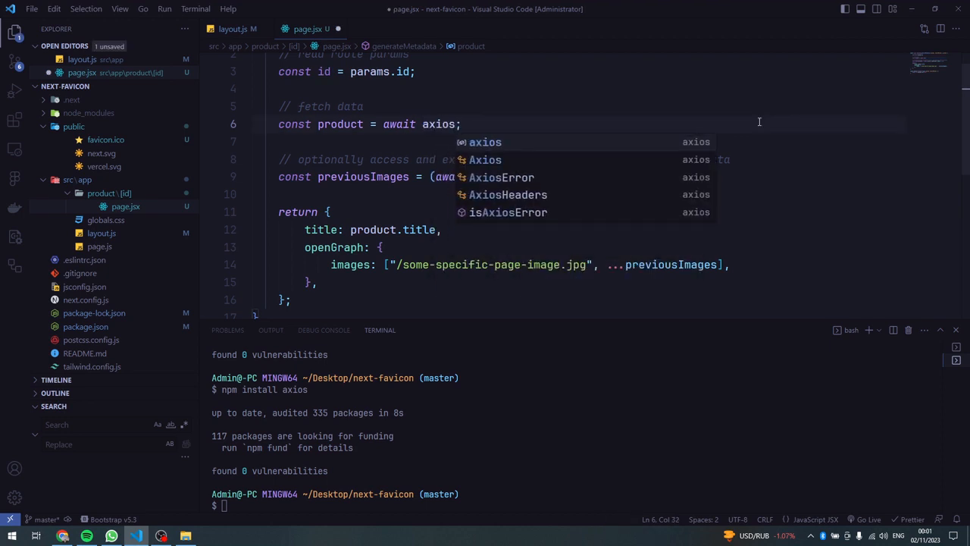
type(".get(")
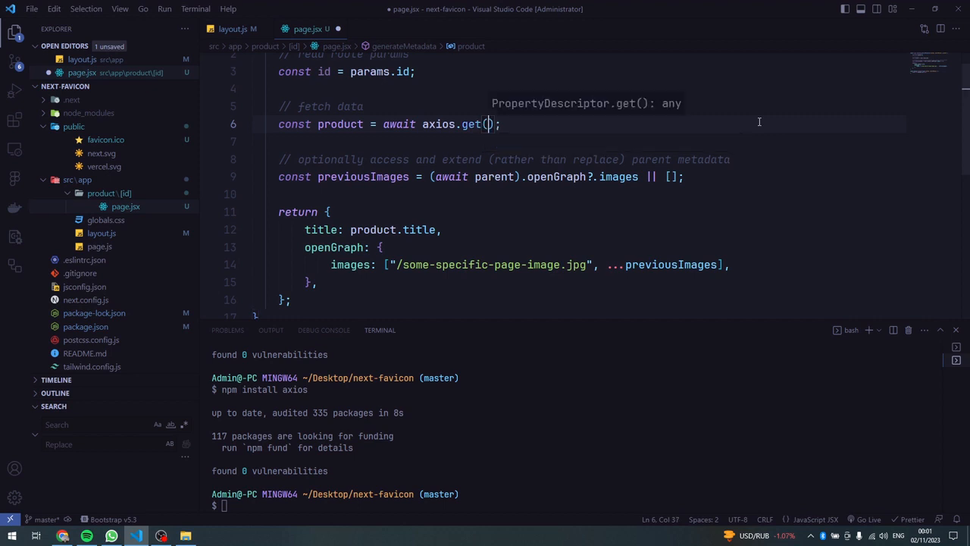
type("\"\"")
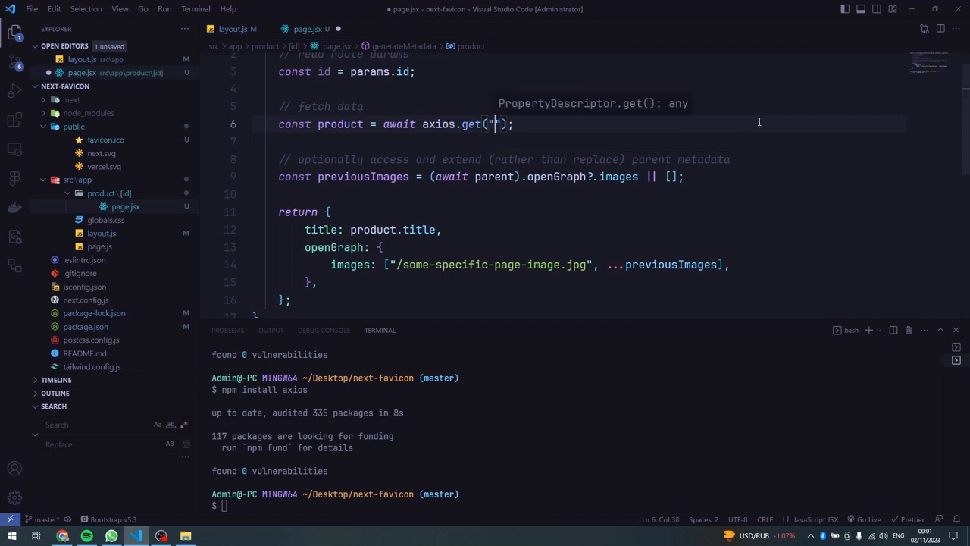
type("https://fakestoreapi.com/products/1")
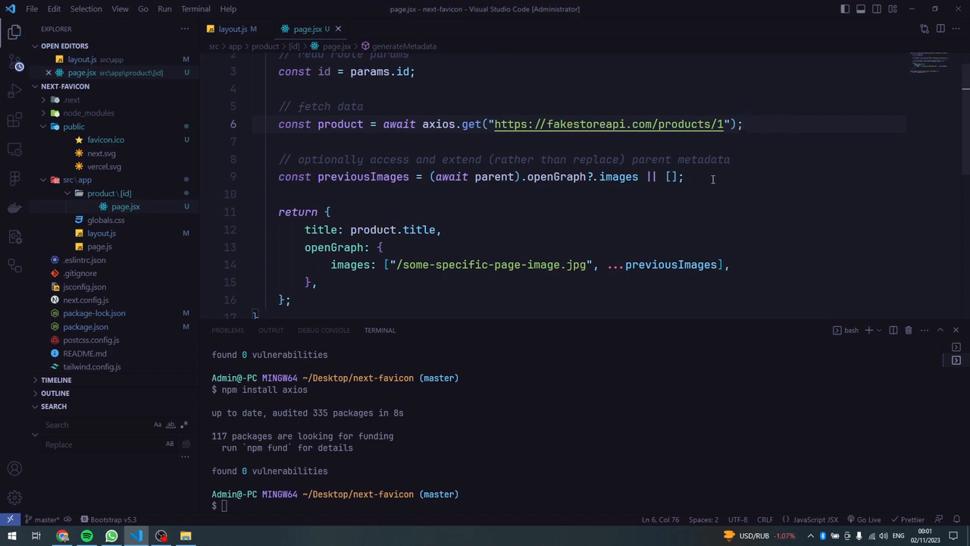
mouse_move(597, 193)
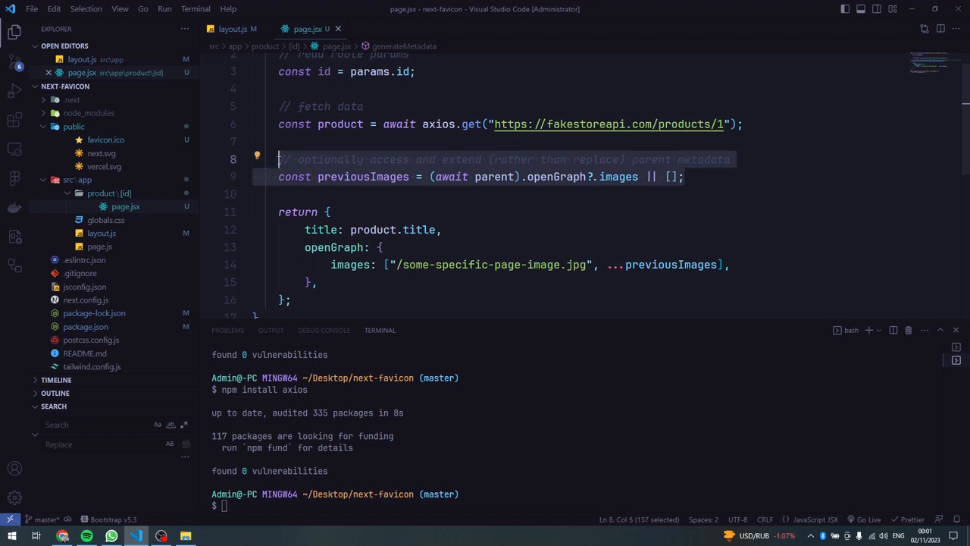
key("Delete")
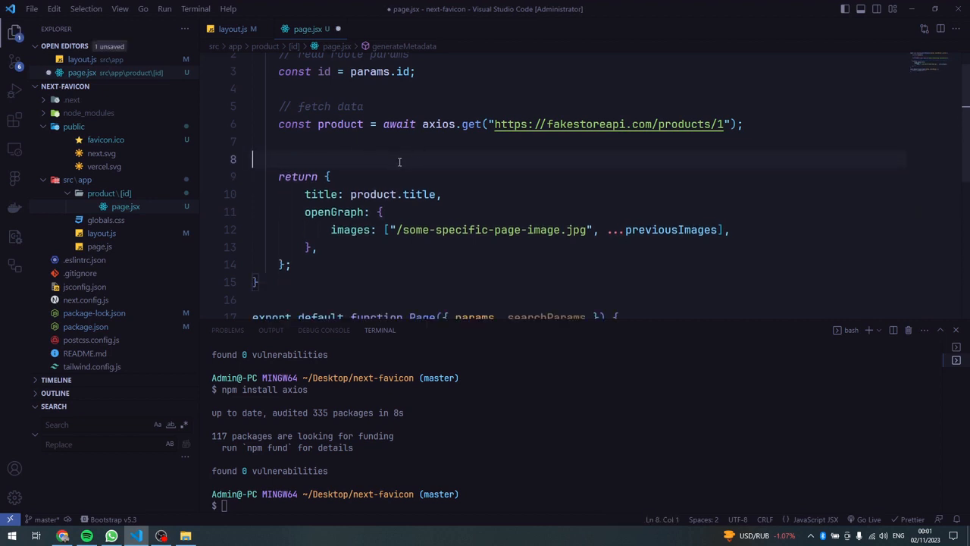
key("ctrl+s")
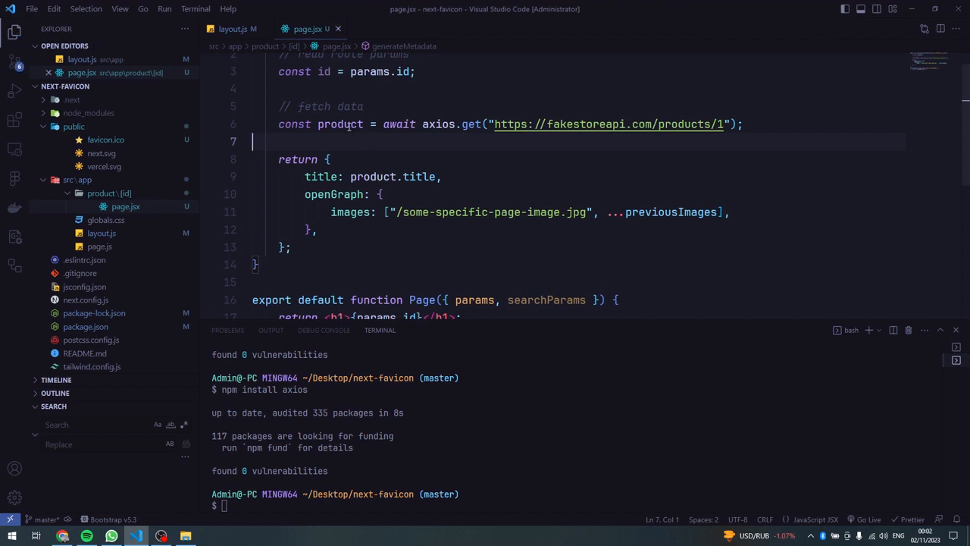
Step: Return product.data.id under an image key and delete the openGraph block
double_click(339, 124)
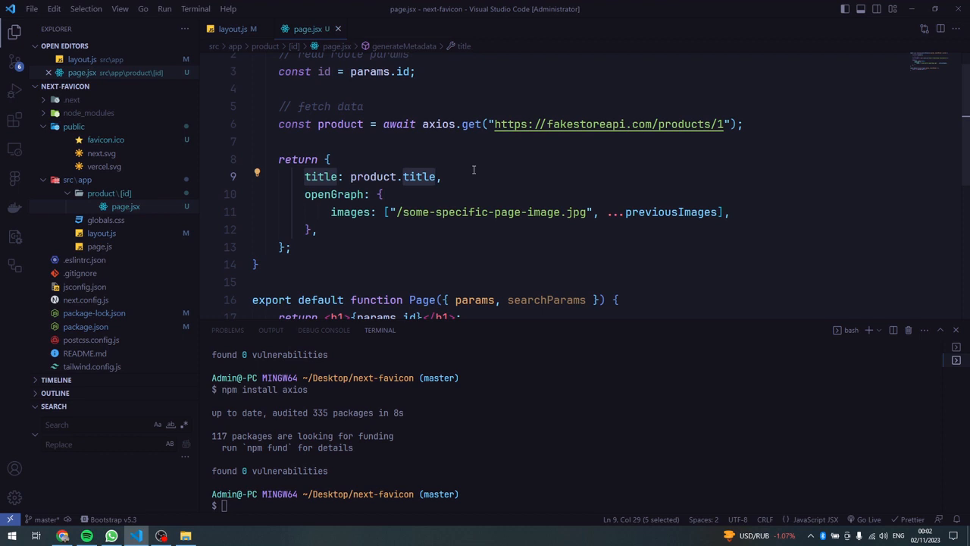
type("data")
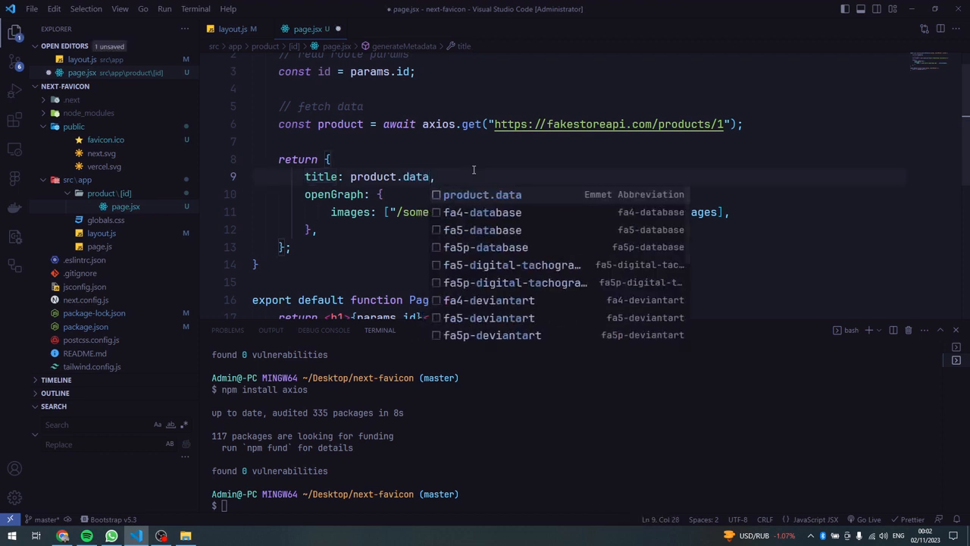
type(".id")
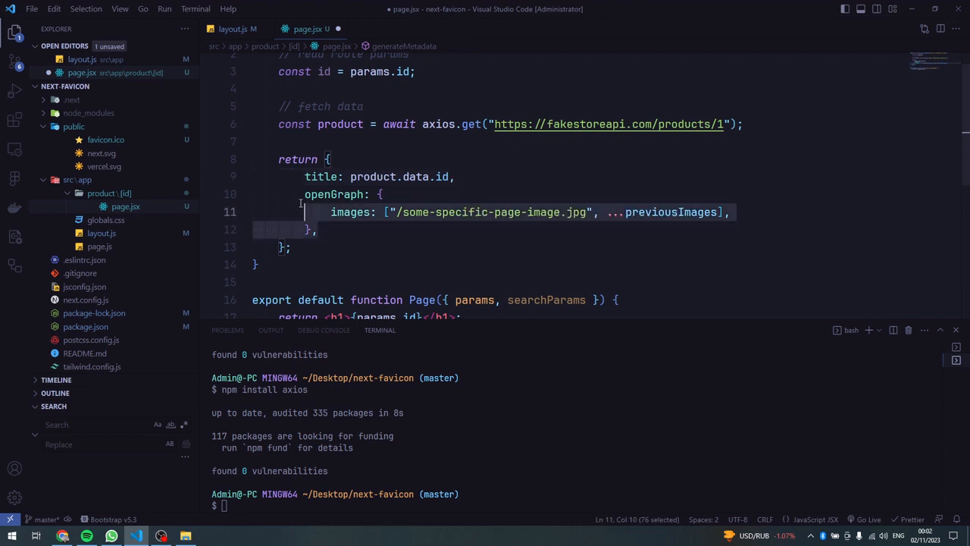
key("Delete")
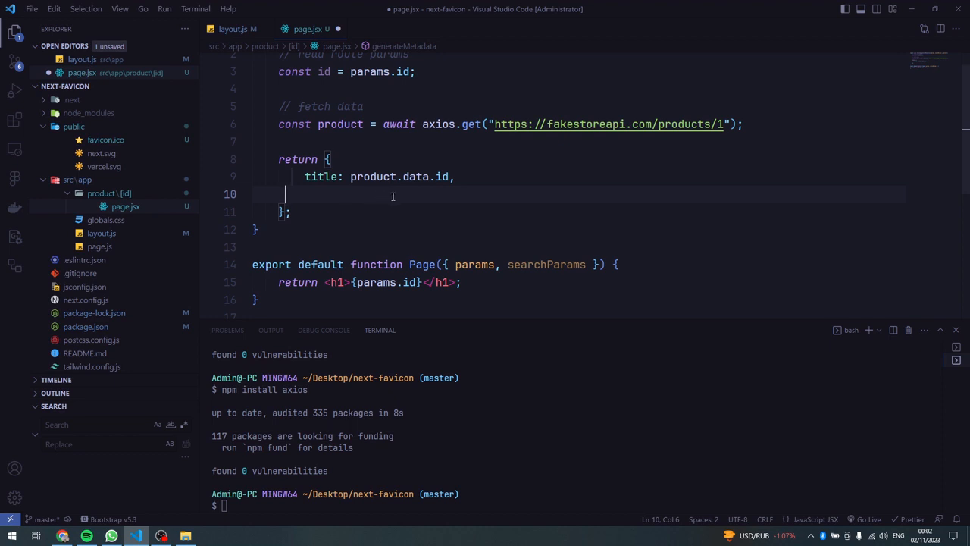
double_click(319, 175)
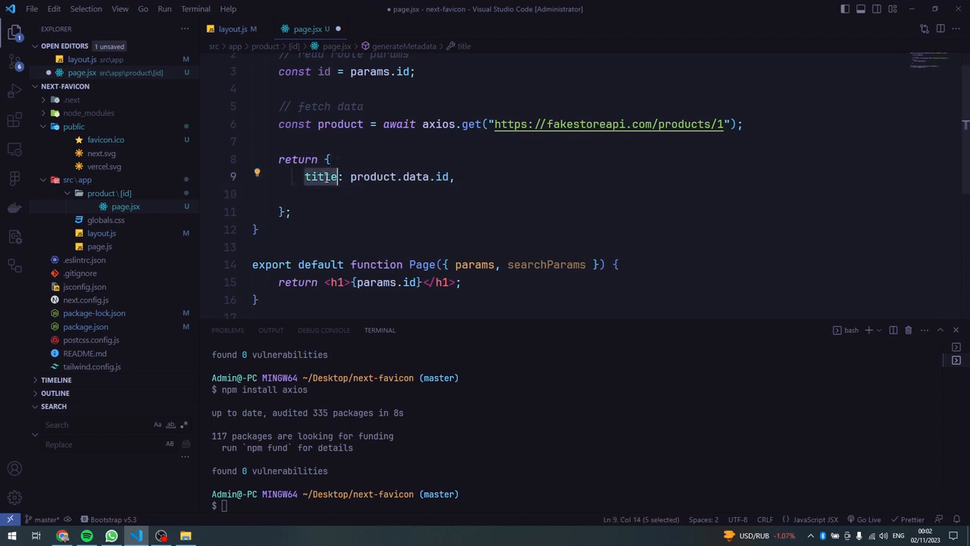
type("image")
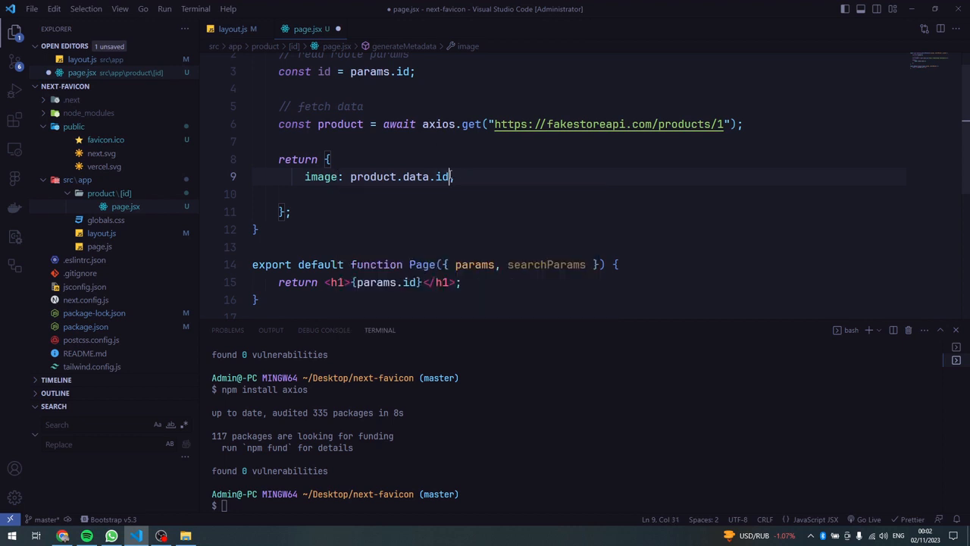
type("a")
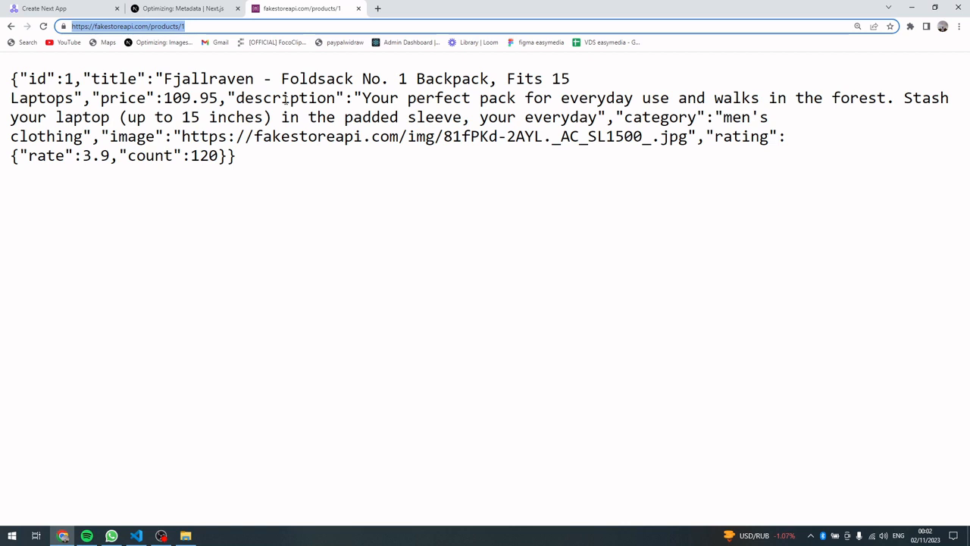
Step: Select the image key and its URL in product 1's JSON response
left_click_drag(103, 136, 237, 155)
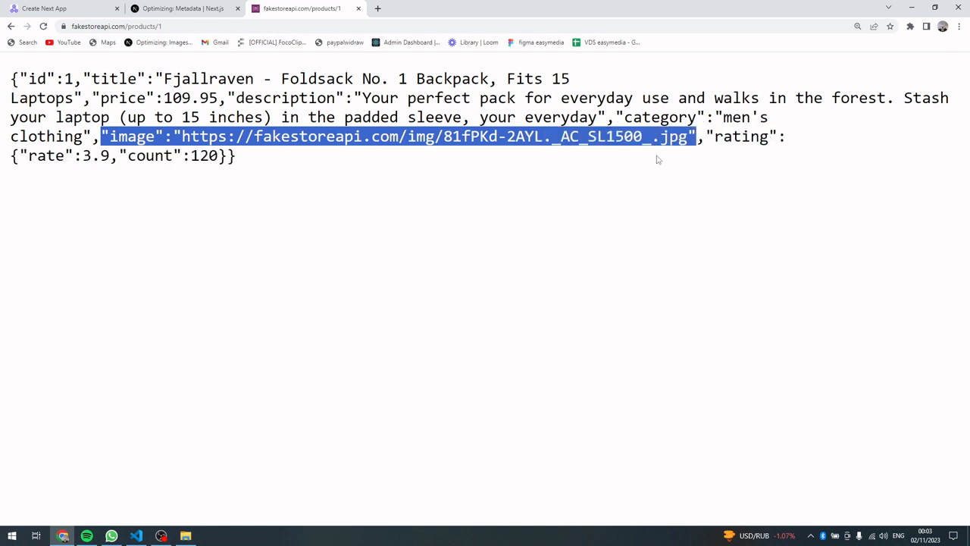
Step: Return product.data.image from generateMetadata and give the h1 className="text-5xl"
left_click(137, 537)
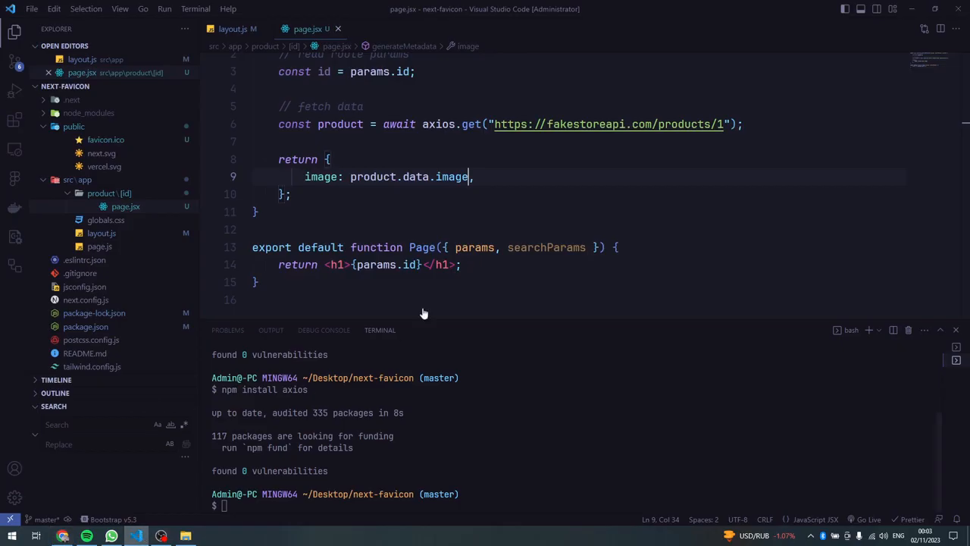
mouse_move(597, 191)
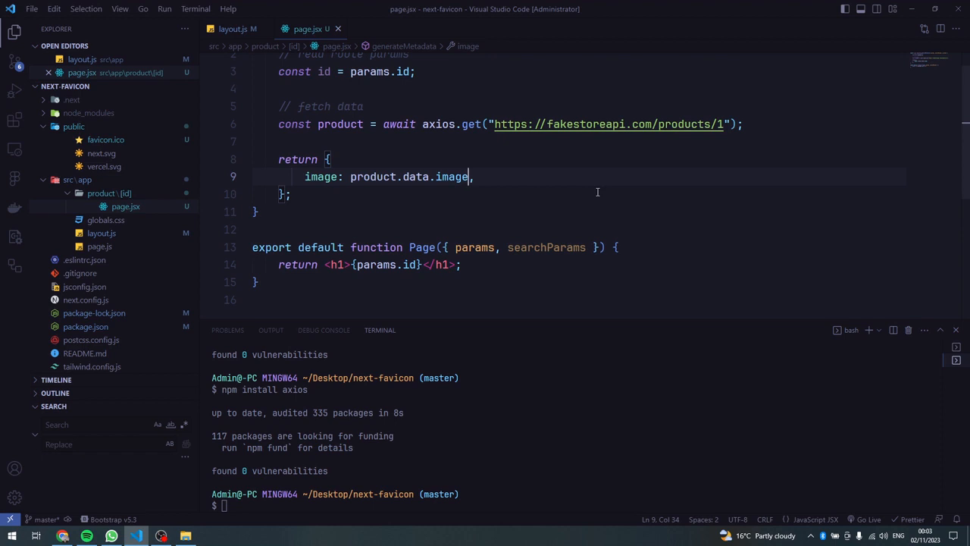
mouse_move(555, 209)
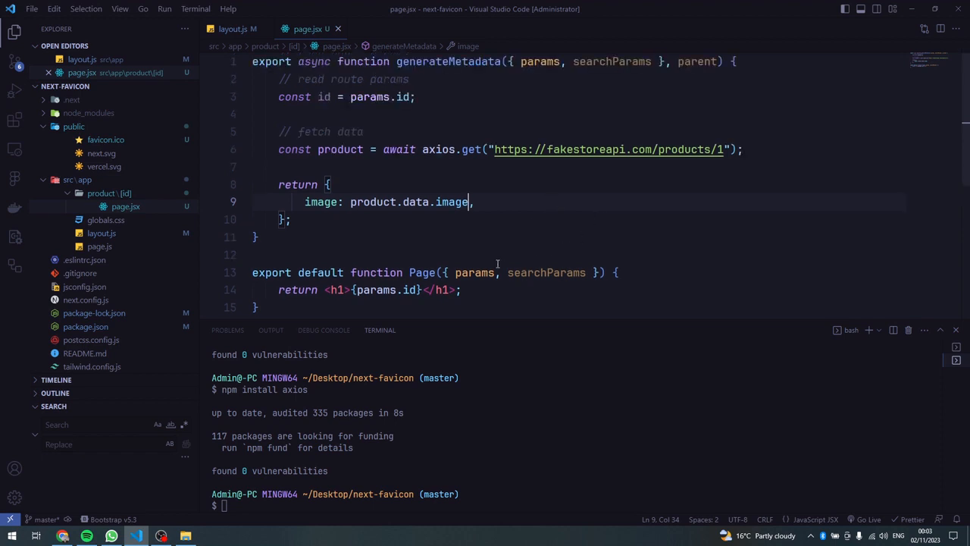
scroll("down", 3)
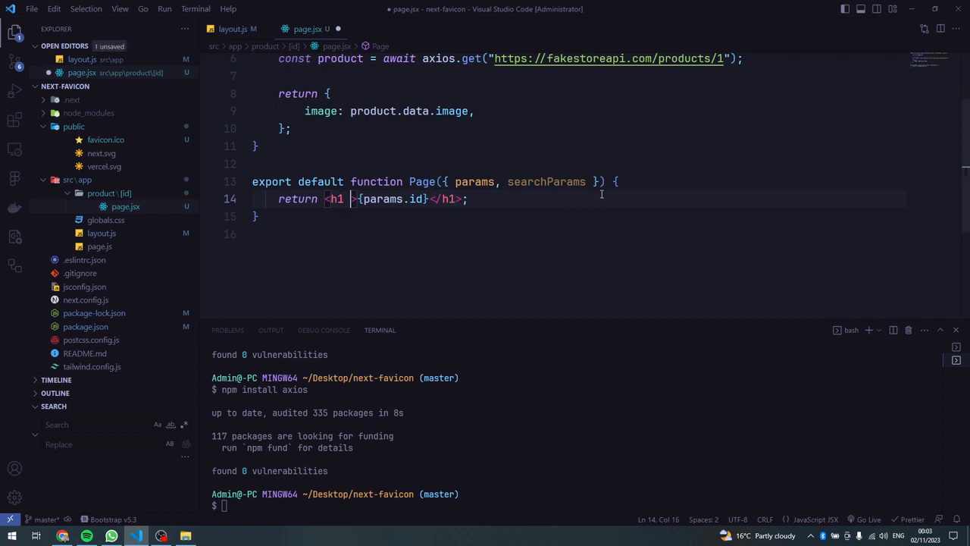
type("className=\"")
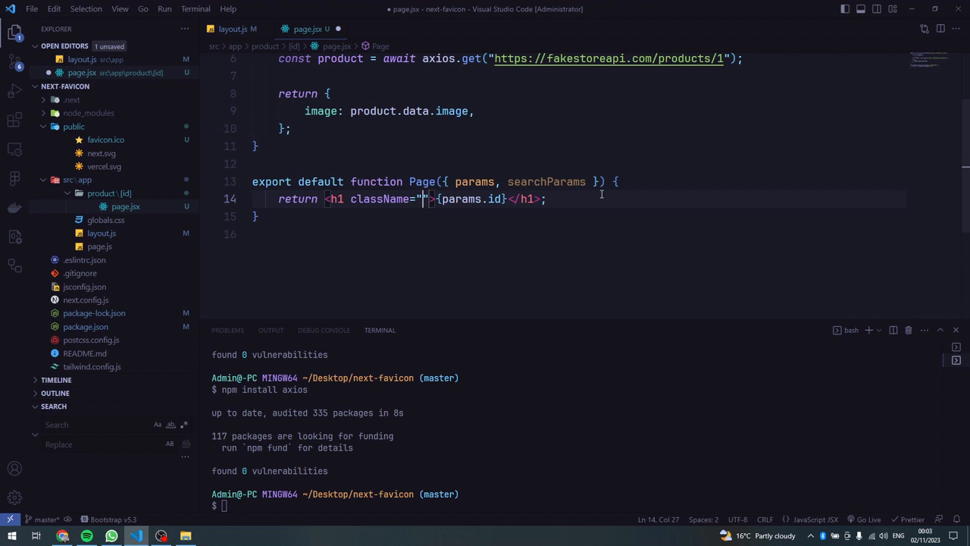
type("text")
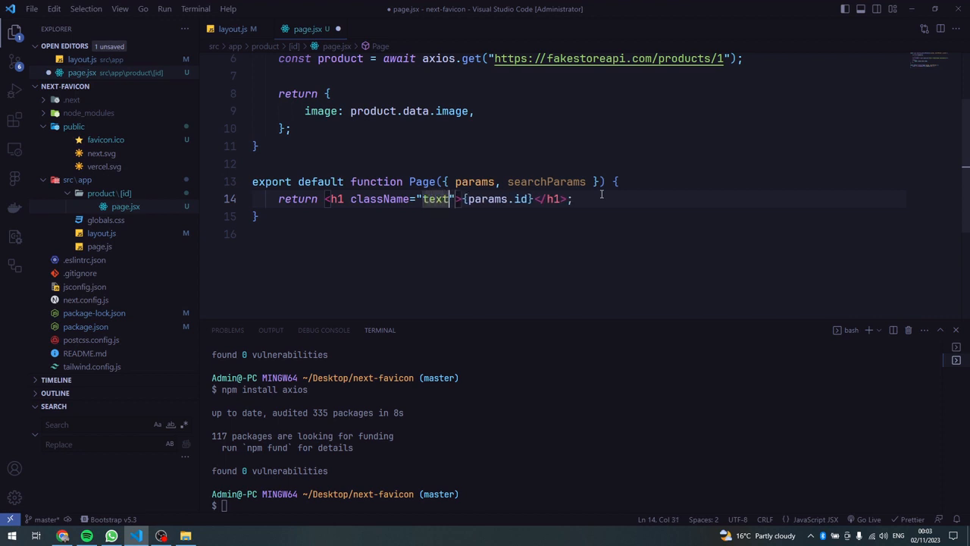
type("-")
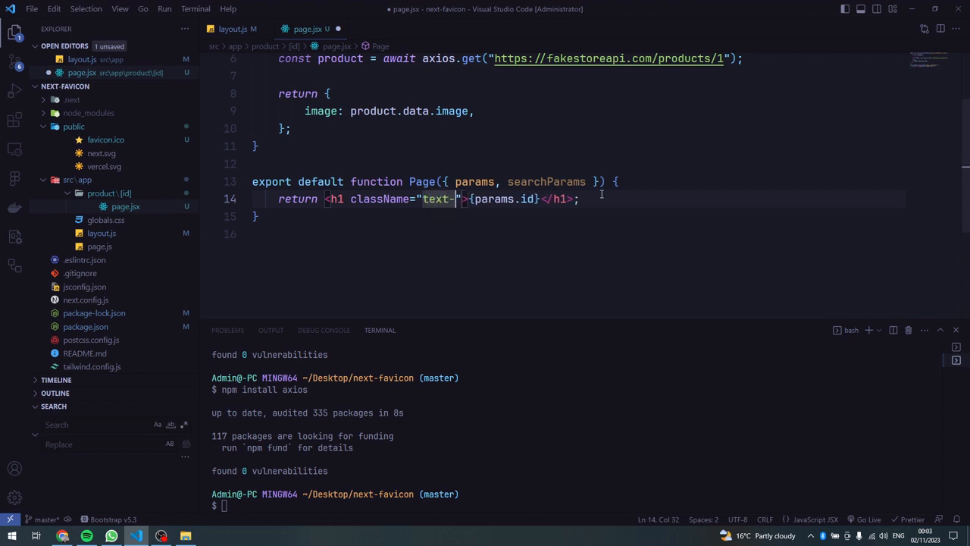
type("5")
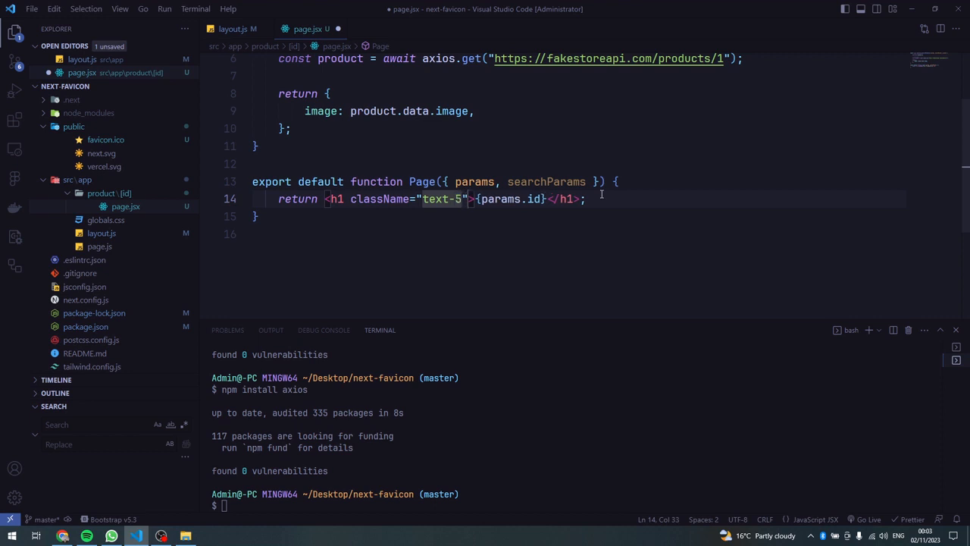
type("xl")
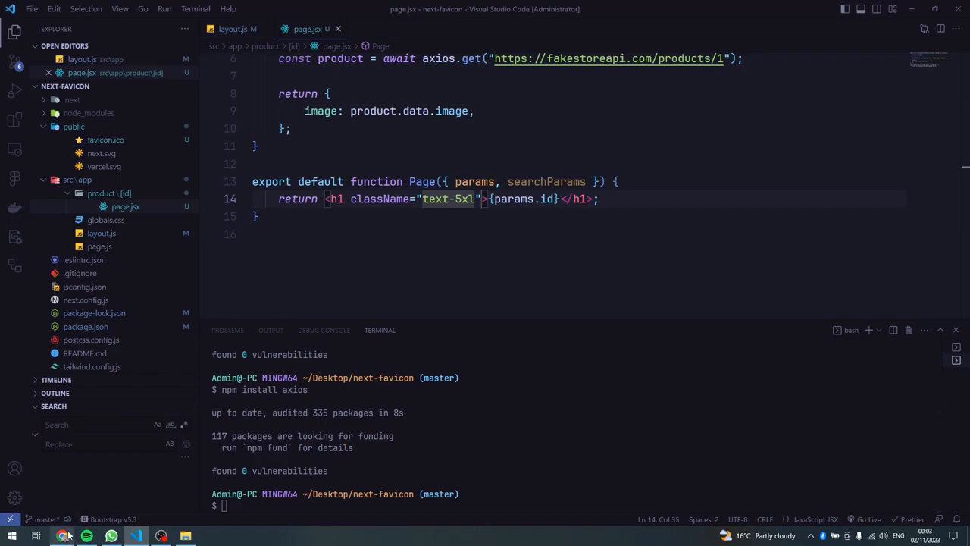
Step: Load localhost:3000/product/1 in Chrome, hitting the 'axios is not defined' error, and return to the code
left_click(64, 536)
type("localhost:3000/")
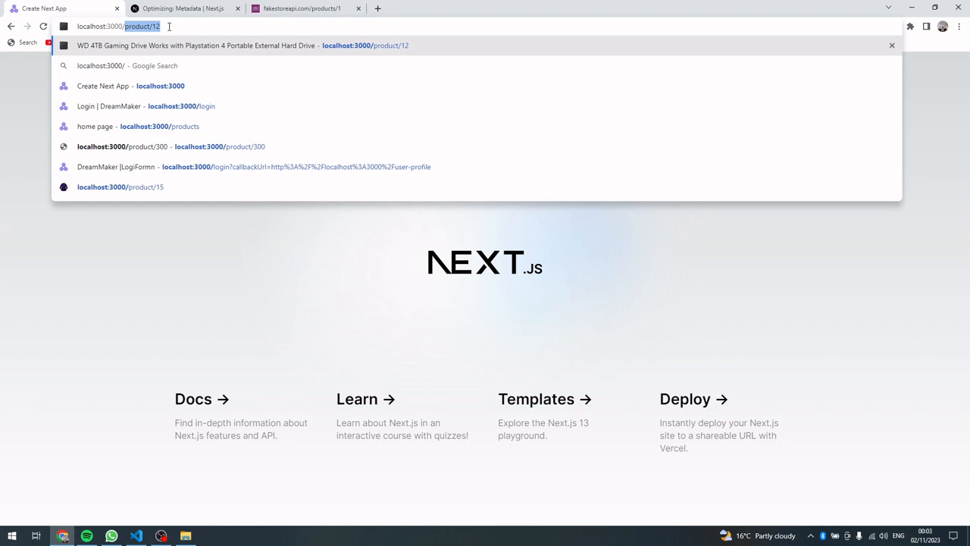
type("prodi")
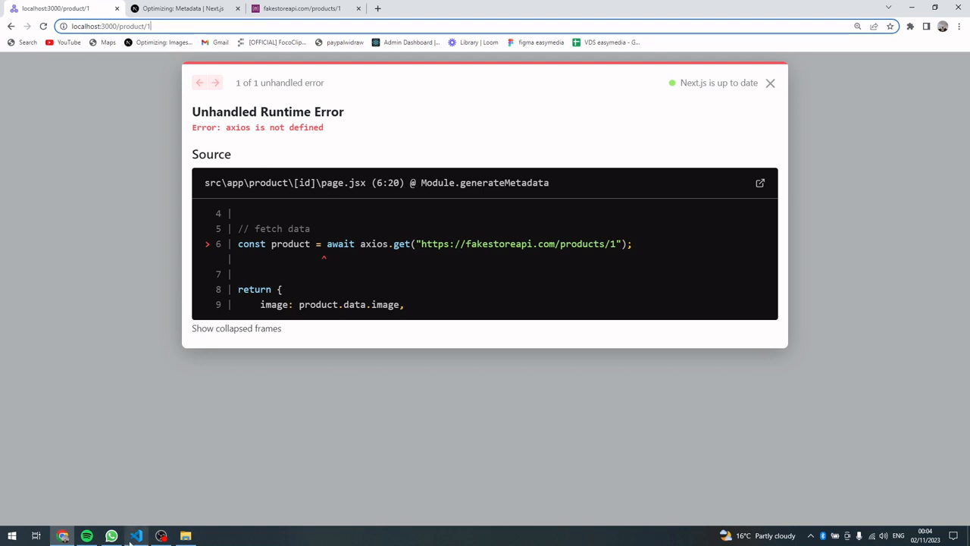
left_click(137, 537)
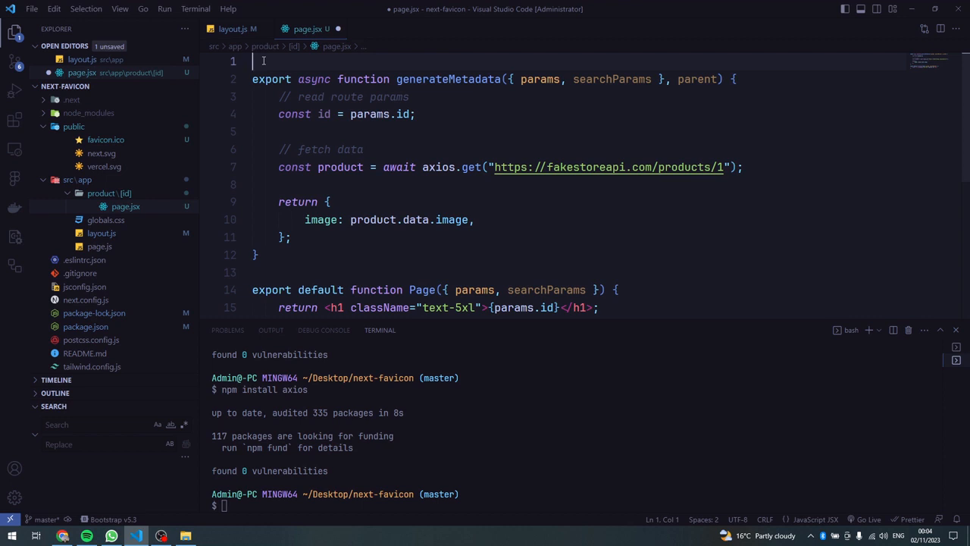
Step: Add an 'import axios' statement at line 1 of page.jsx so the product page loads
type("import")
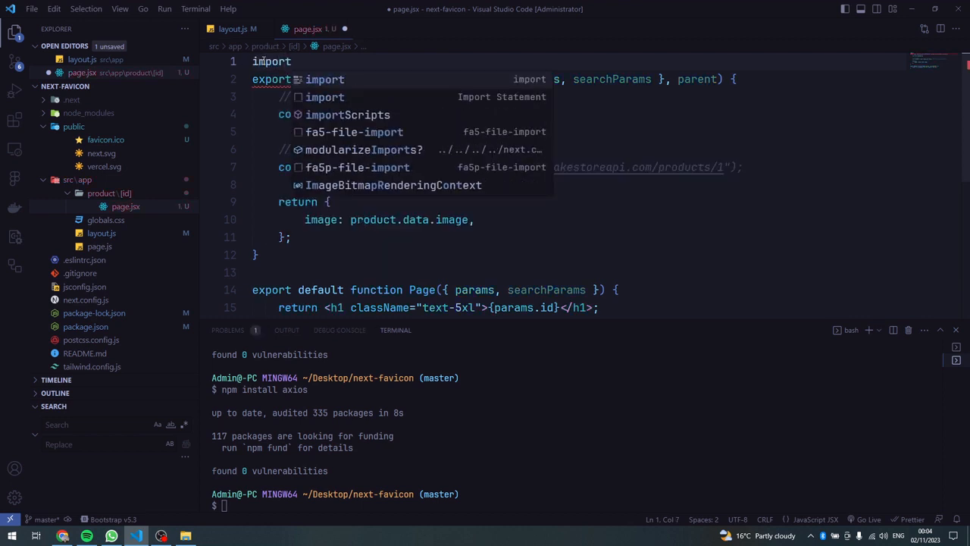
type("axio")
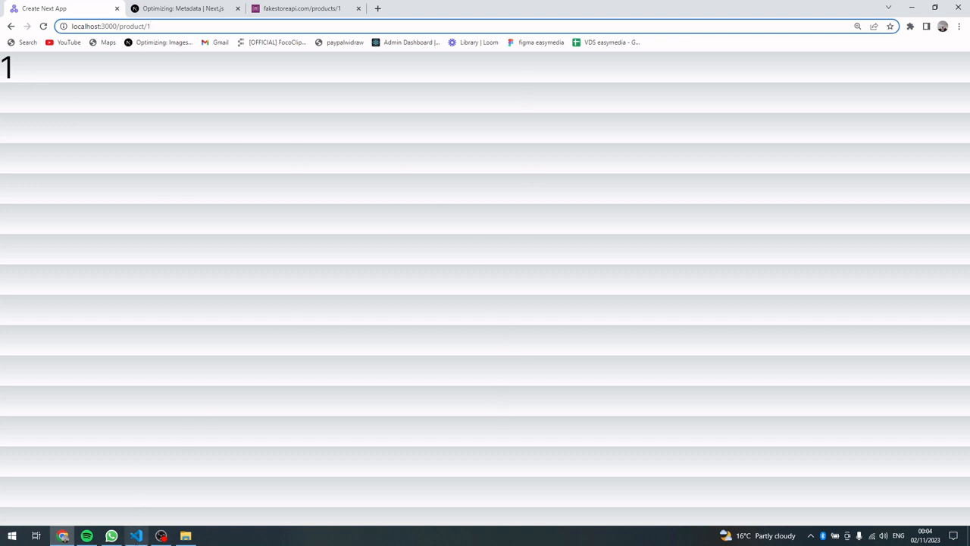
left_click(136, 537)
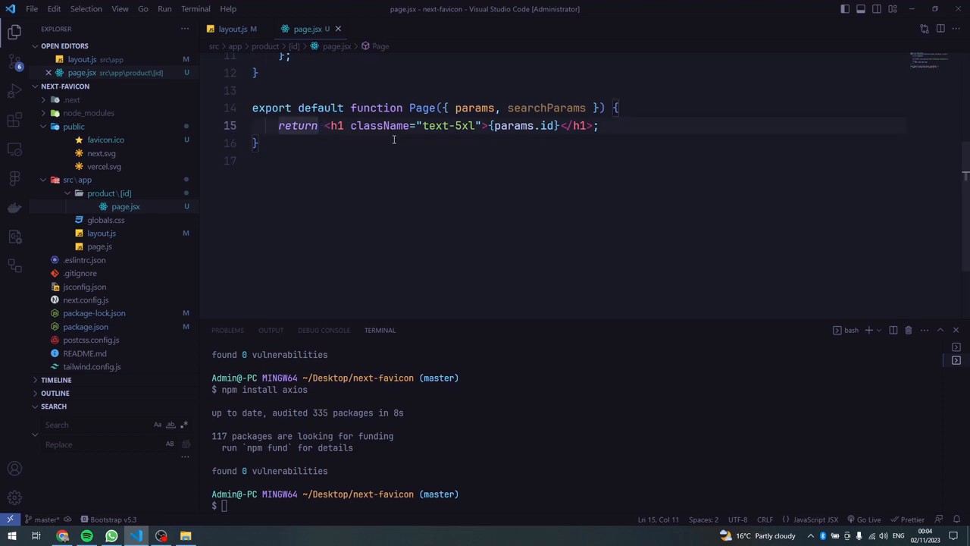
Step: Add a <div className="h-screen"> container inside the Page return
type("<>")
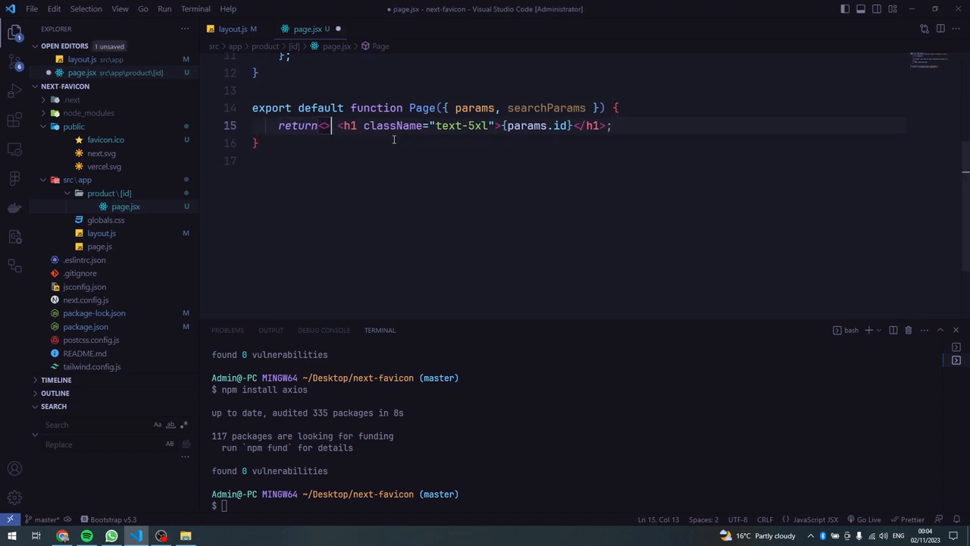
type("di</di")
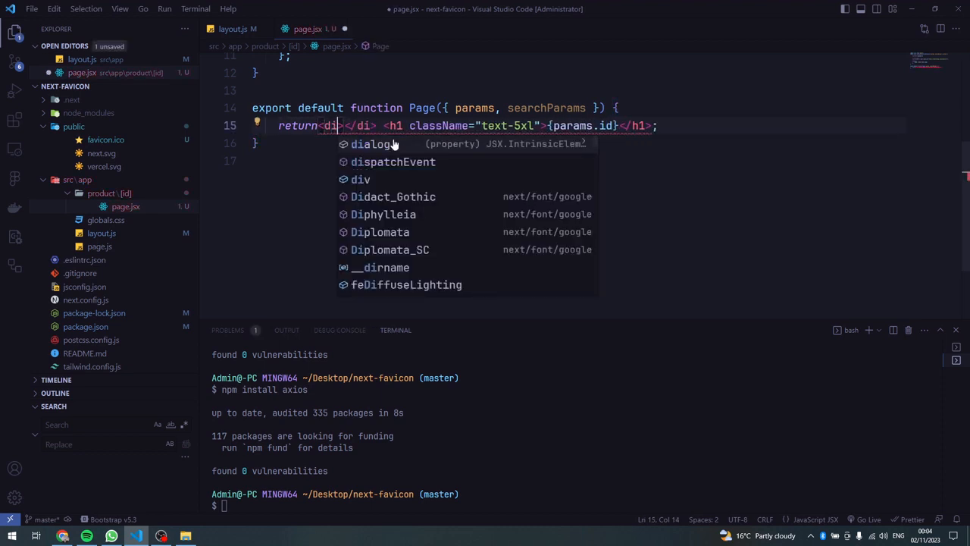
type("v")
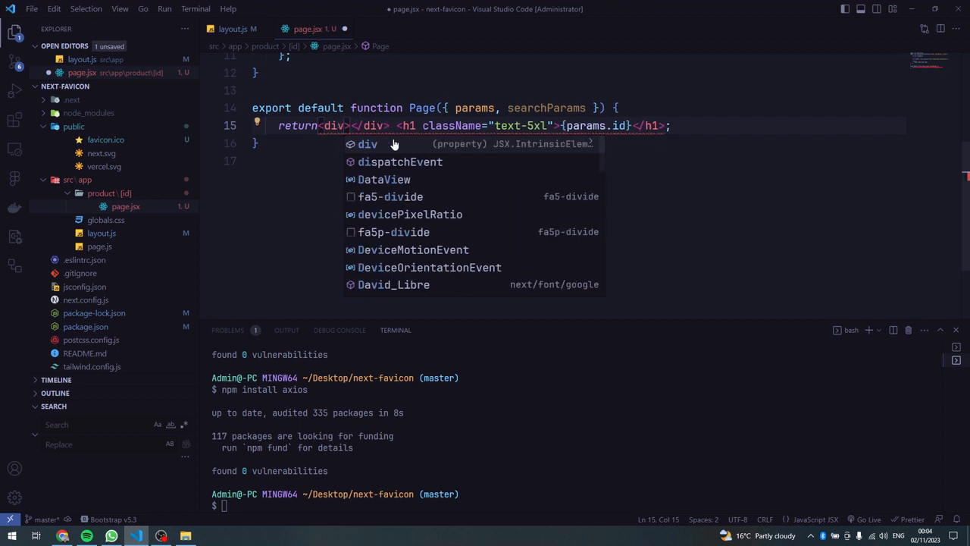
type("className=\"\"")
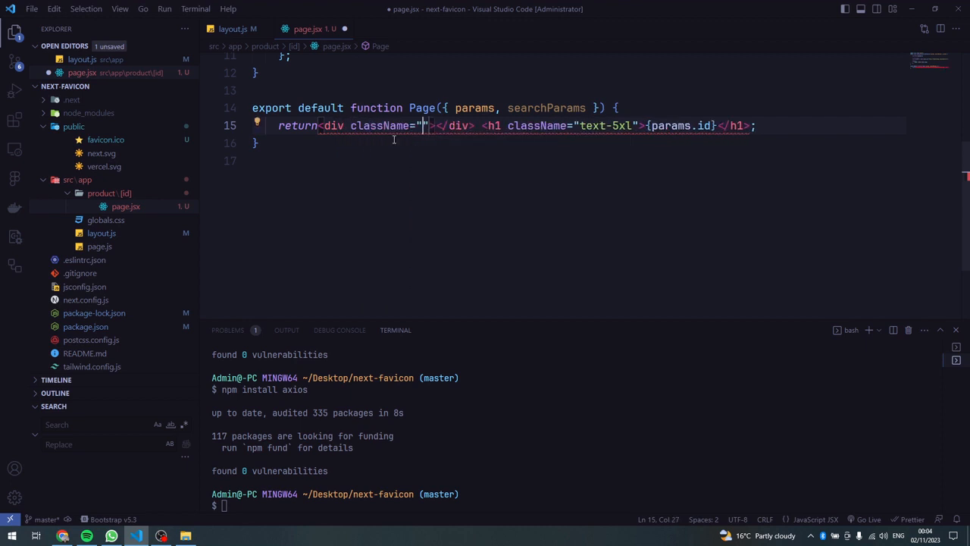
type("h")
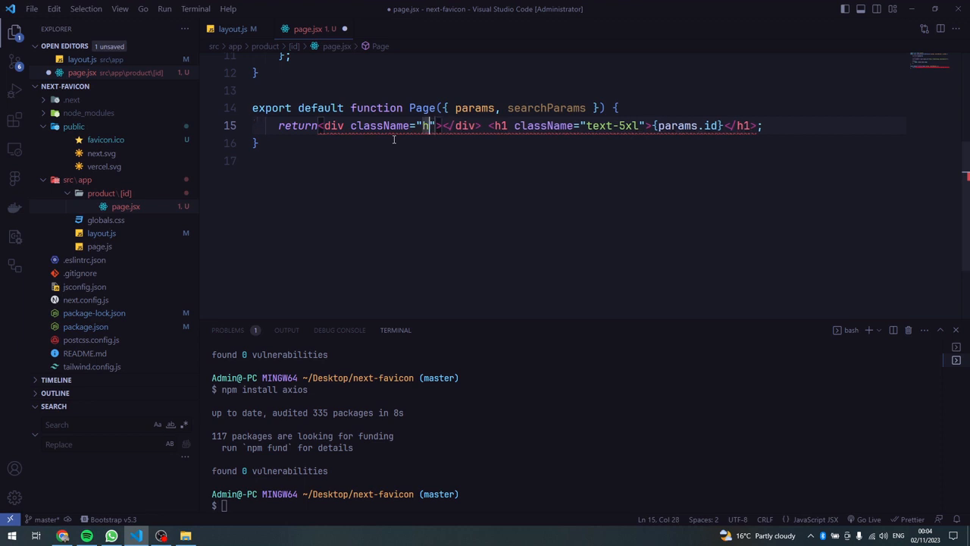
type("-sc")
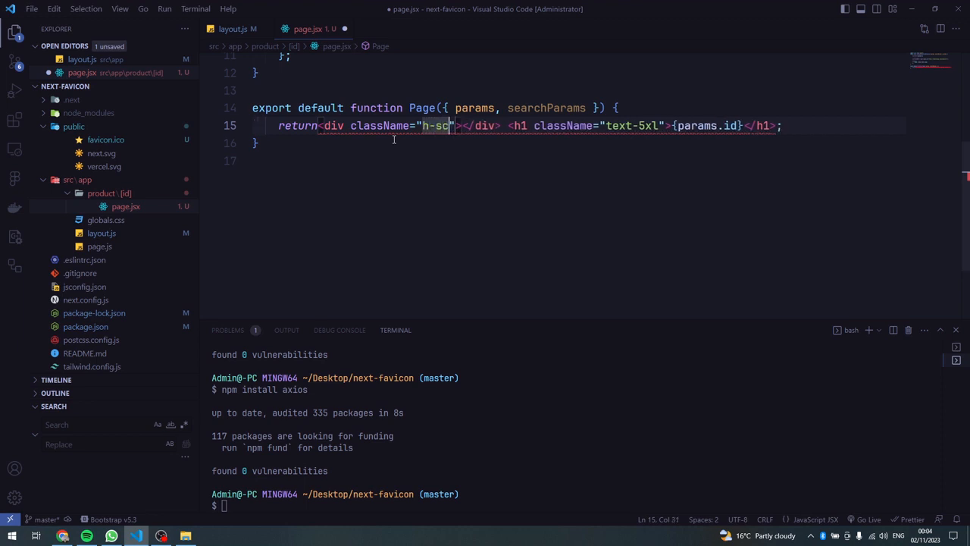
type("reen")
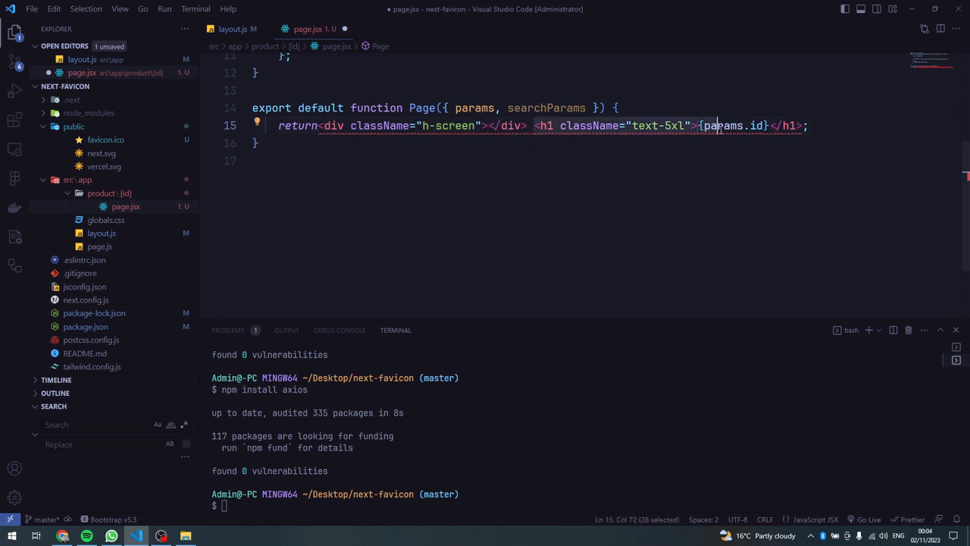
Step: Move the text-5xl {params.id} h1 inside the h-screen div and preview in Chrome
key("Delete")
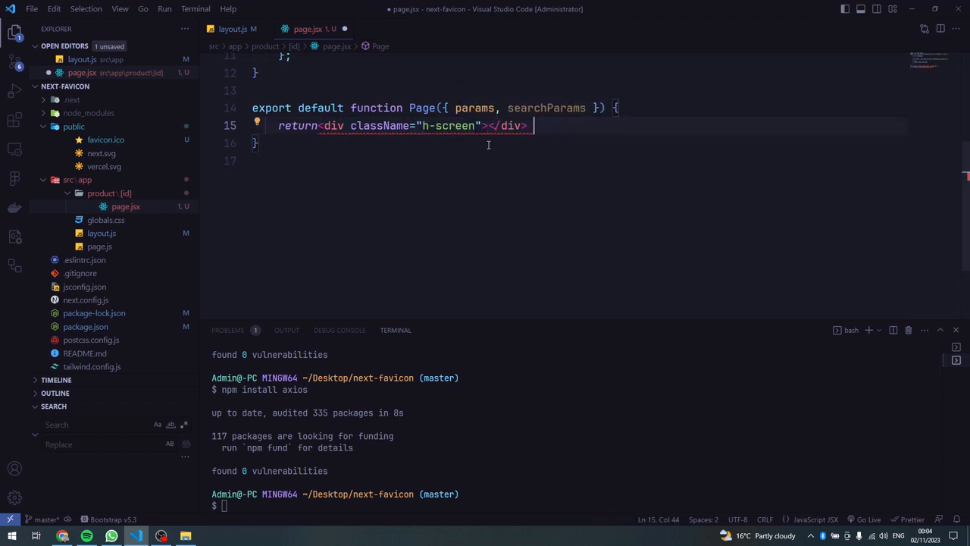
type("<h1 className=\"text-5xl\">{params.id}</h1>;")
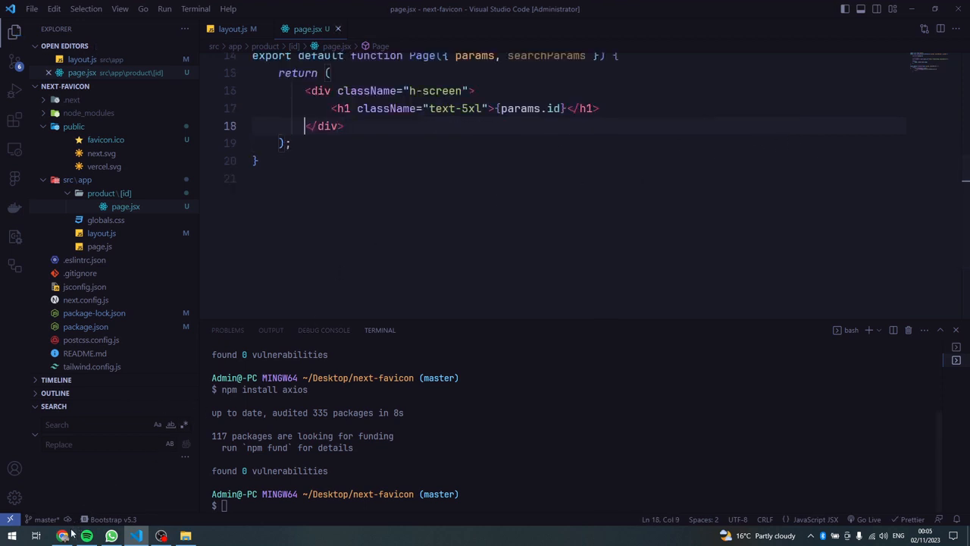
left_click(63, 537)
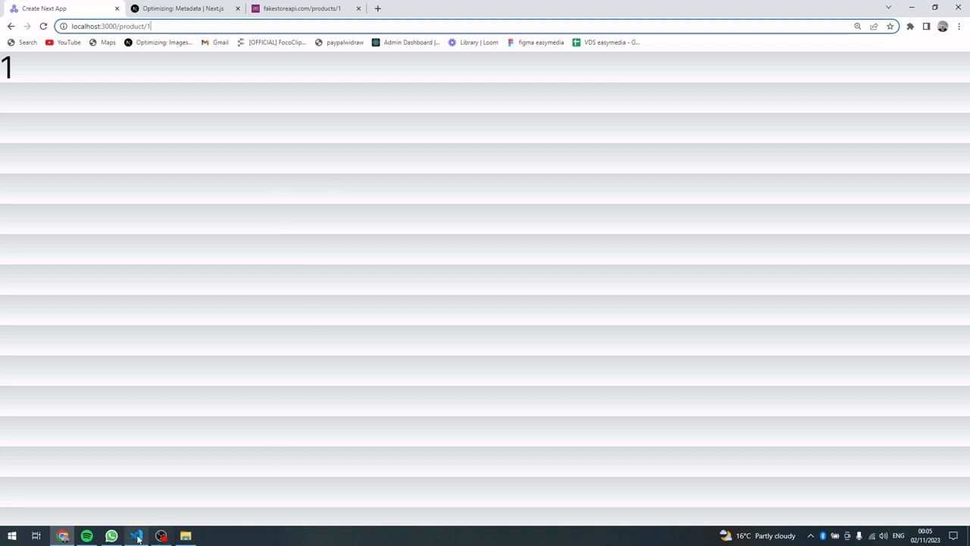
Step: Add the flex class to the h-screen div's className
left_click(137, 536)
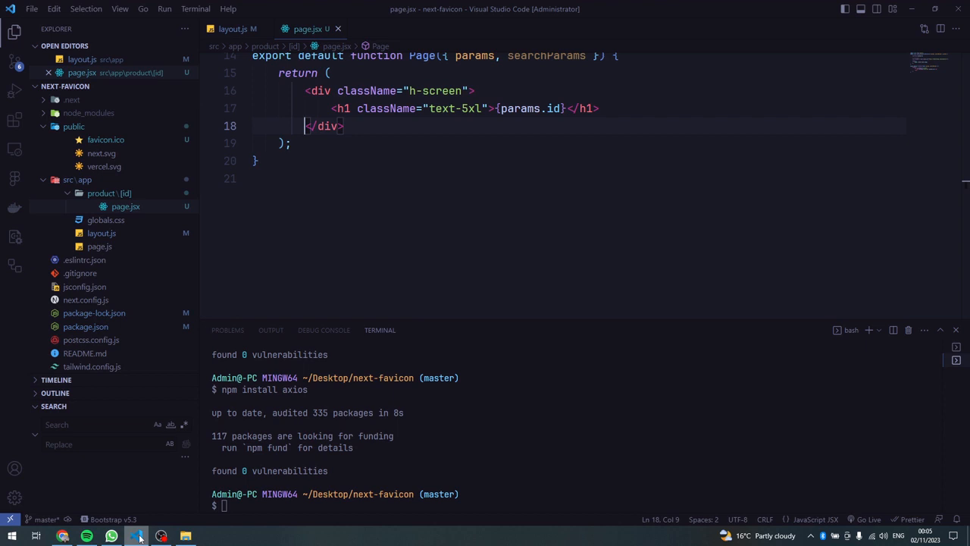
mouse_move(165, 524)
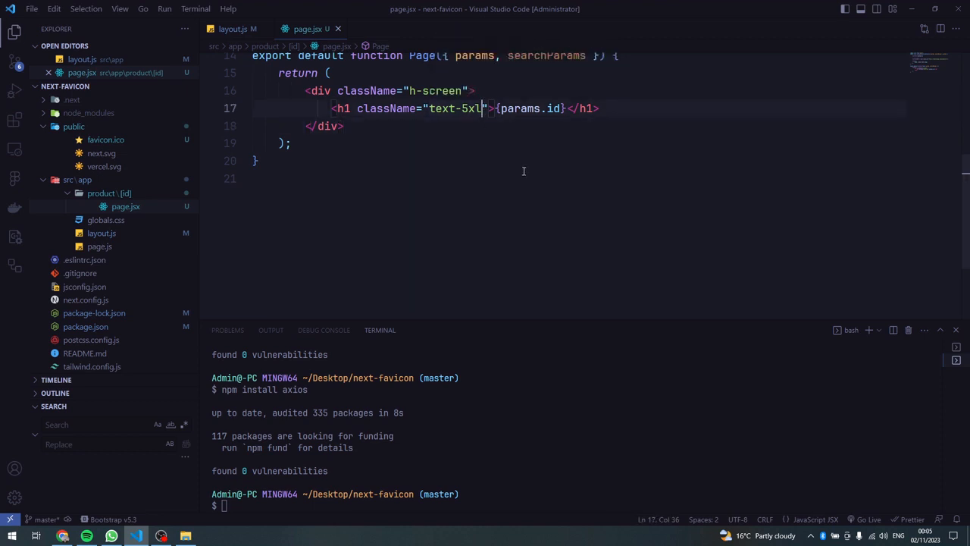
type("\" \"")
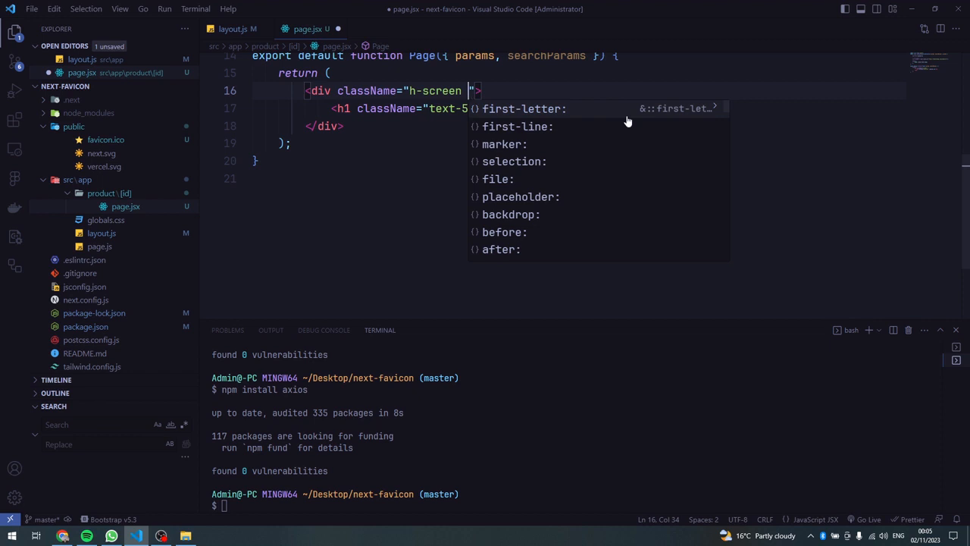
type("flex")
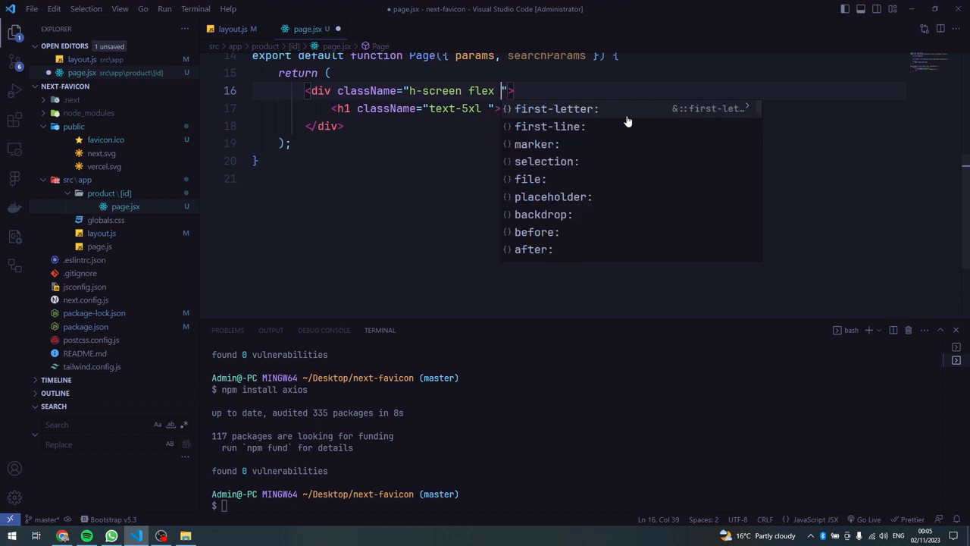
type("fle")
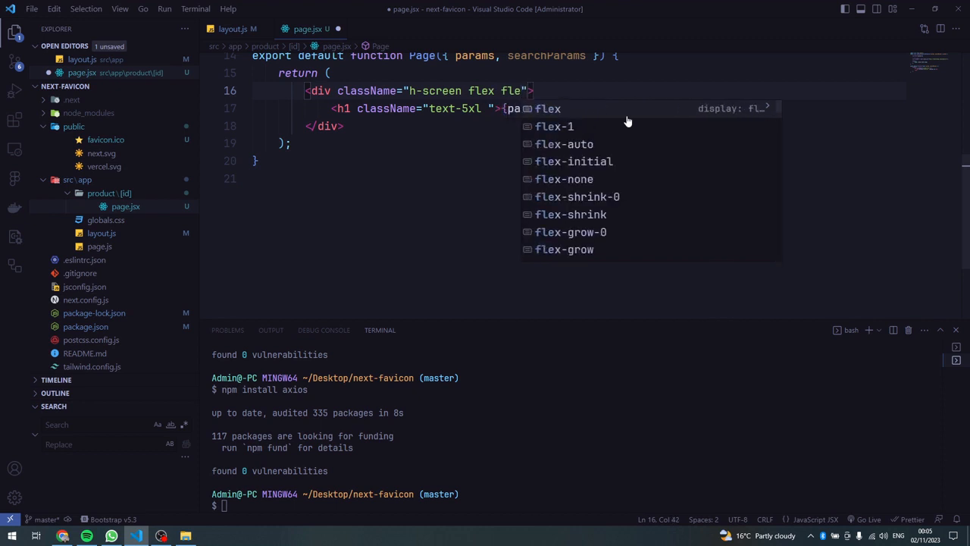
mouse_move(615, 136)
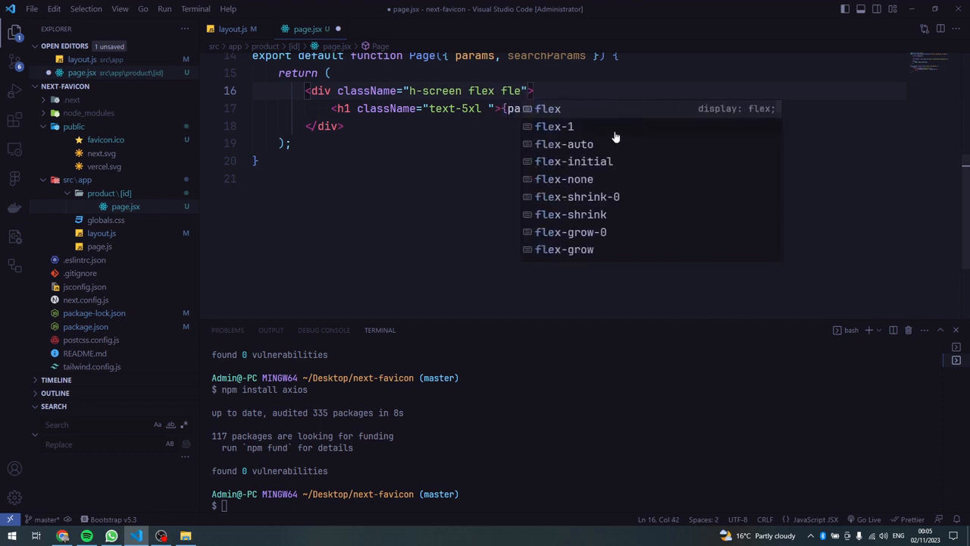
key("Backspace")
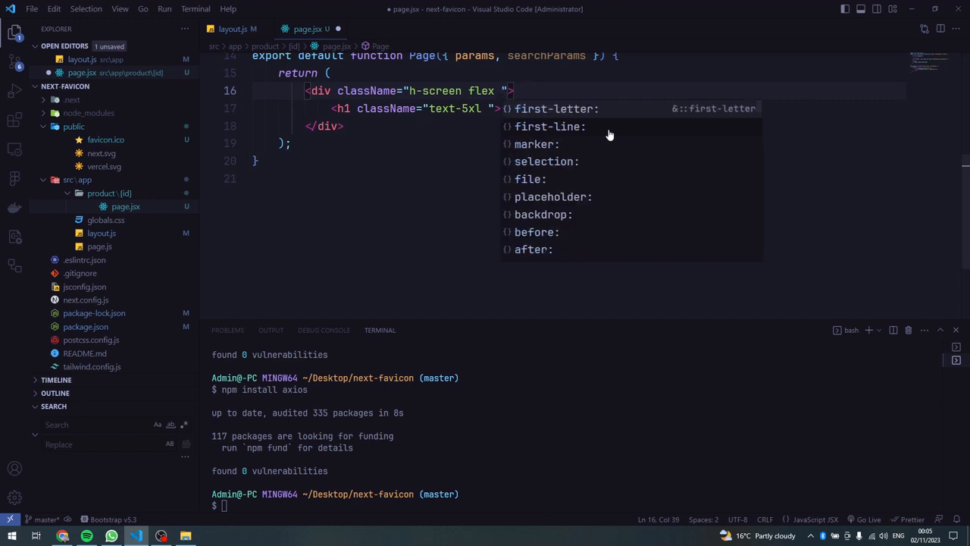
Step: Add justify-center and items-center so the id heading is centred both ways
type("just")
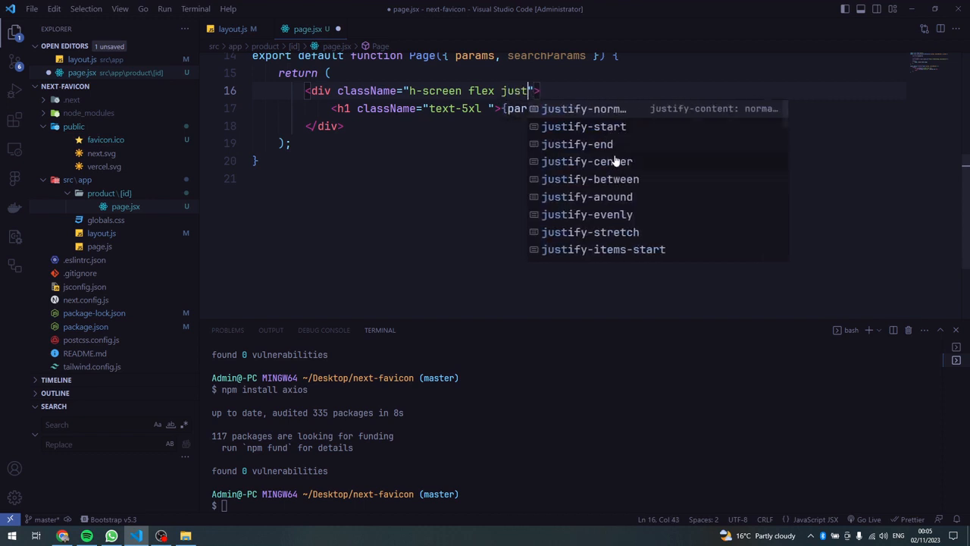
type("-center ali")
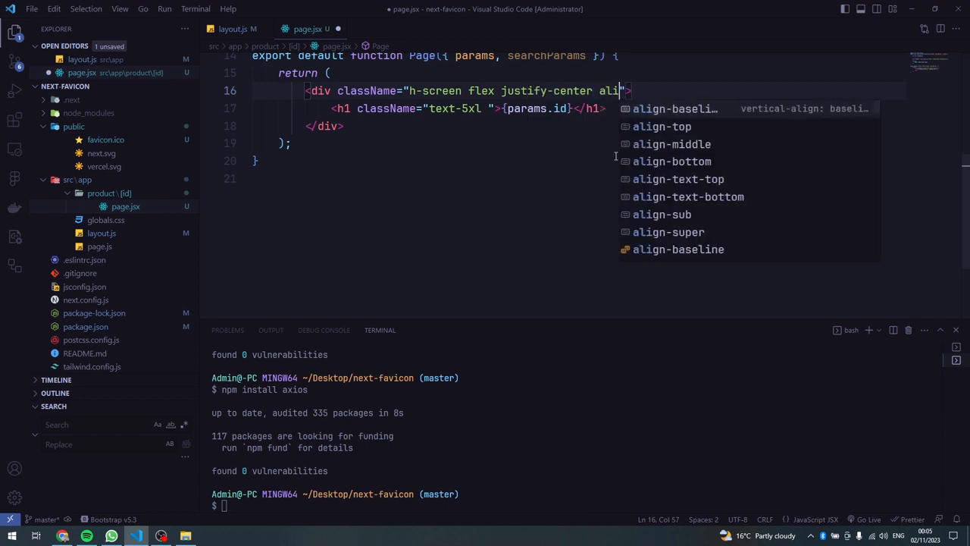
mouse_move(690, 179)
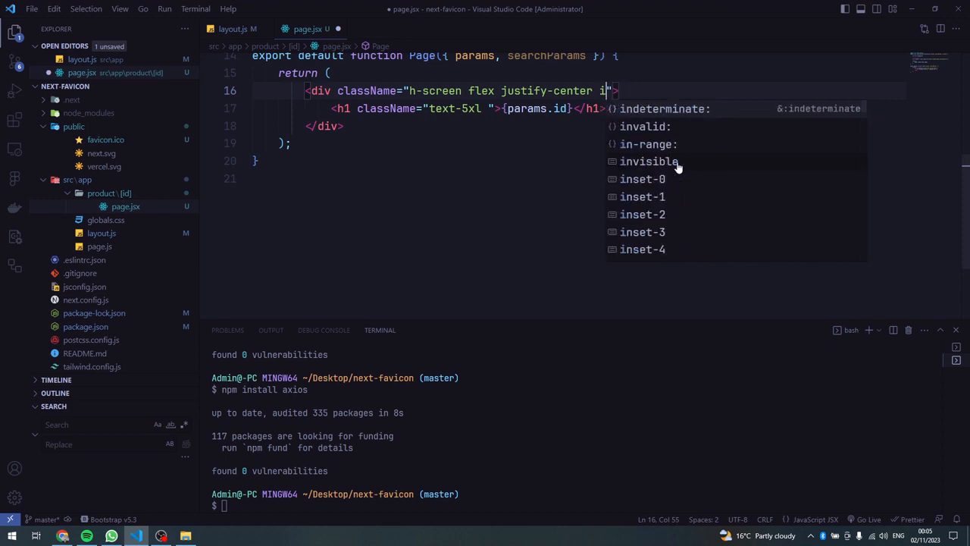
type("tems")
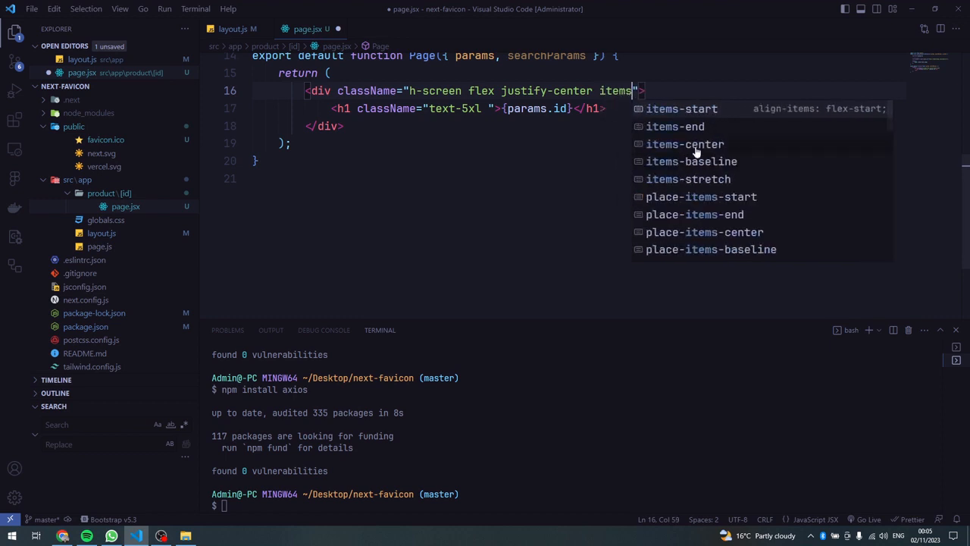
left_click(684, 144)
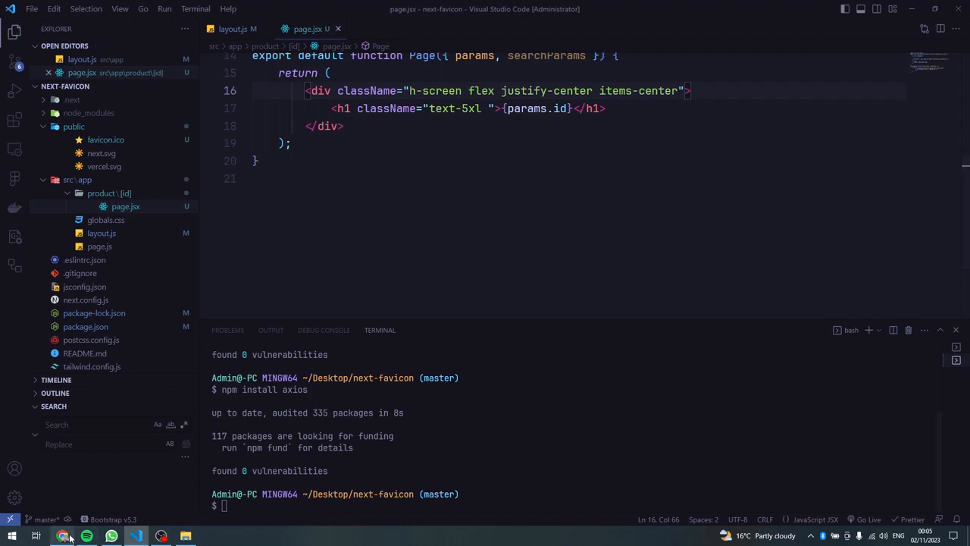
Step: Load localhost:3000/product/12 in Chrome to see 12 centred, then return to the editor
left_click(63, 536)
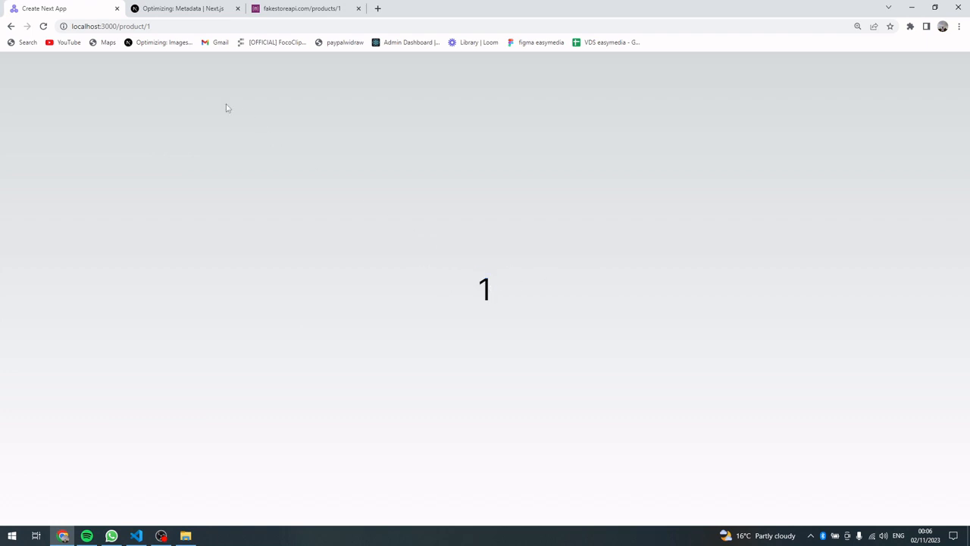
left_click(113, 26)
type("2")
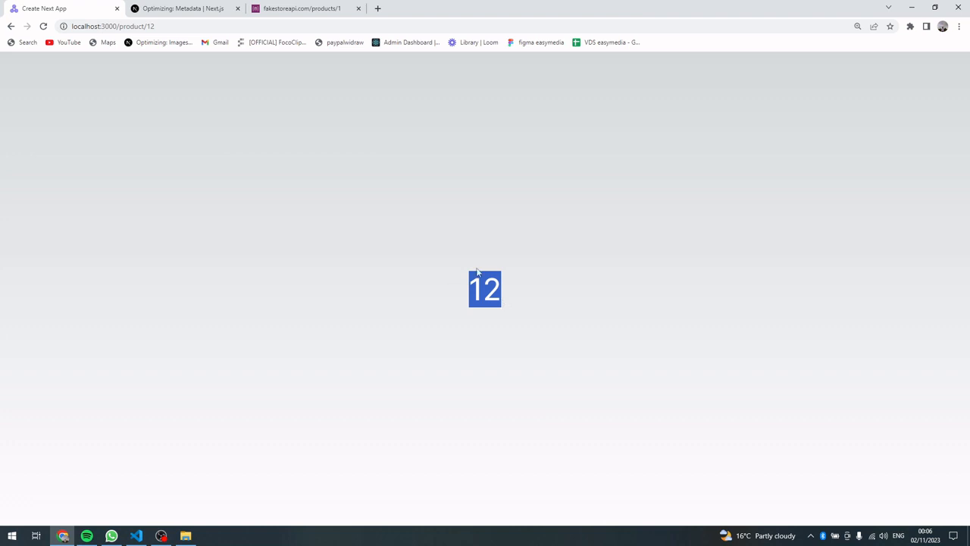
left_click(136, 536)
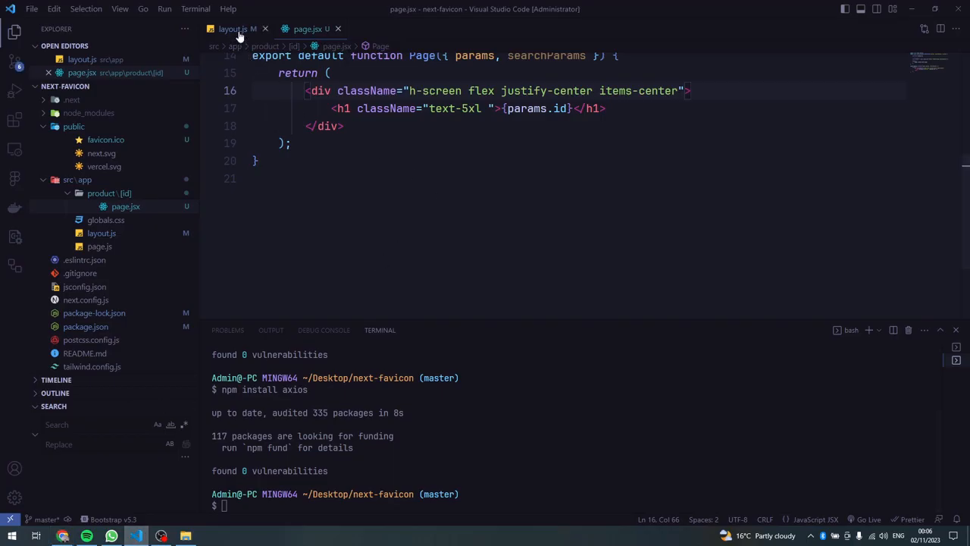
Step: Remove the unused const id lines and return icons: product.data.image from generateMetadata
left_click(235, 28)
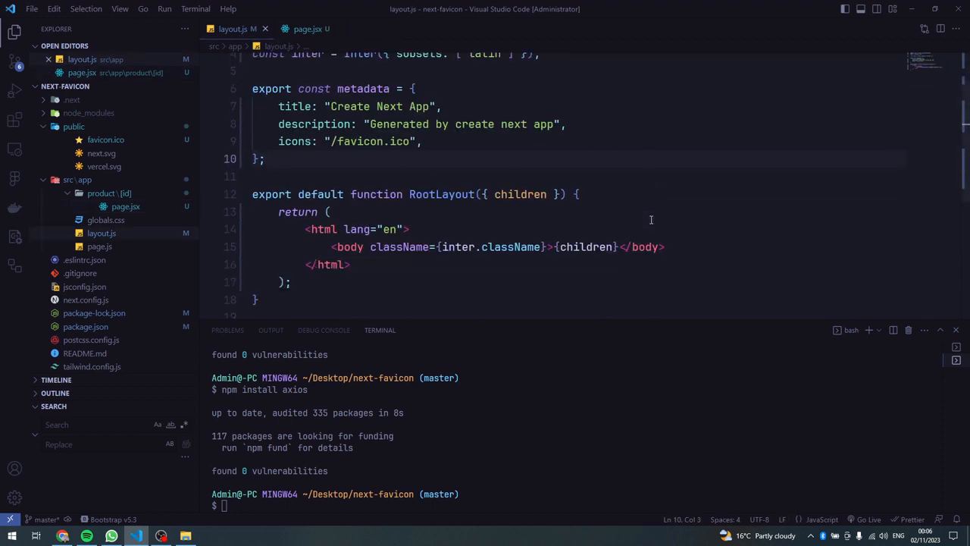
left_click(306, 28)
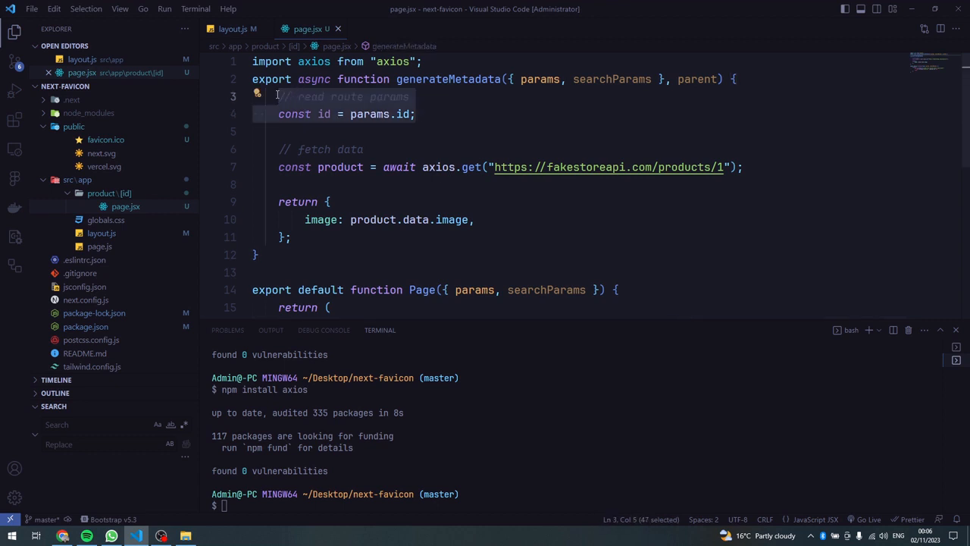
key("Delete")
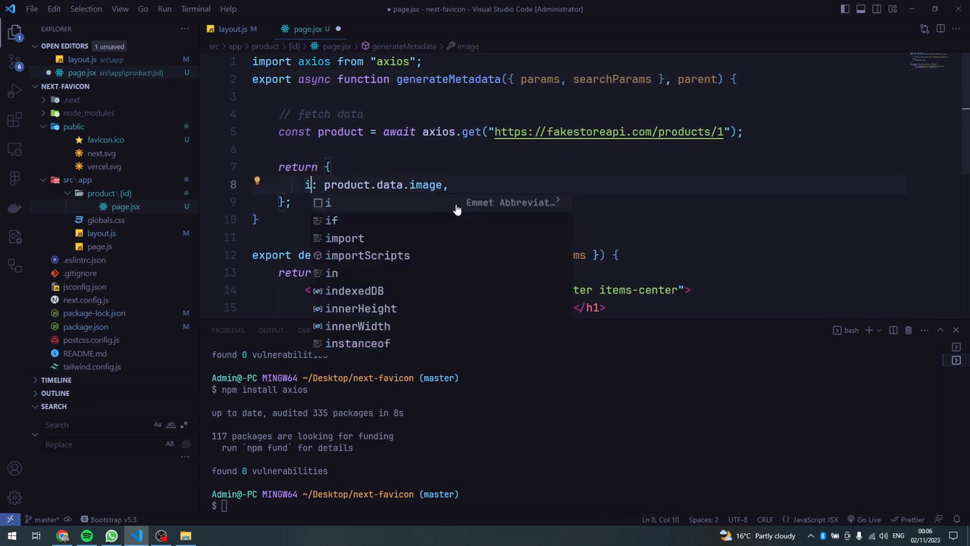
type("cons")
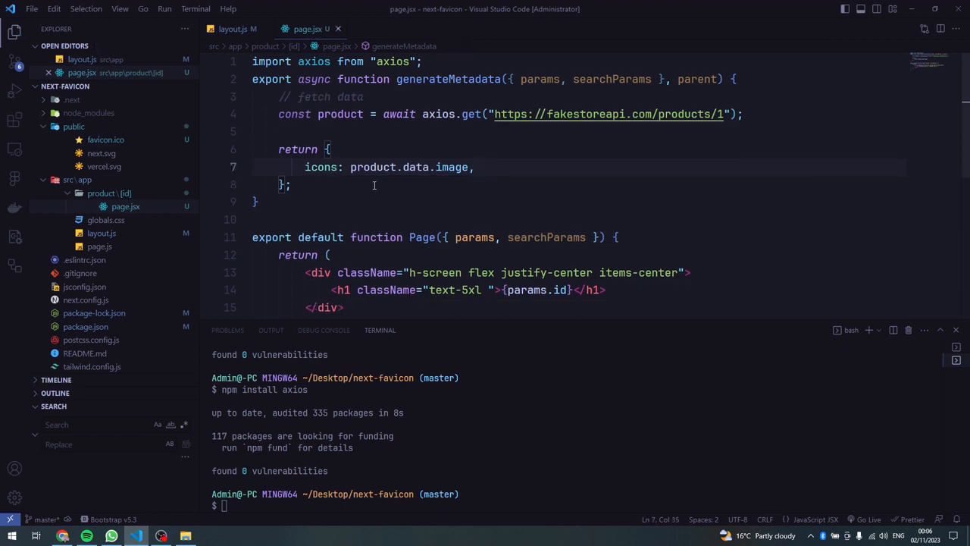
left_click(64, 536)
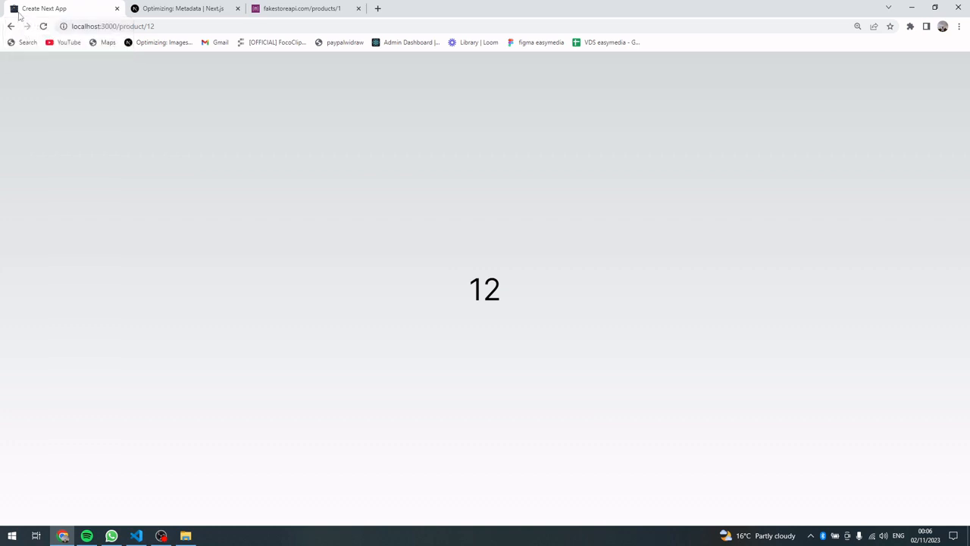
Step: View localhost:3000/product/5 and product/6 in Chrome, each id shown centred
left_click(114, 26)
type("5")
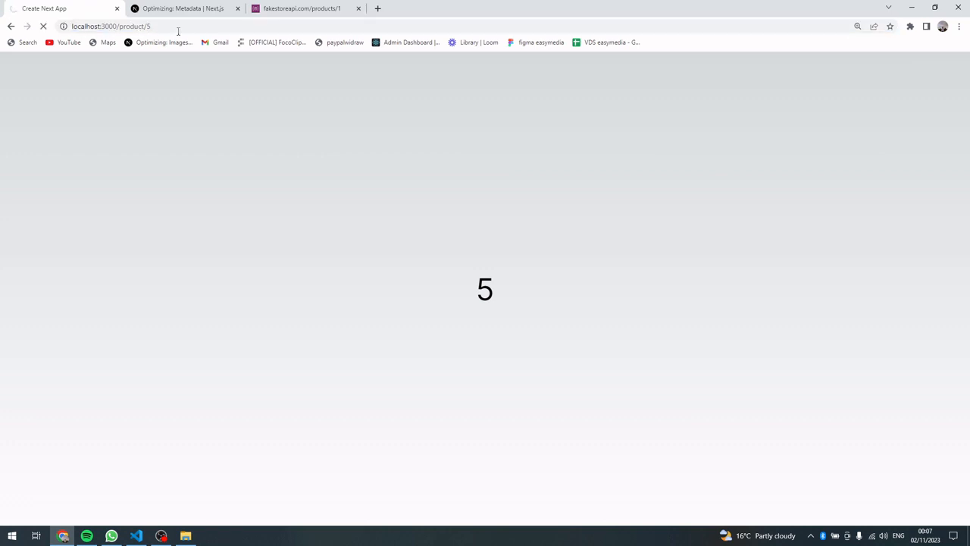
left_click(42, 26)
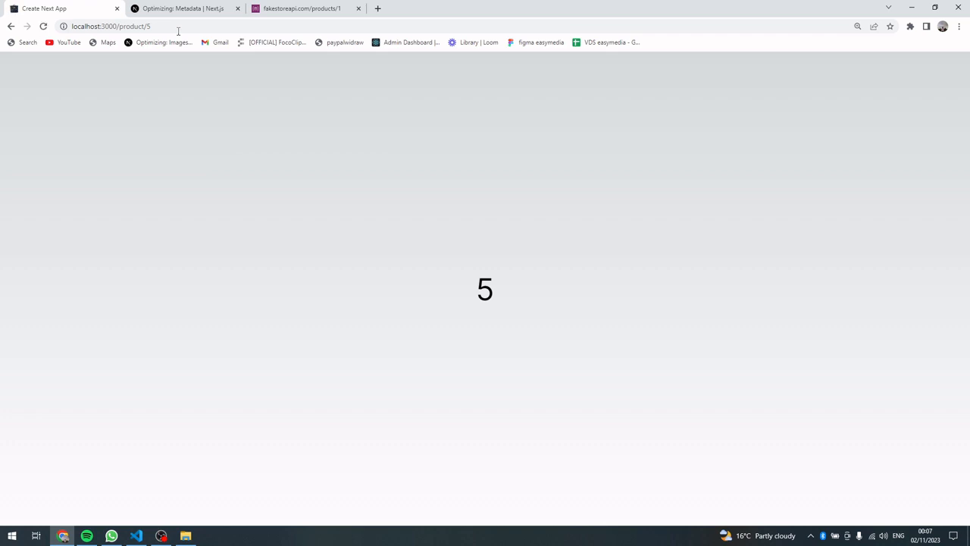
left_click(173, 25)
type("6")
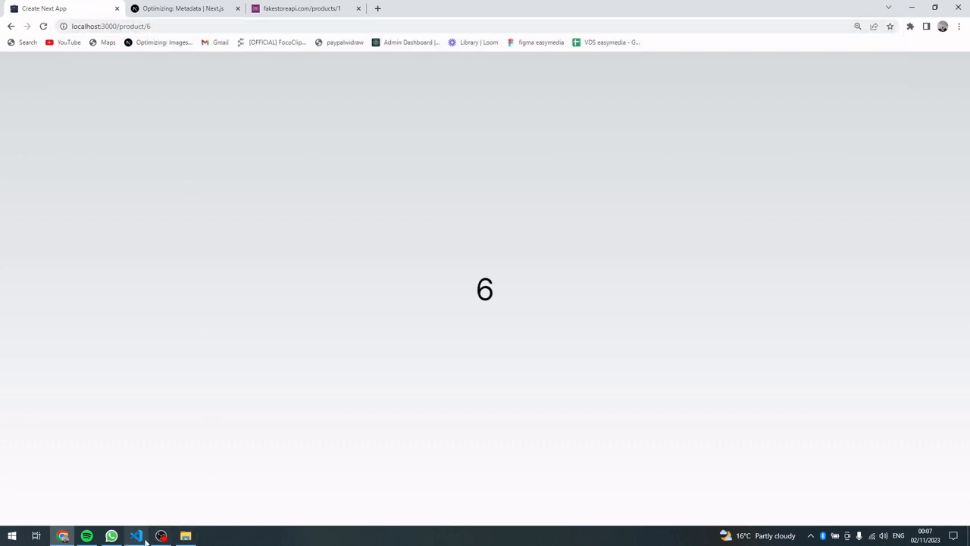
mouse_move(63, 536)
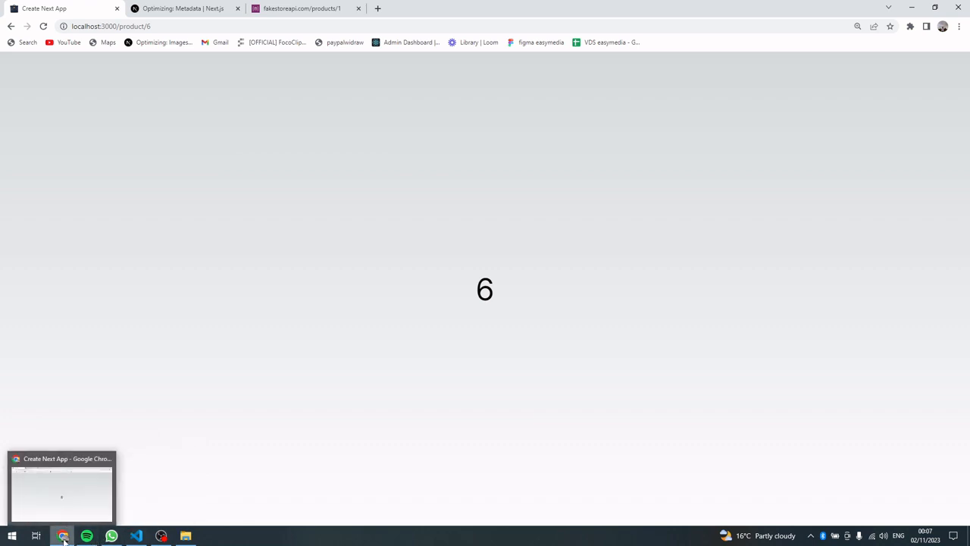
left_click(136, 537)
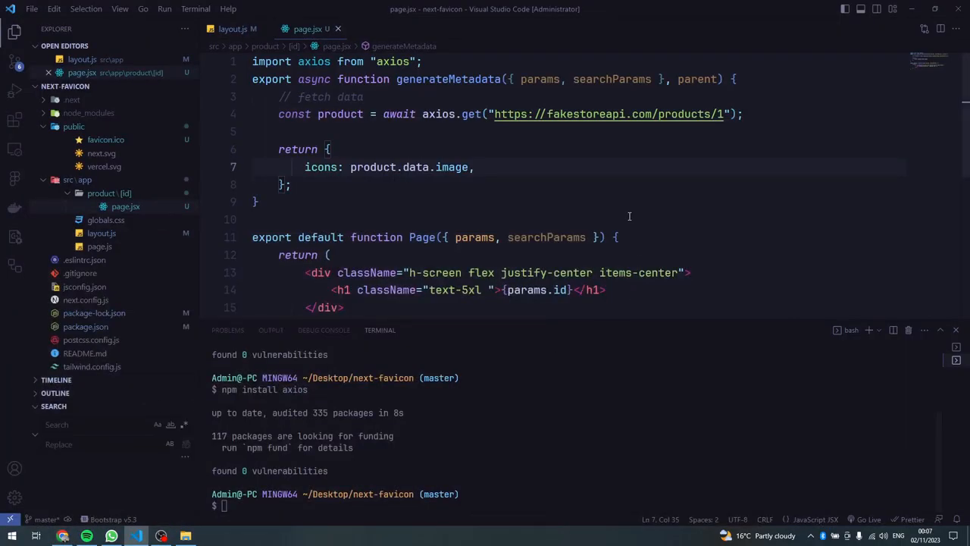
scroll("down", 3)
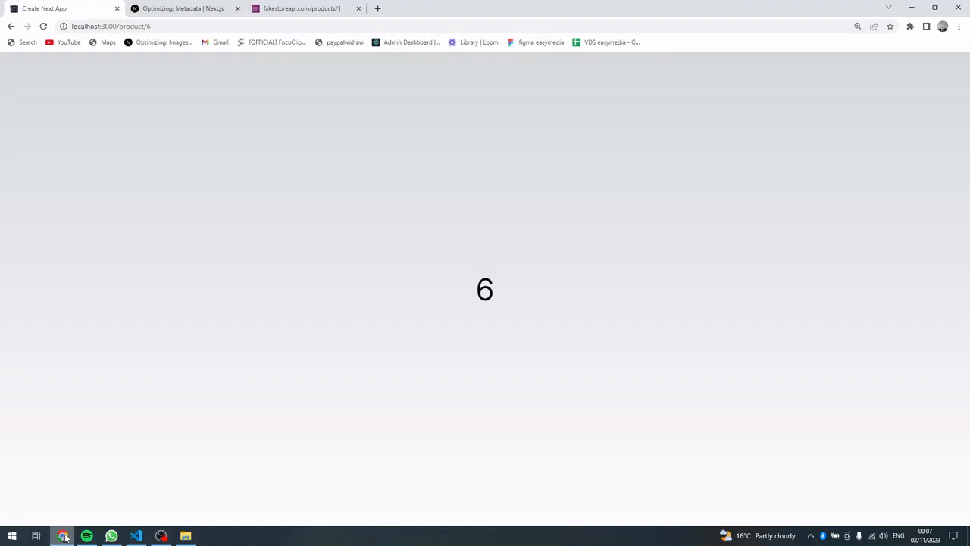
Step: Load localhost:3000/product/10, then return to page.jsx in the editor
left_click(112, 26)
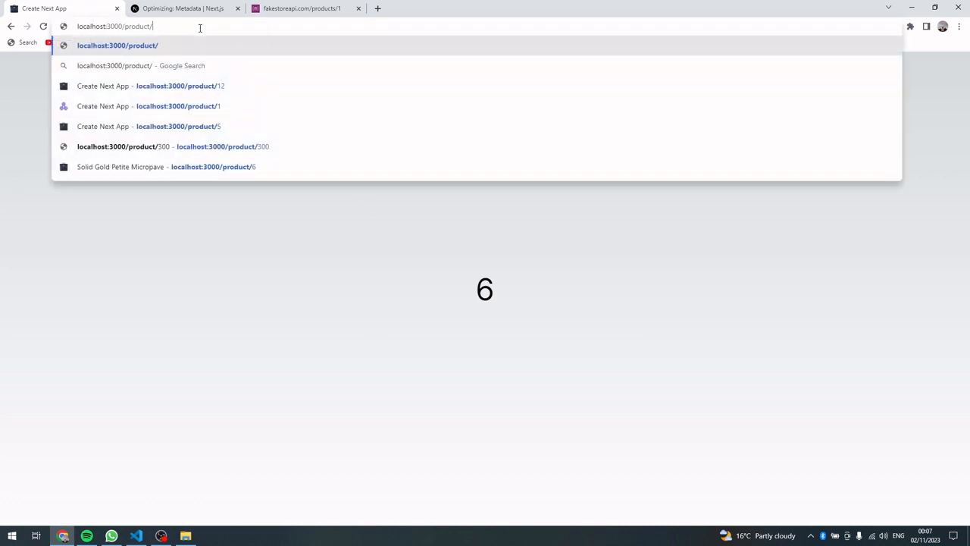
type("10")
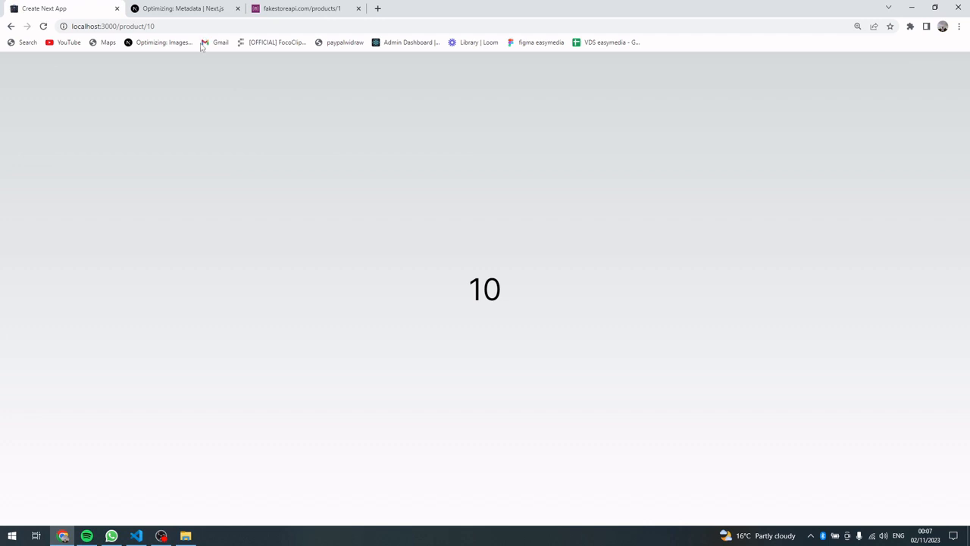
left_click(136, 536)
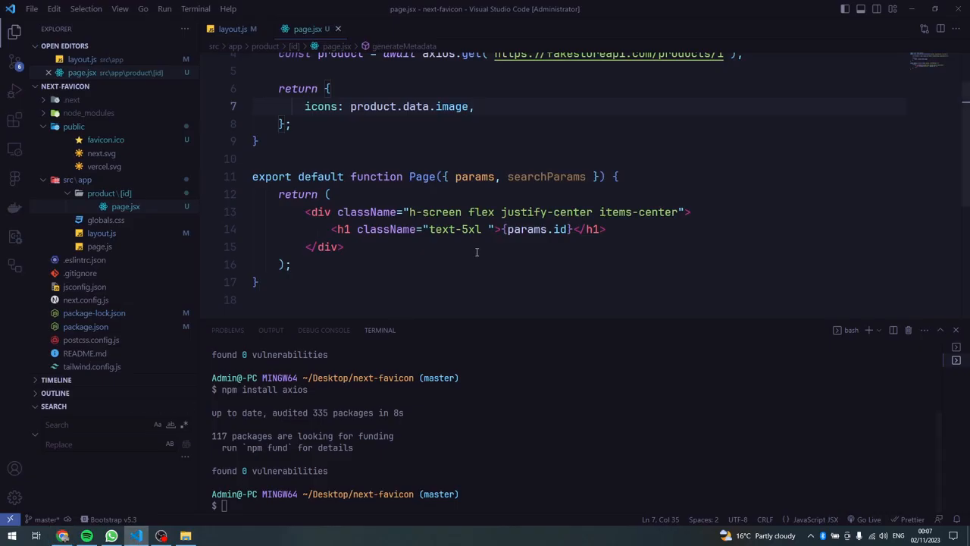
scroll("up", 3)
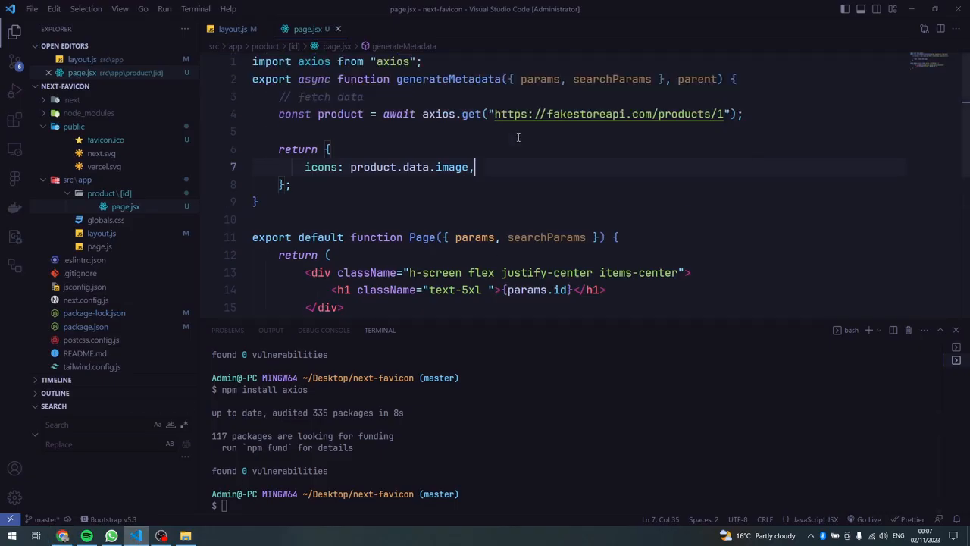
Step: Turn the axios URL into a template literal ending in ${params.id} instead of product 1
left_click(718, 114)
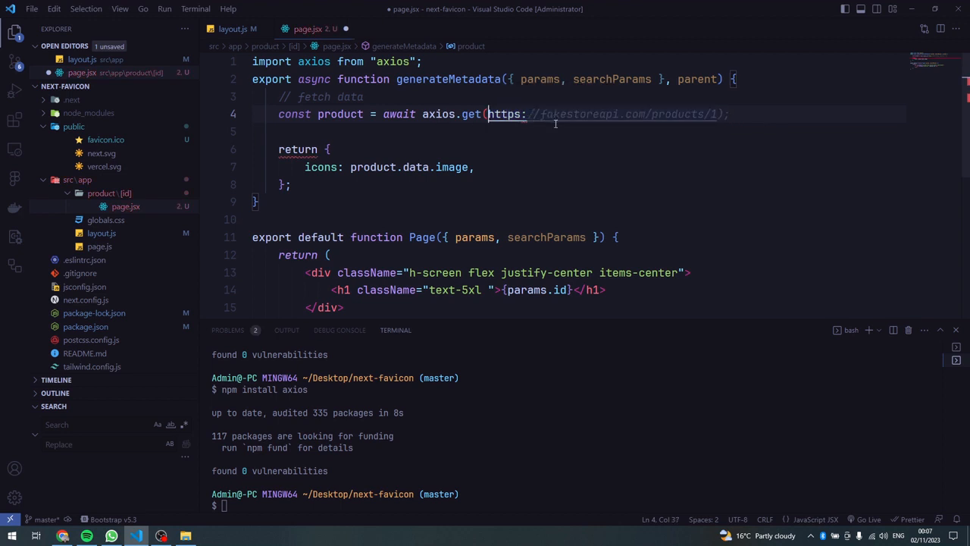
type("`")
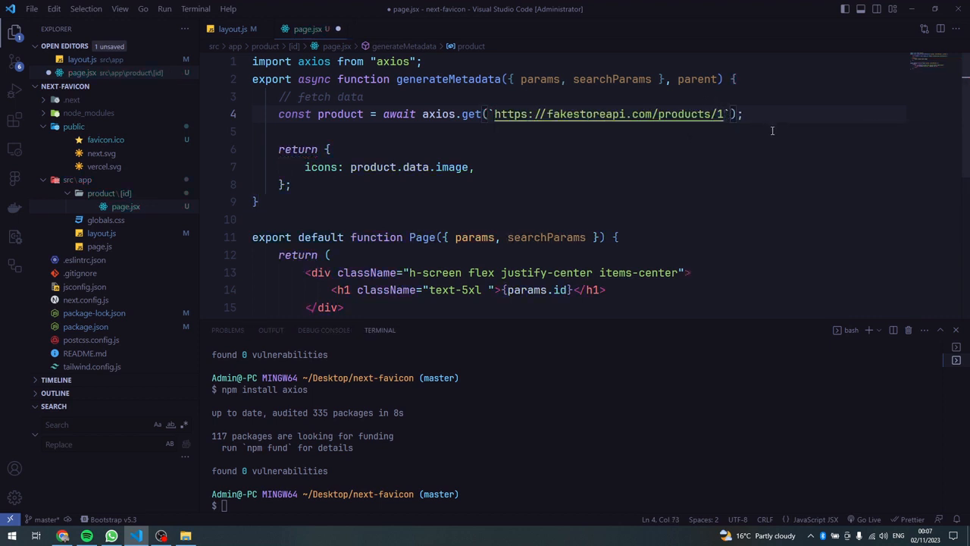
type("$")
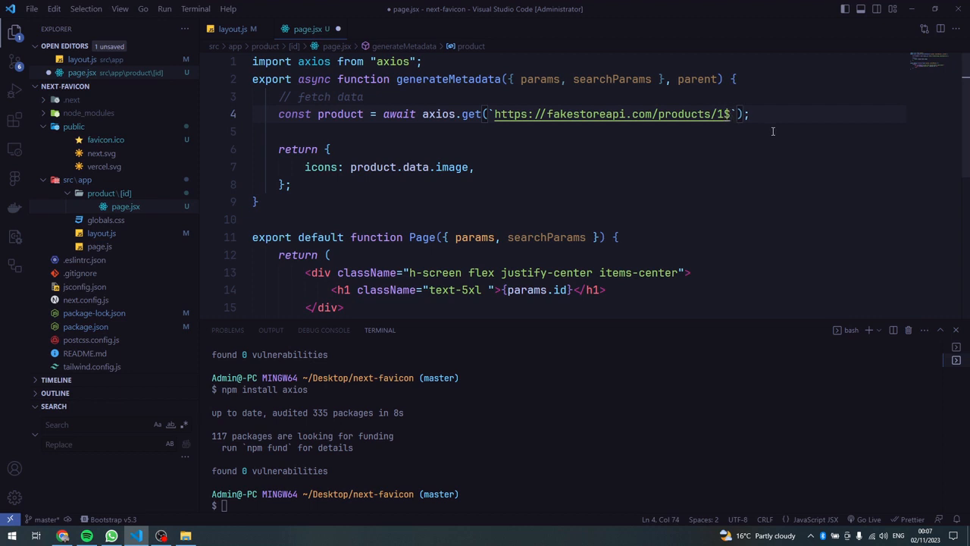
type("{}")
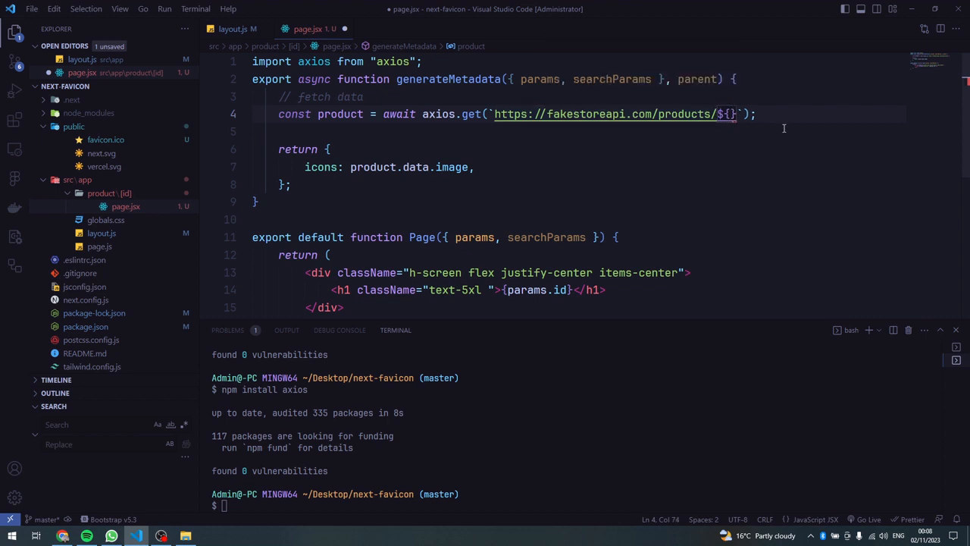
type("params")
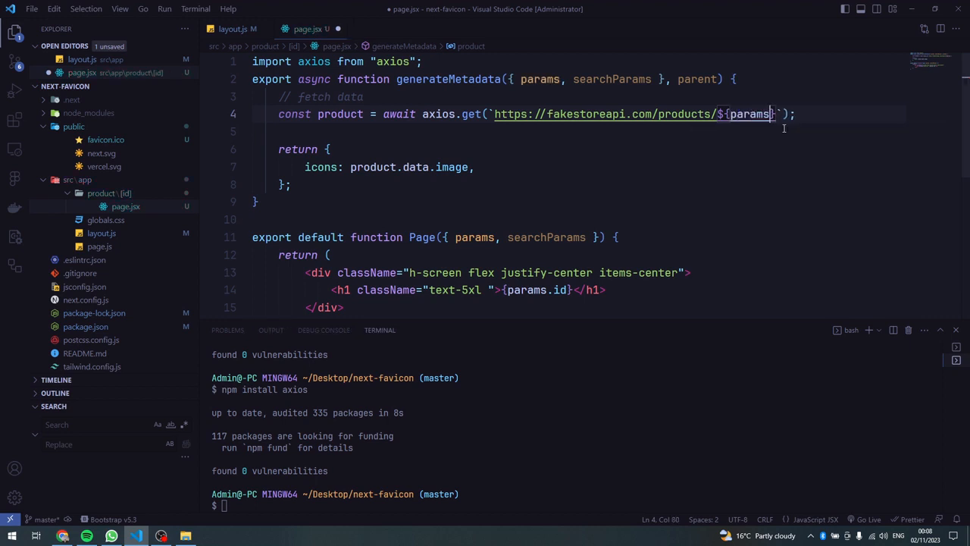
type(".id")
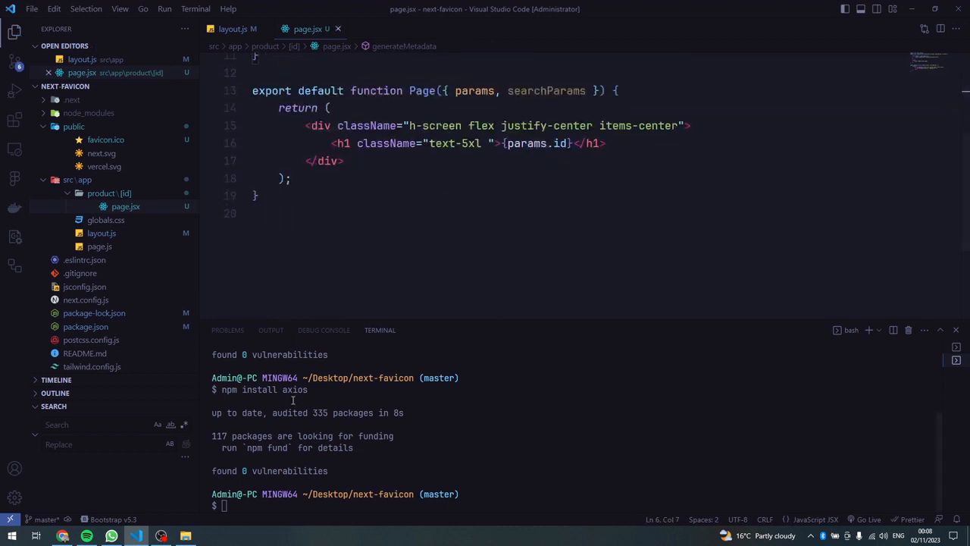
Step: Reload product 10 in Chrome and open localhost:3000/product/8 with its image icon
left_click(64, 536)
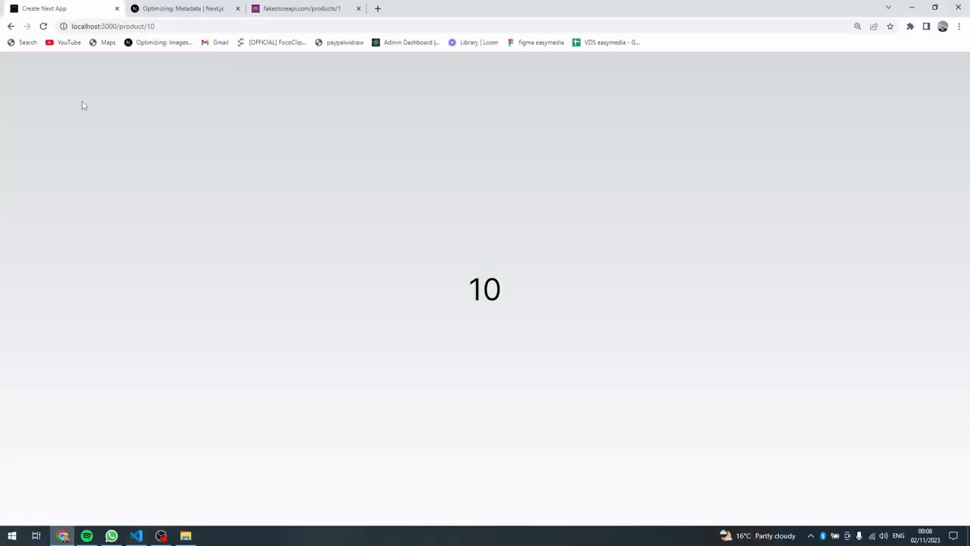
left_click(114, 26)
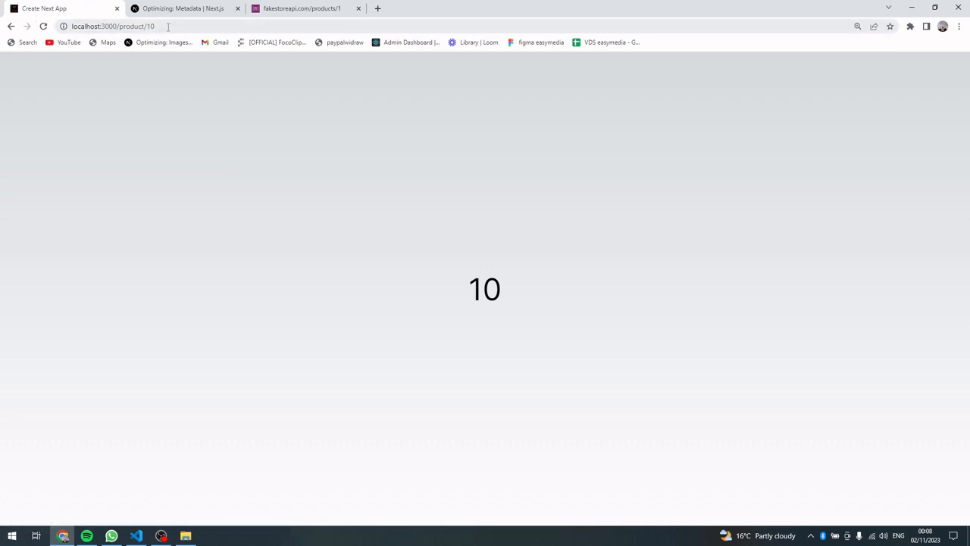
left_click(113, 25)
type("8")
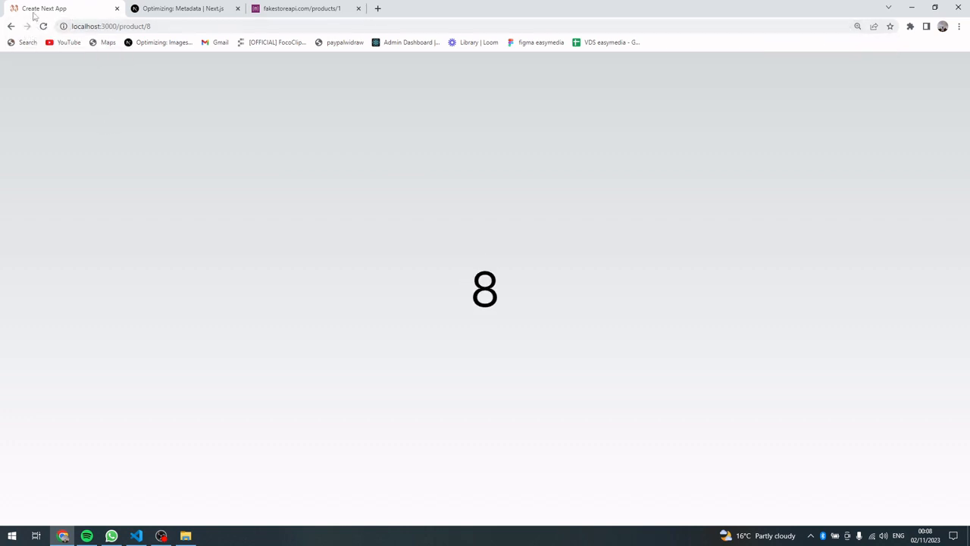
Step: Load localhost:3000/product/19 showing 19 centred, then return to the editor
left_click(112, 26)
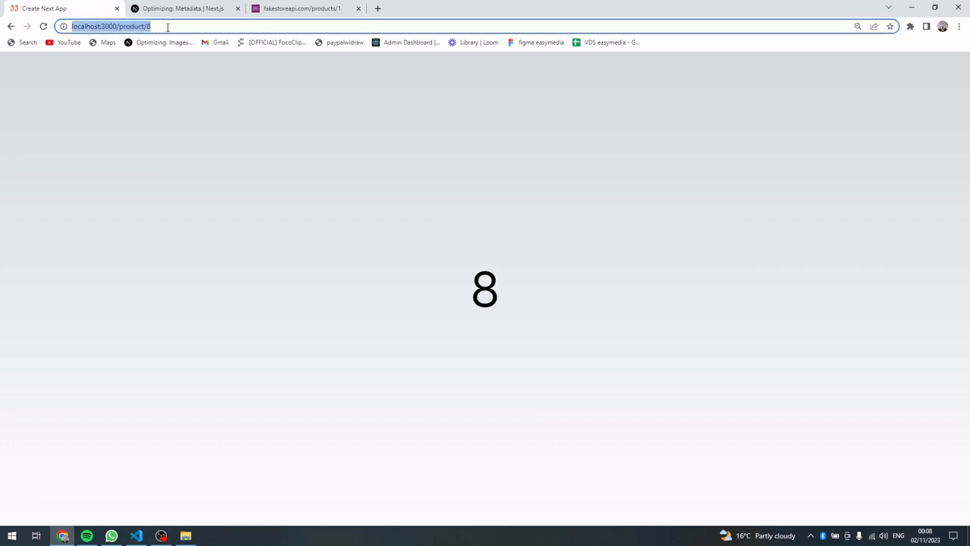
type("localhost:3000/product/")
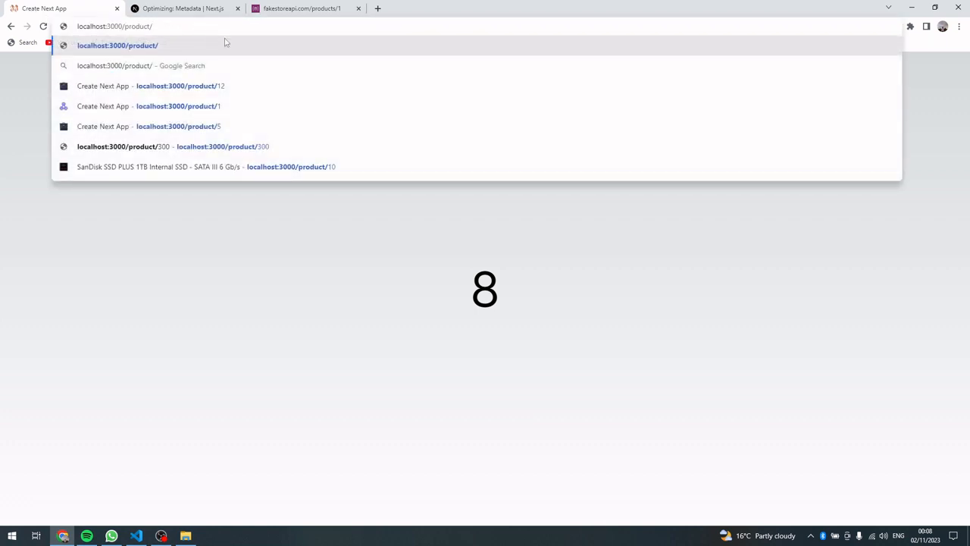
type("19")
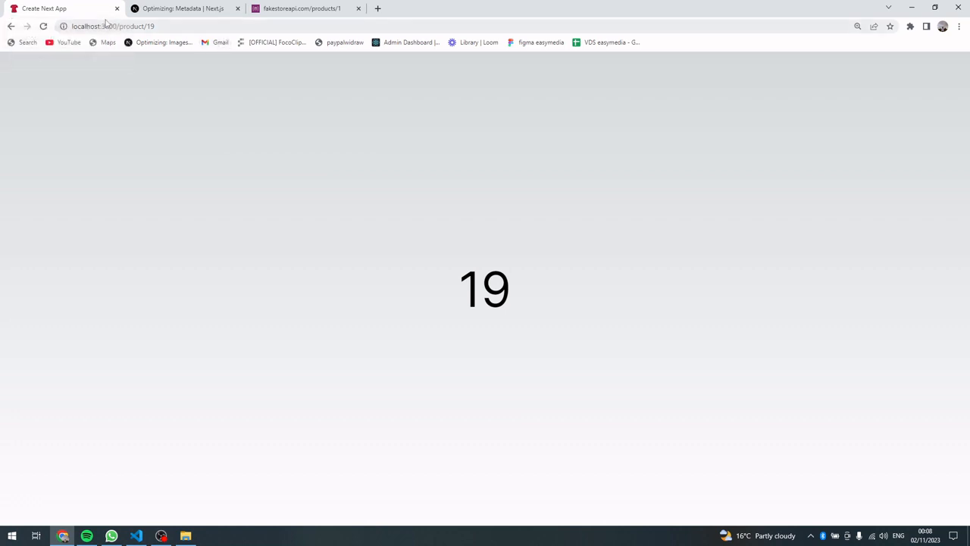
left_click(112, 26)
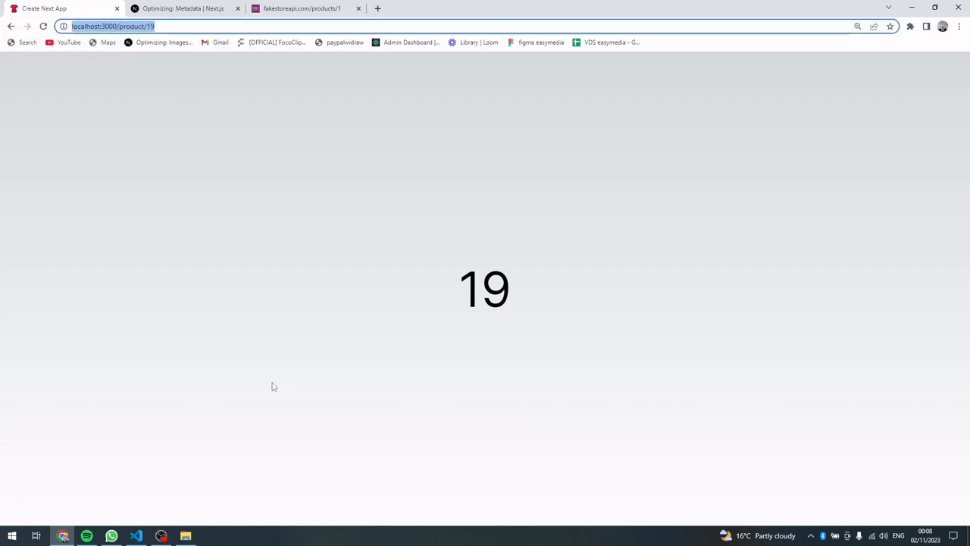
left_click(136, 536)
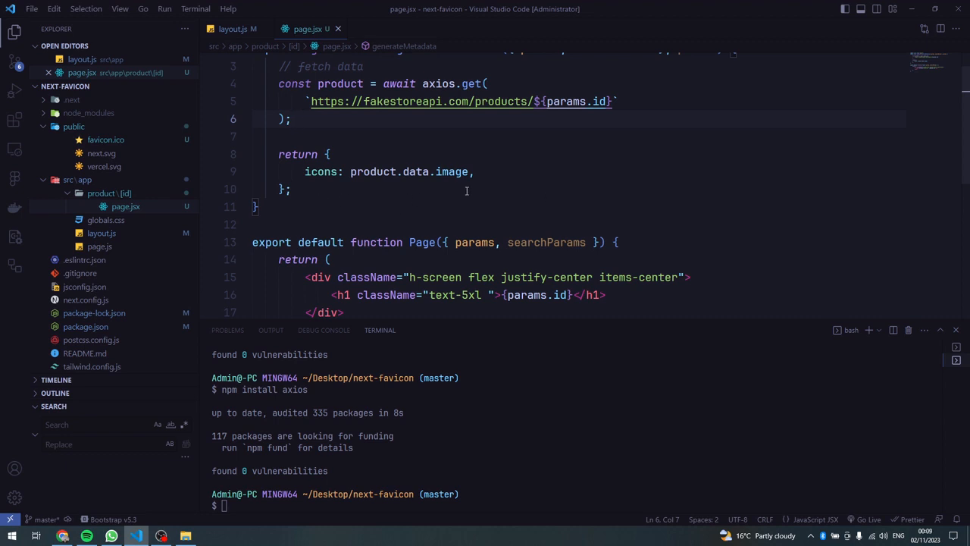
Step: Review the formatted generateMetadata icons code, then return to the product 19 page
scroll("down", 3)
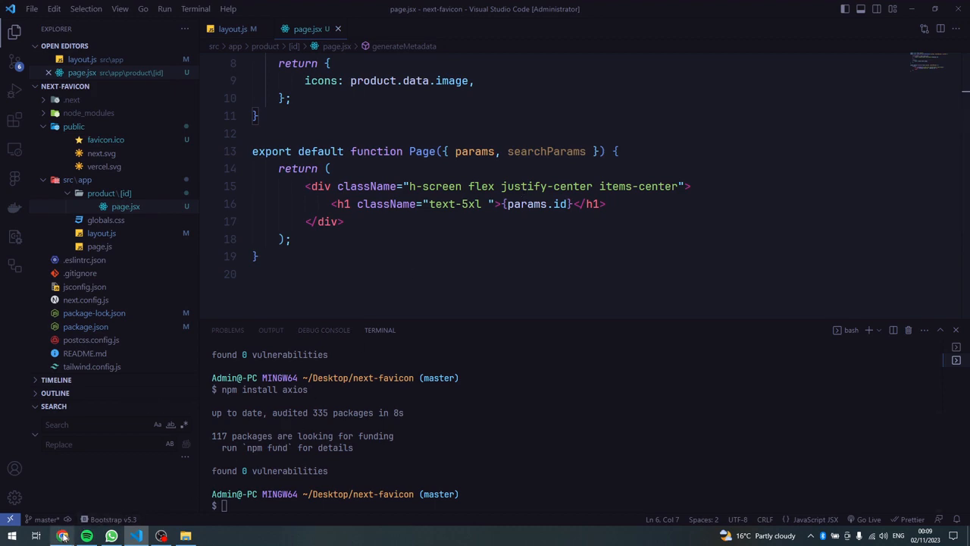
left_click(64, 536)
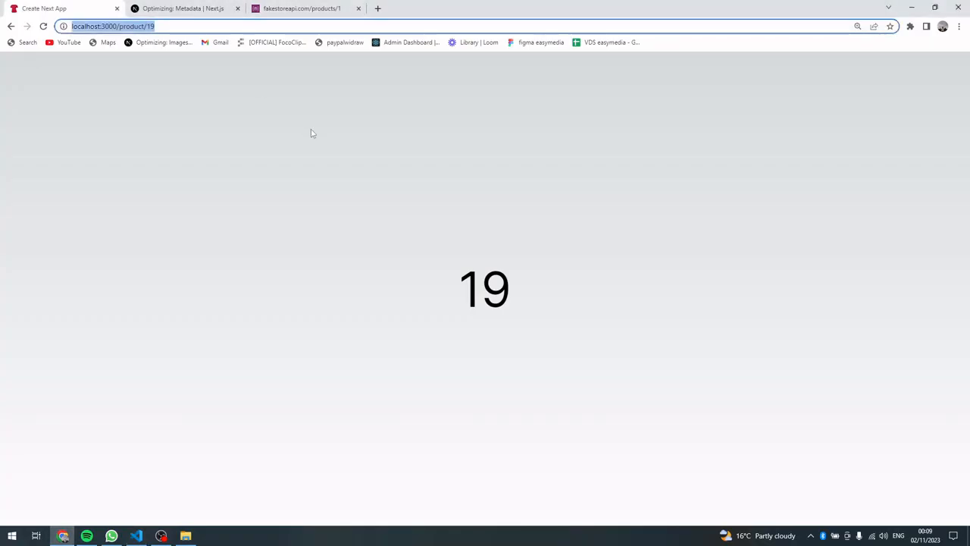